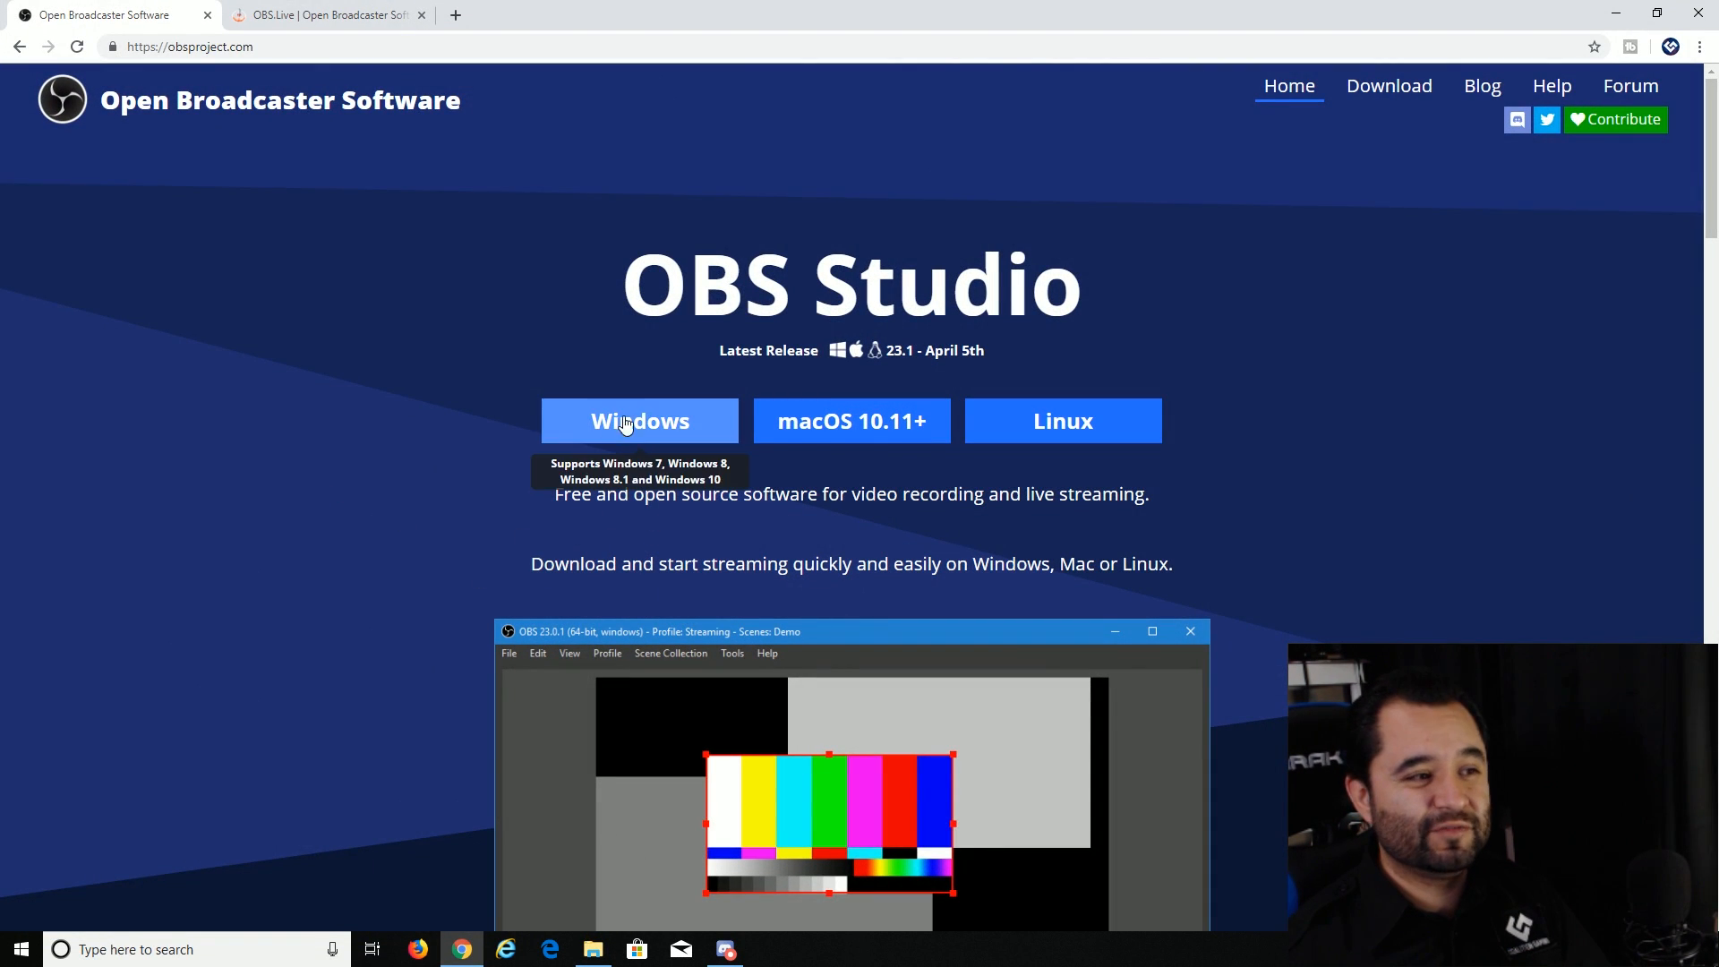
mouse_move(261, 308)
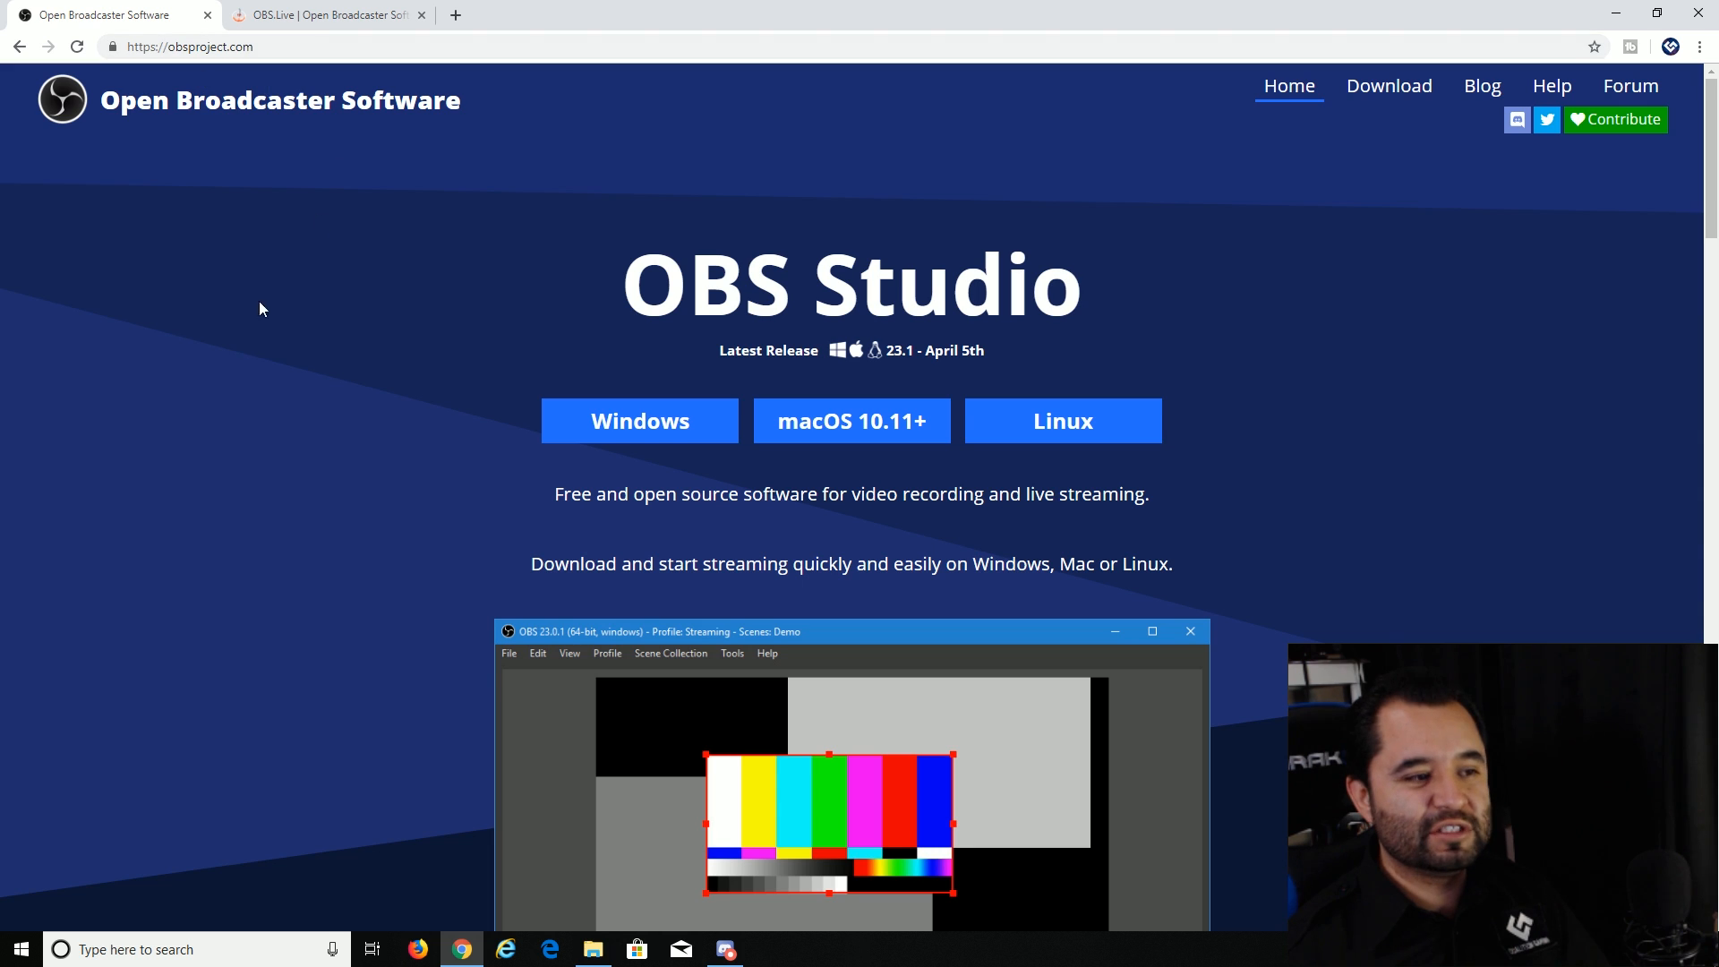
mouse_move(444, 159)
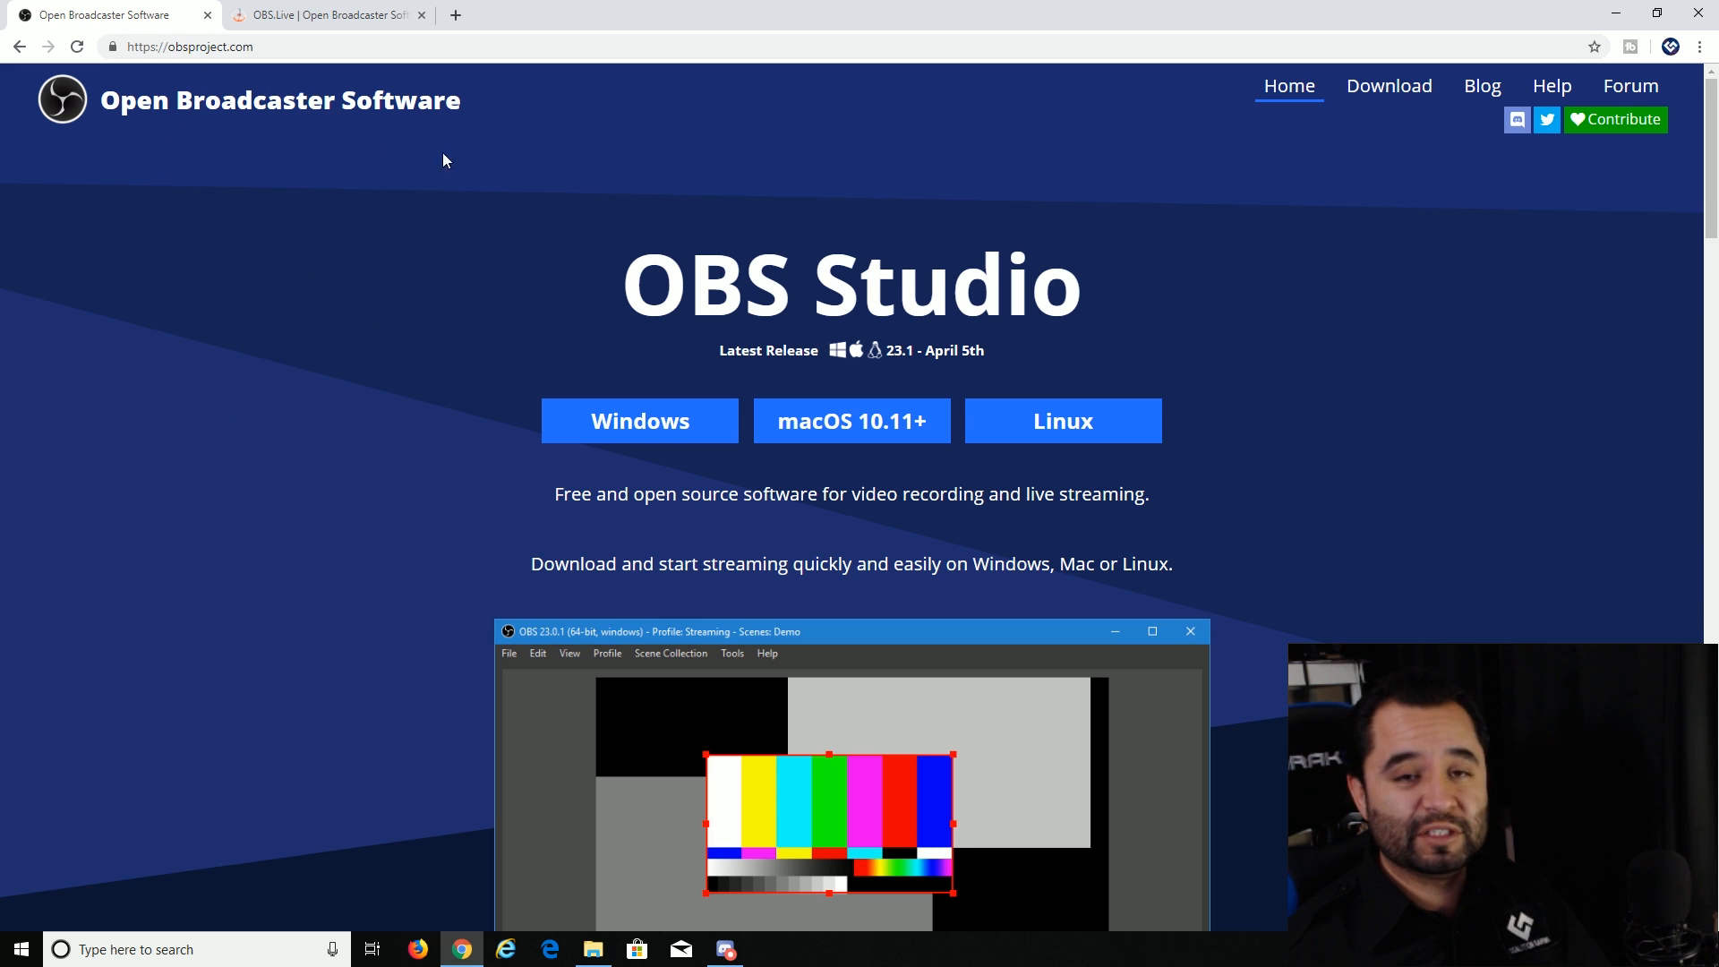
mouse_move(295, 468)
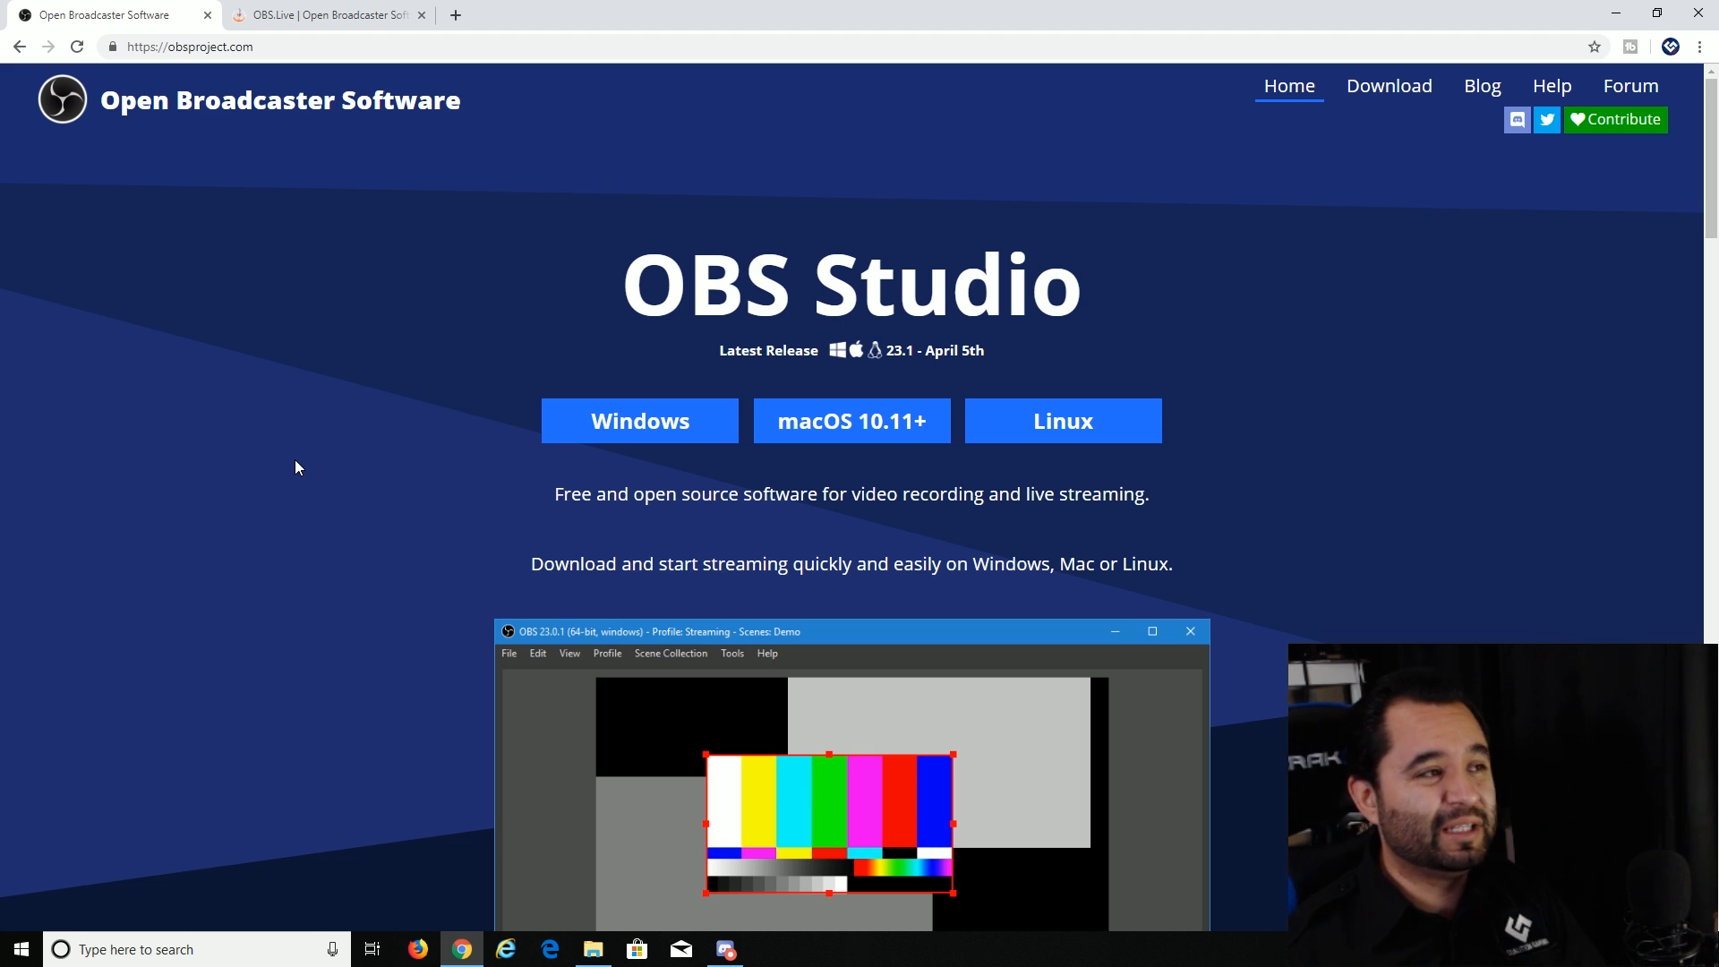
Step: Search the web for 'obs ndi pl' and land on the obs-ndi plugin release page
click(324, 15)
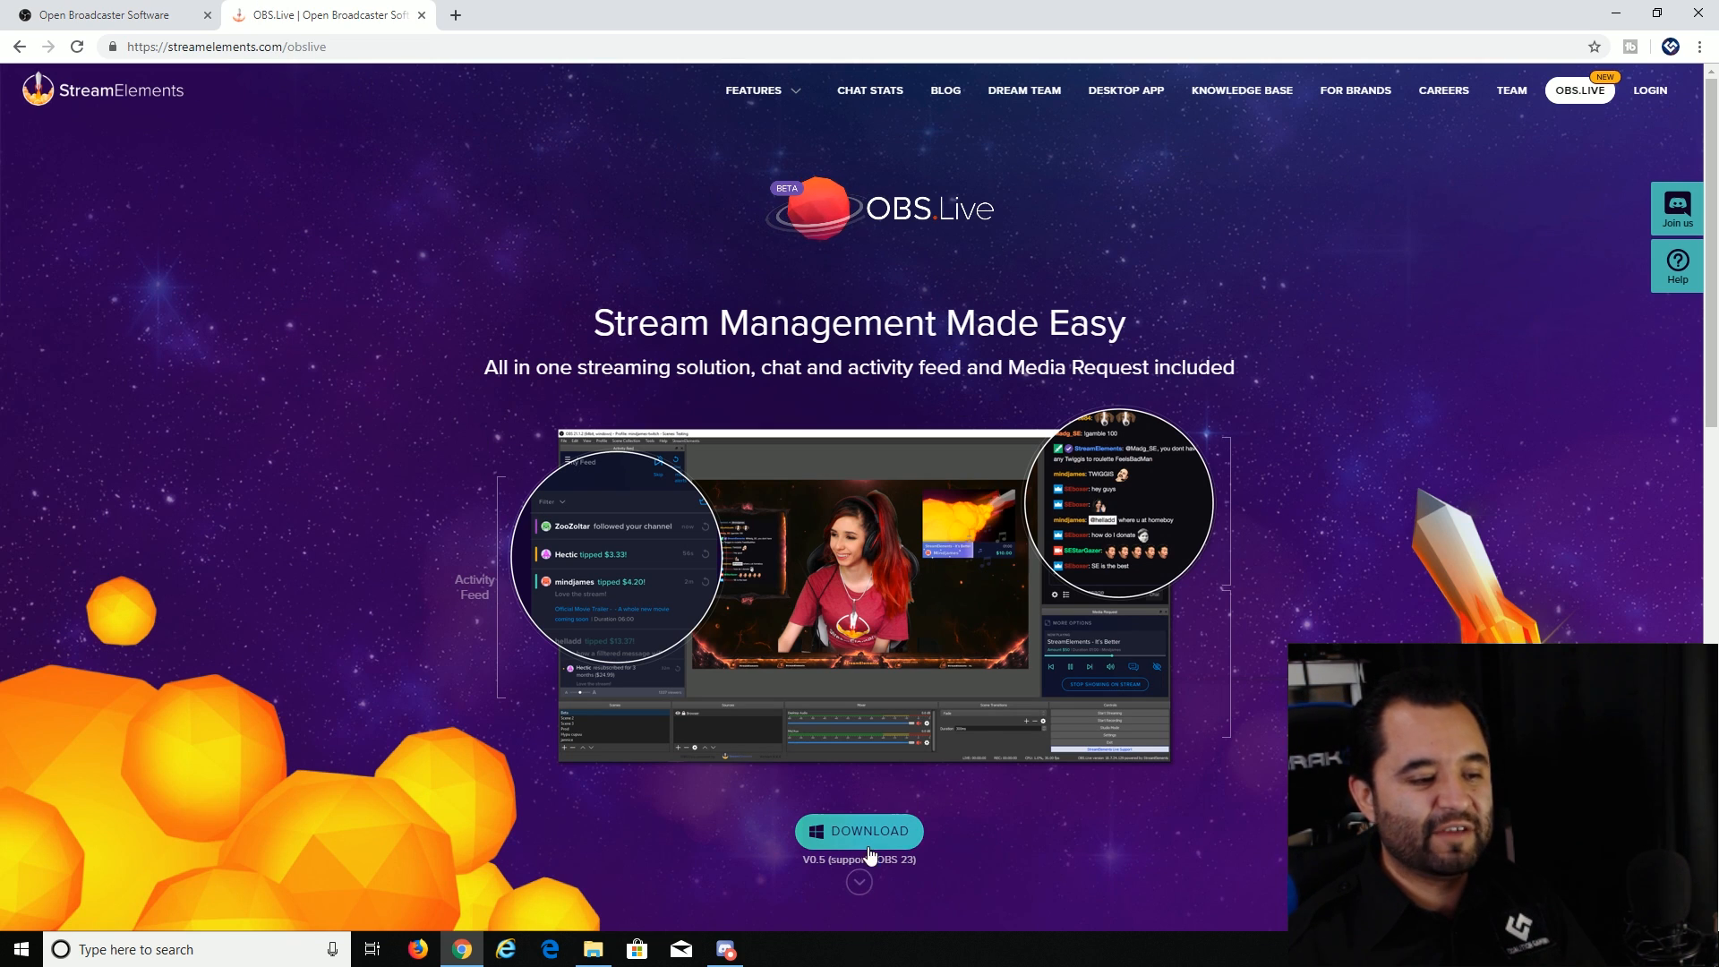
click(104, 14)
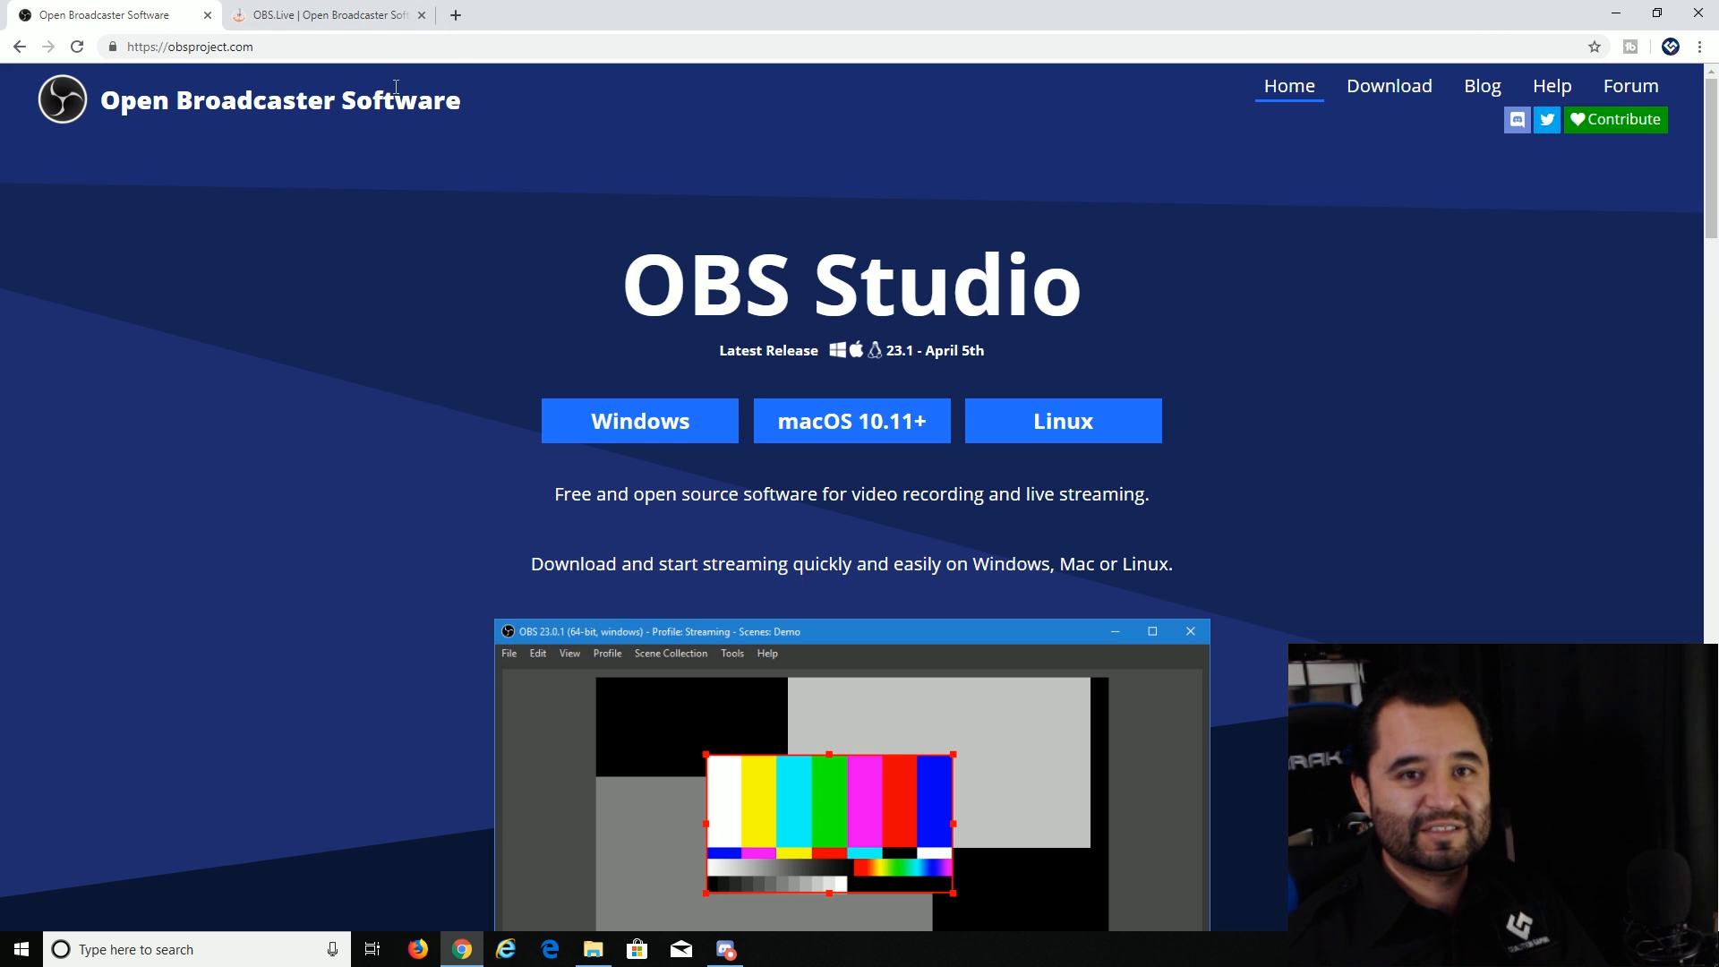
click(666, 14)
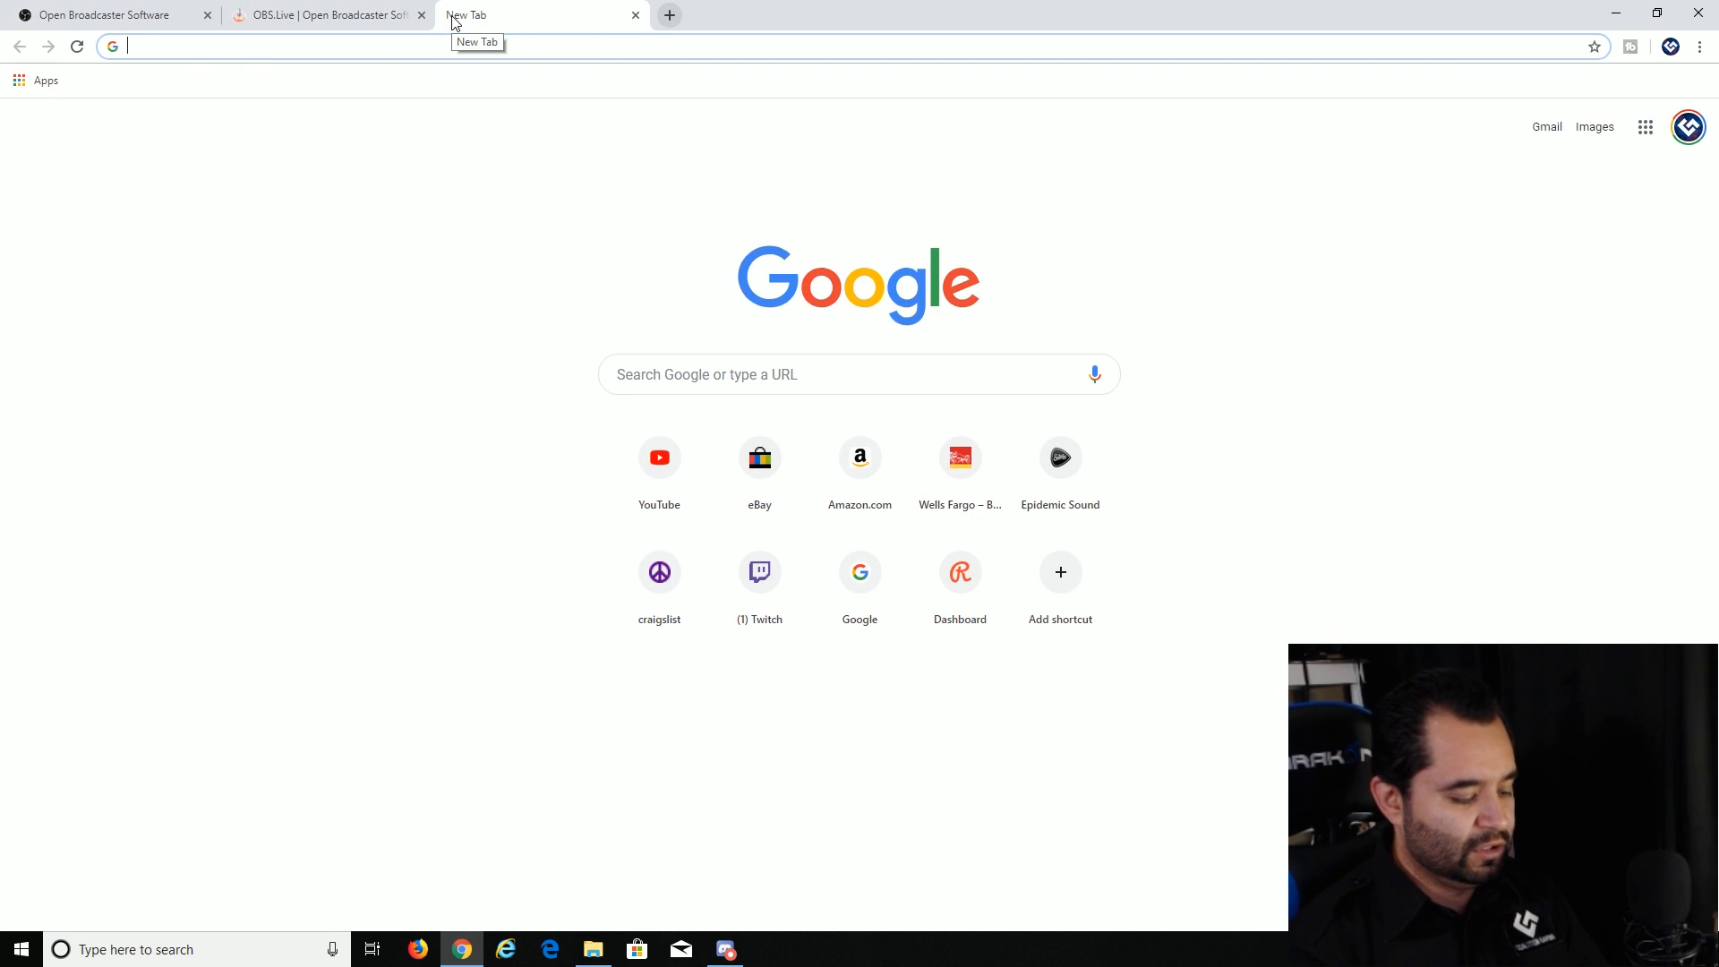
text(obs ndi plugin)
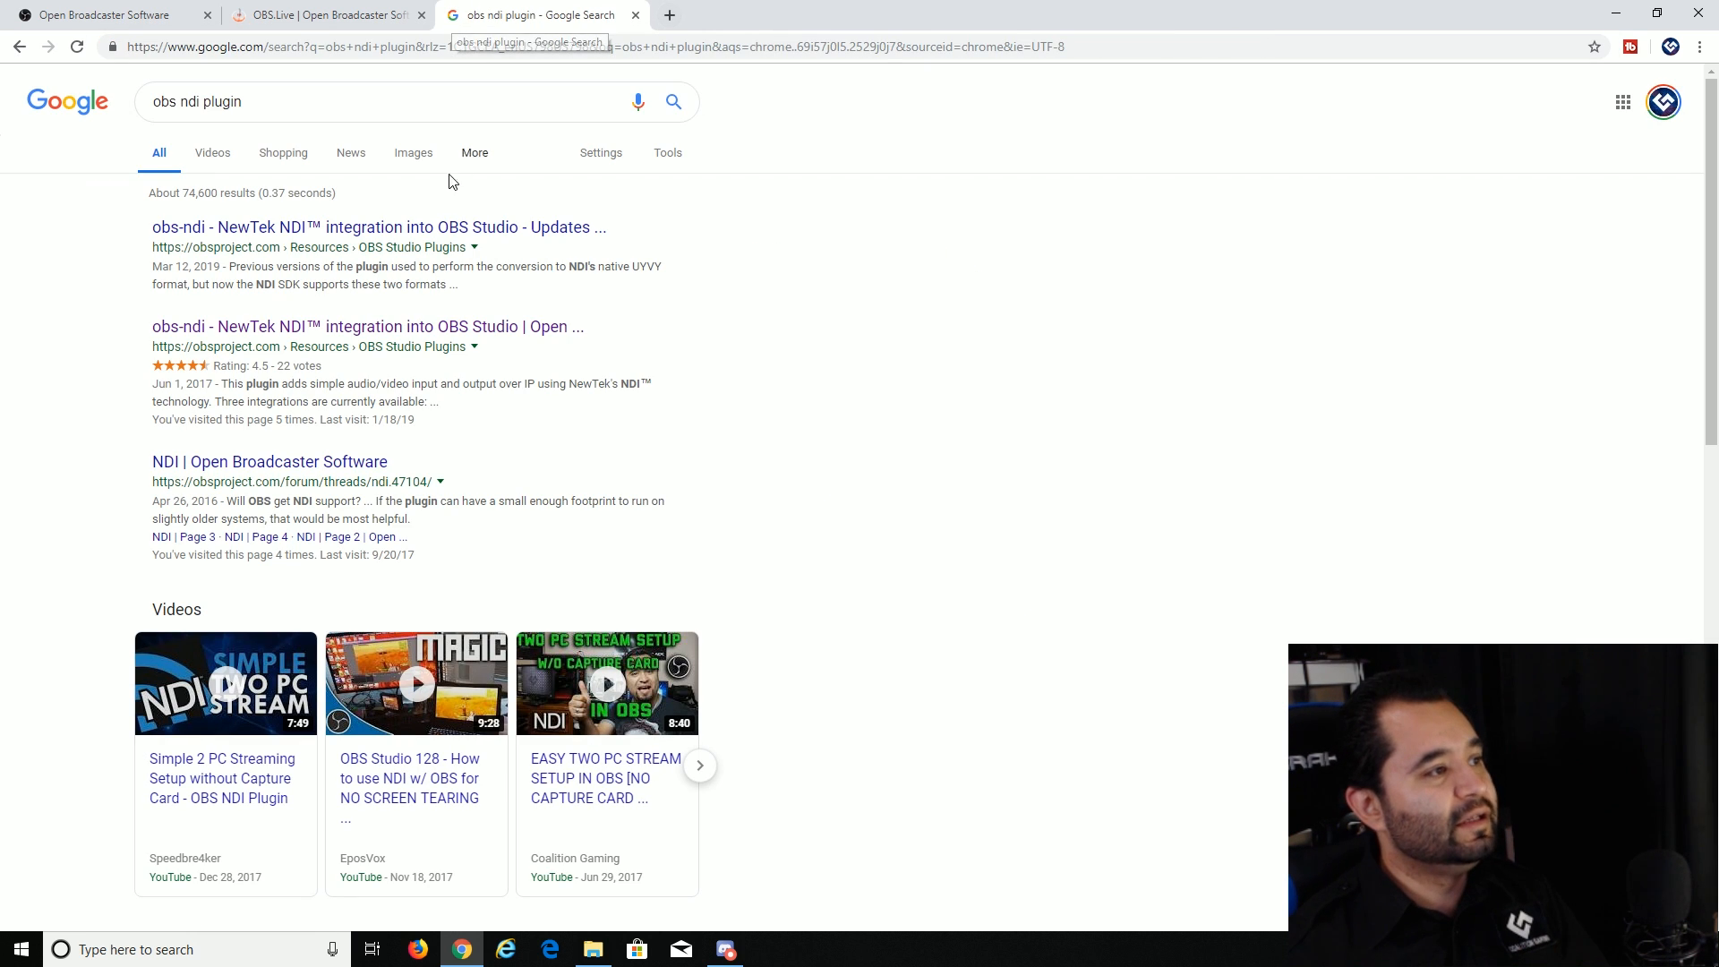
click(378, 227)
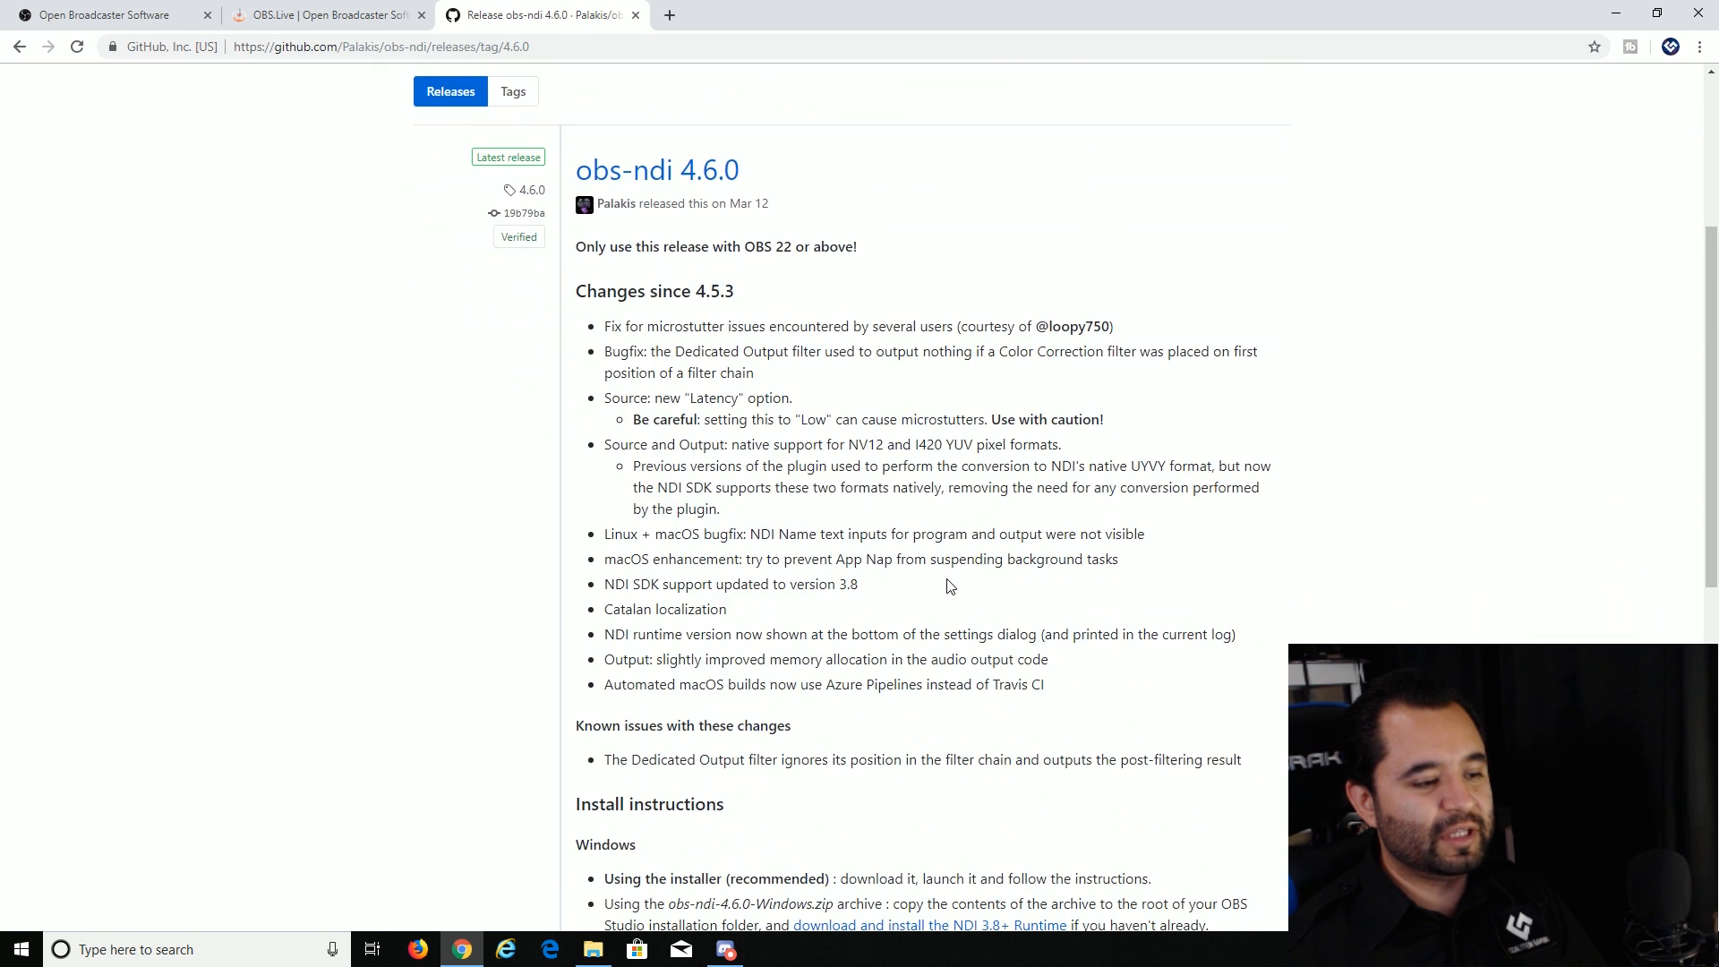
Step: Download obs-ndi-4.6.0-Windows-Installer.exe from the release Assets
scroll(down, 3)
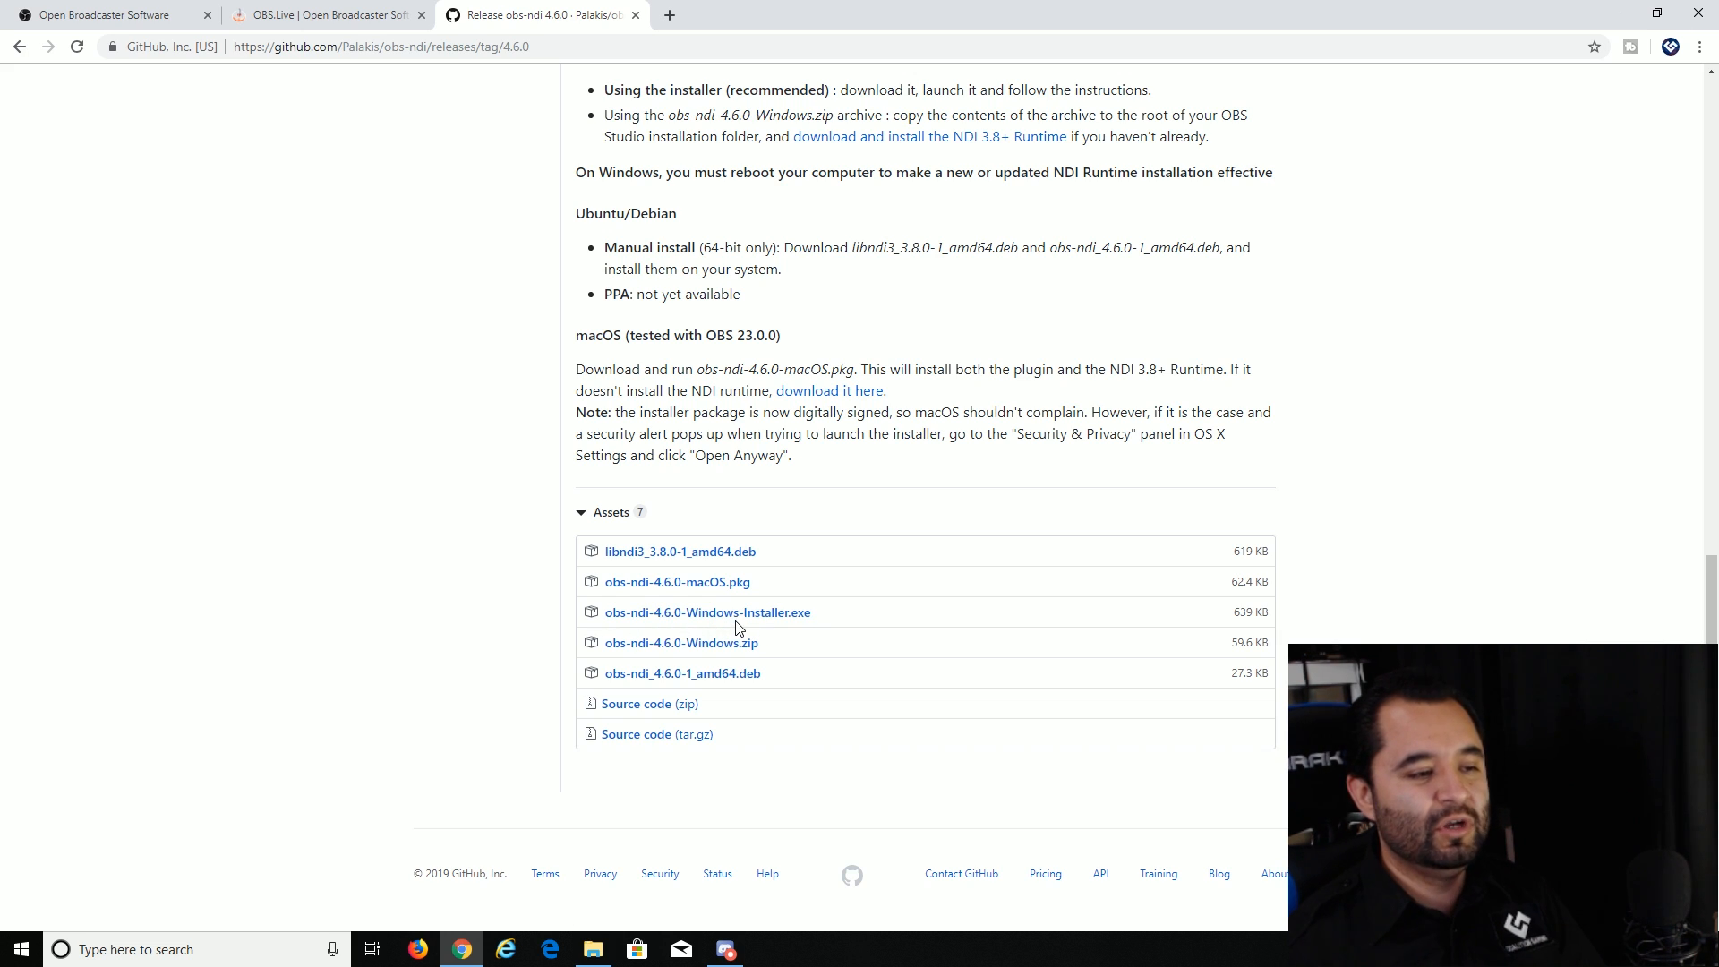
click(705, 612)
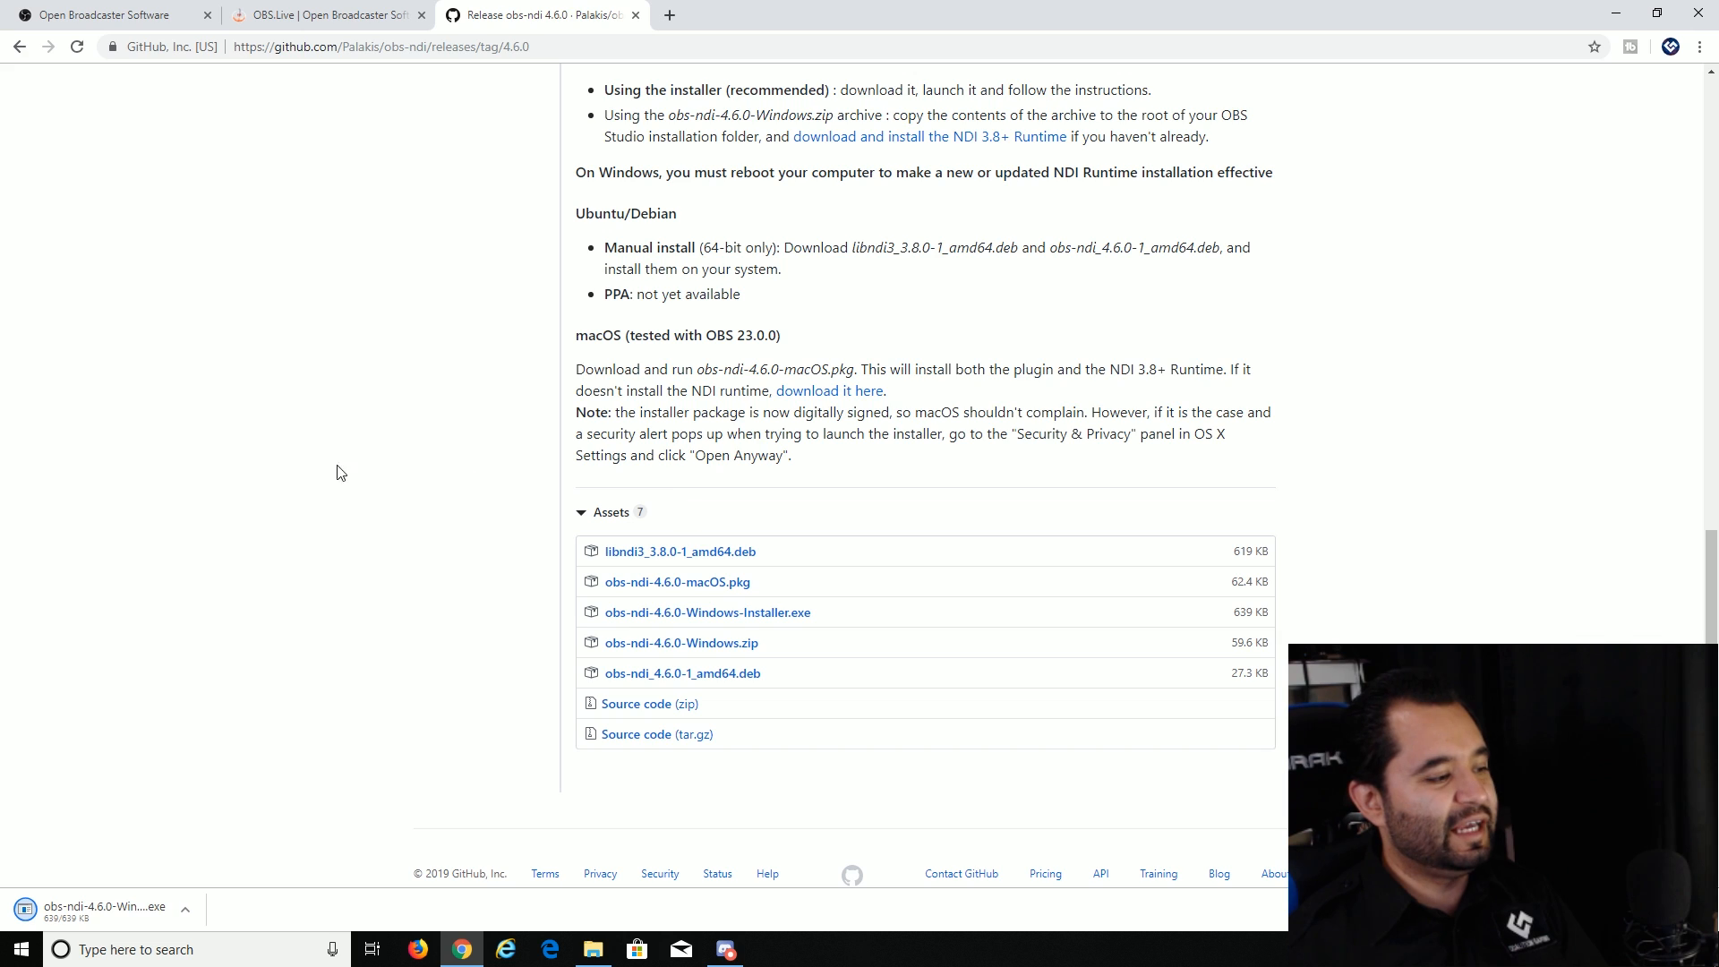
mouse_move(292, 487)
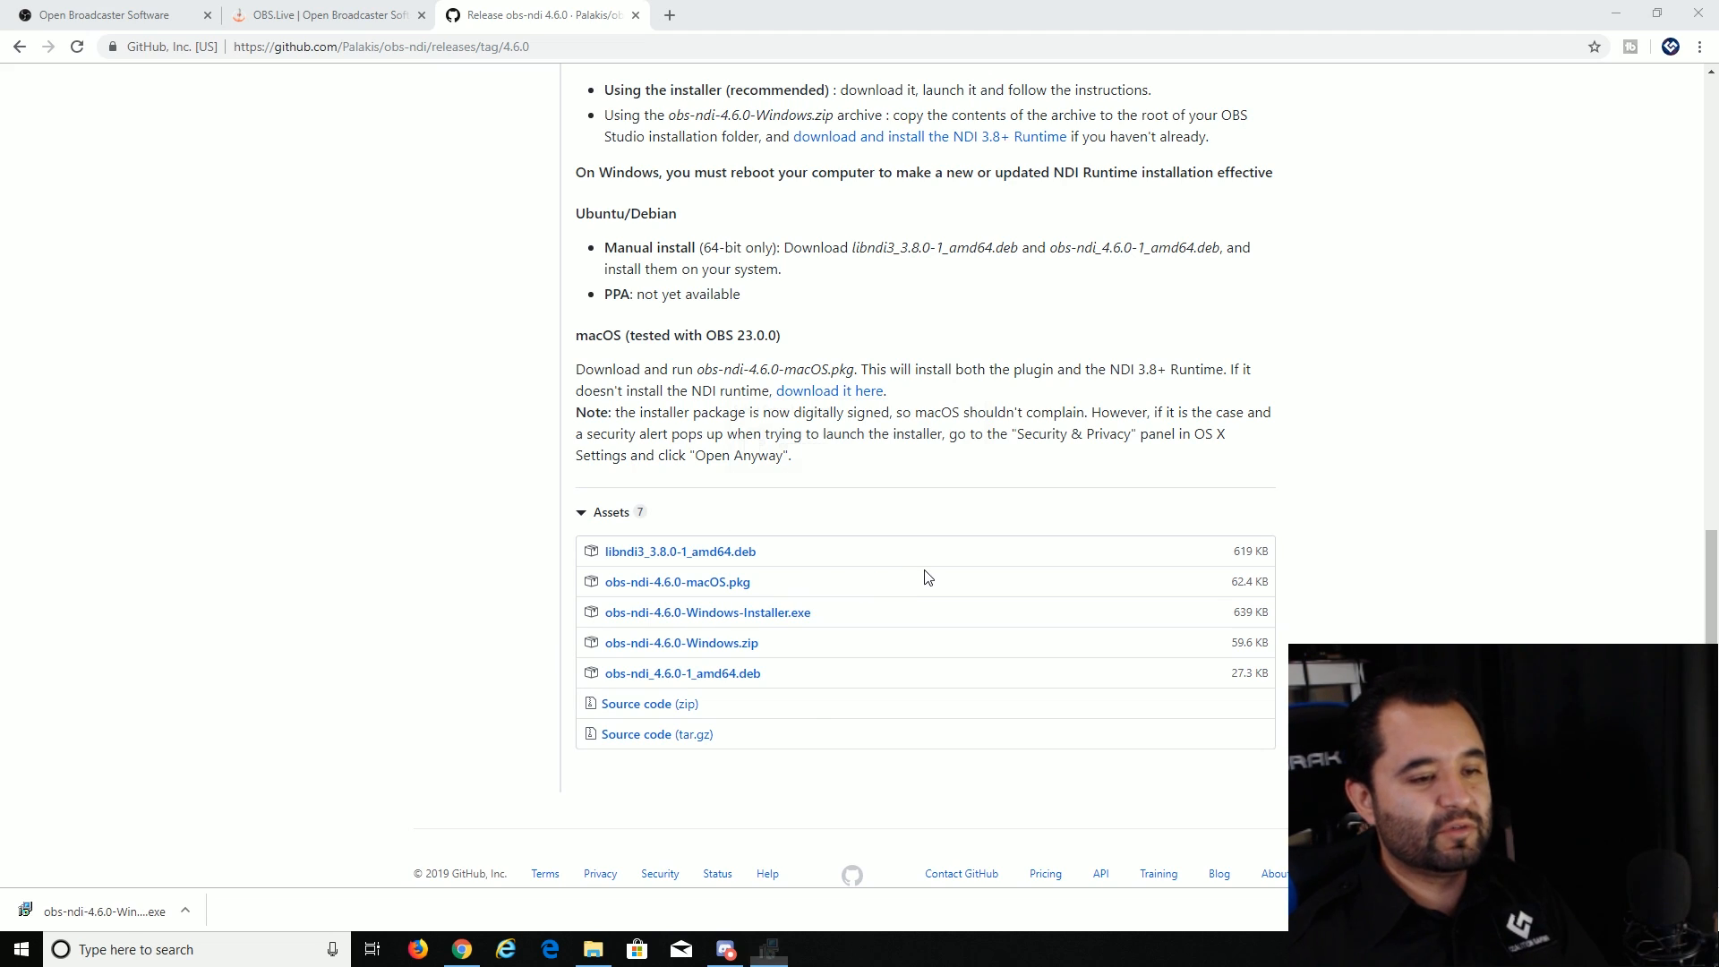
Step: Run the obs-ndi installer in English, accepting the license to continue setup
click(104, 912)
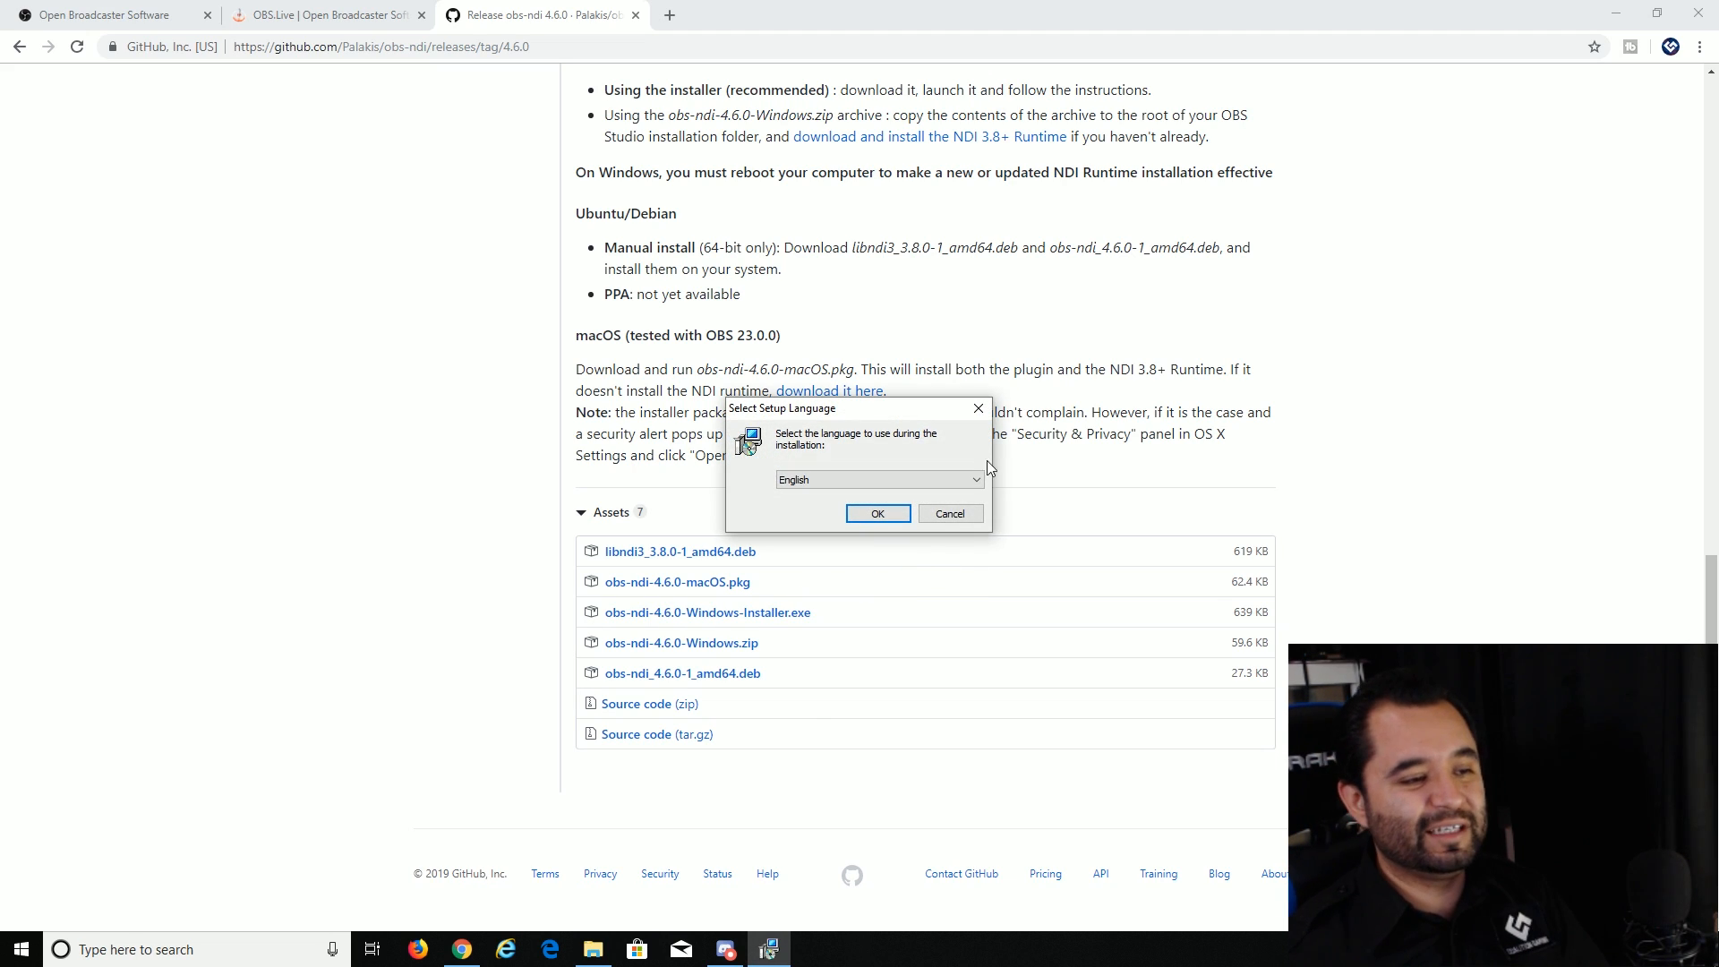
click(877, 514)
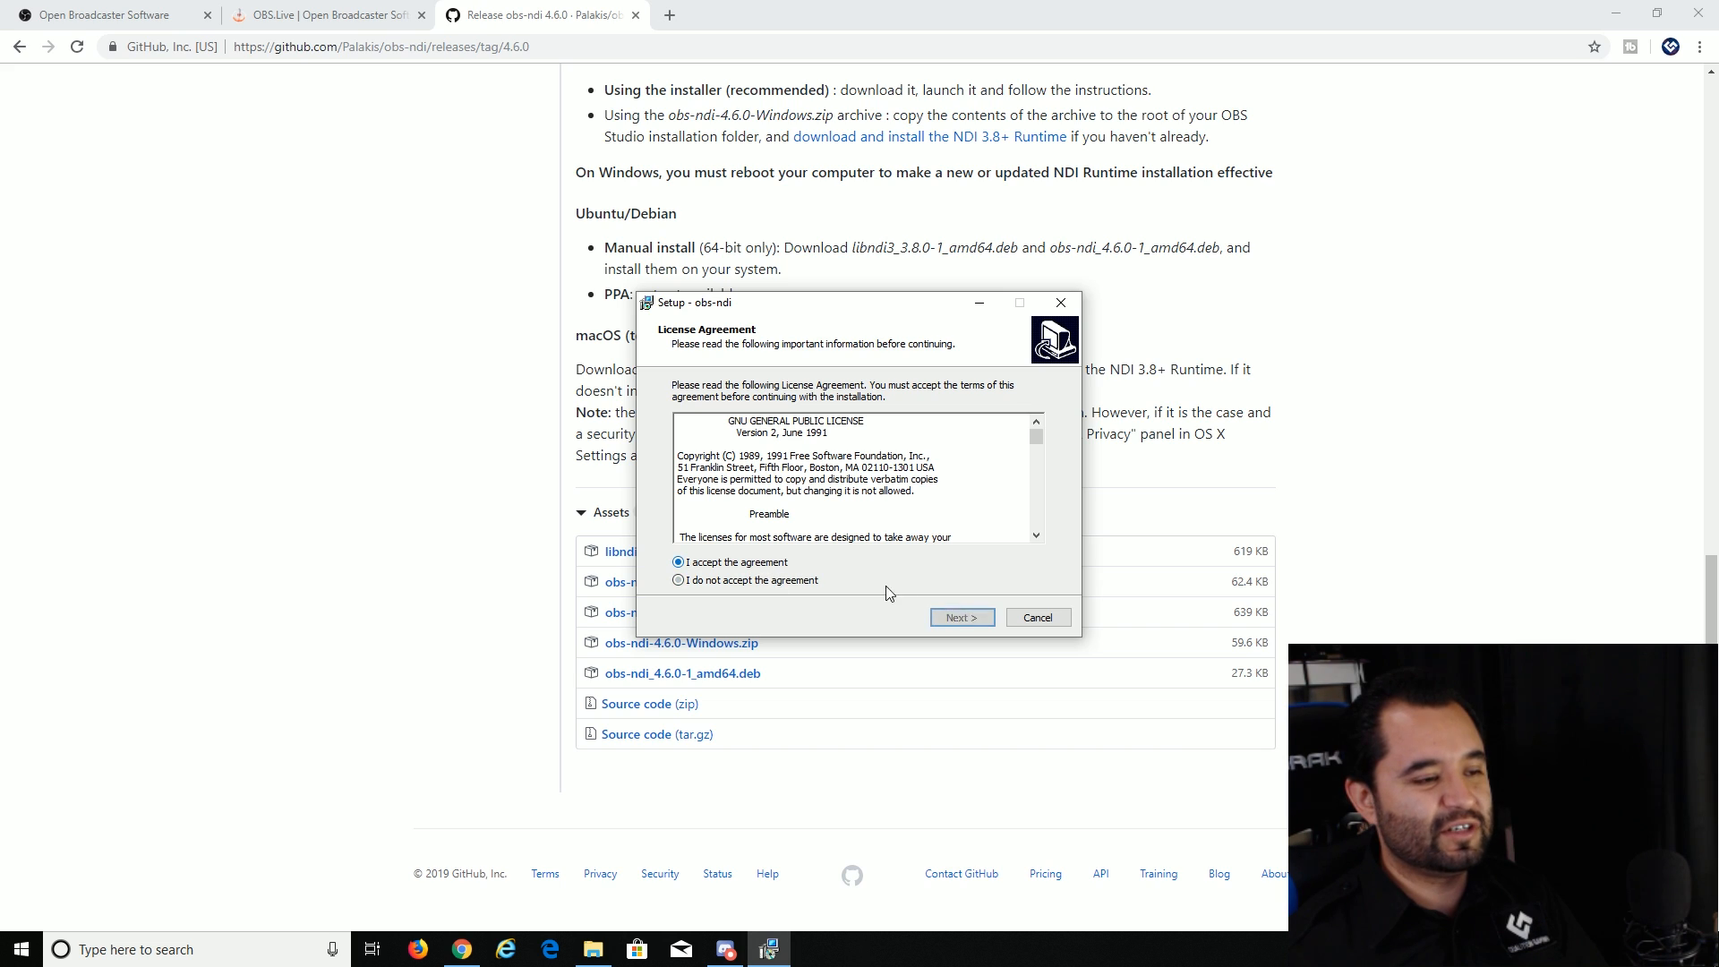
click(960, 617)
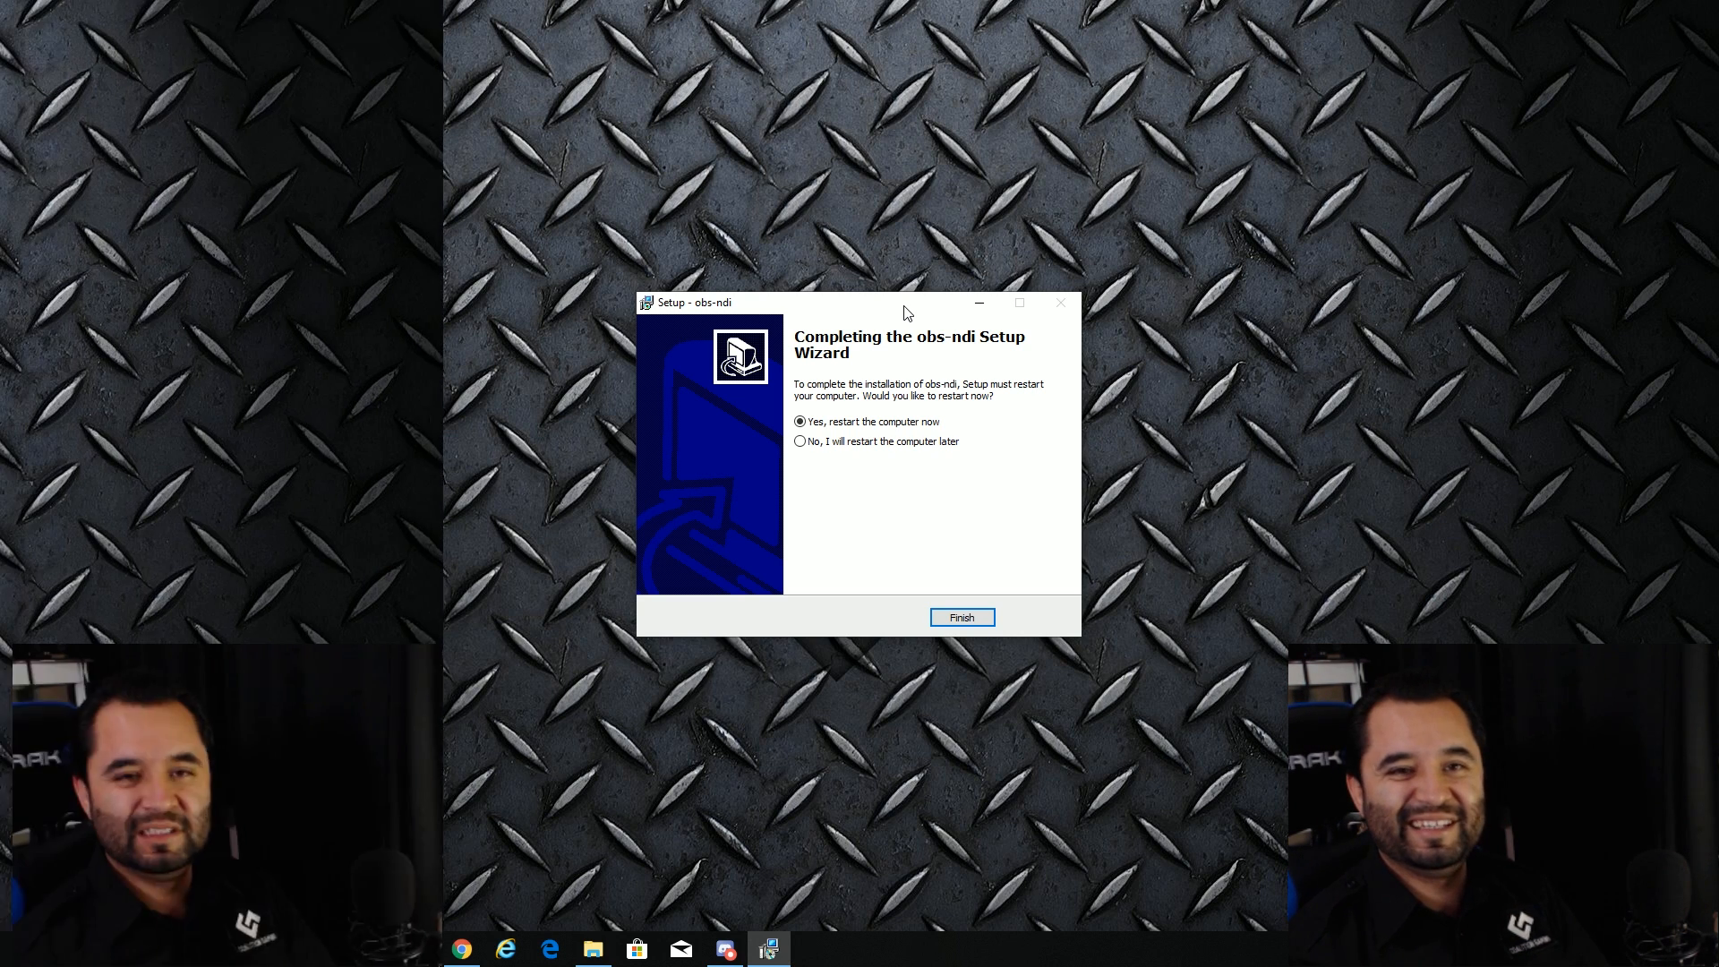
Step: Finish the obs-ndi setup, then start OBS Studio from Windows search with 'obs'
click(960, 618)
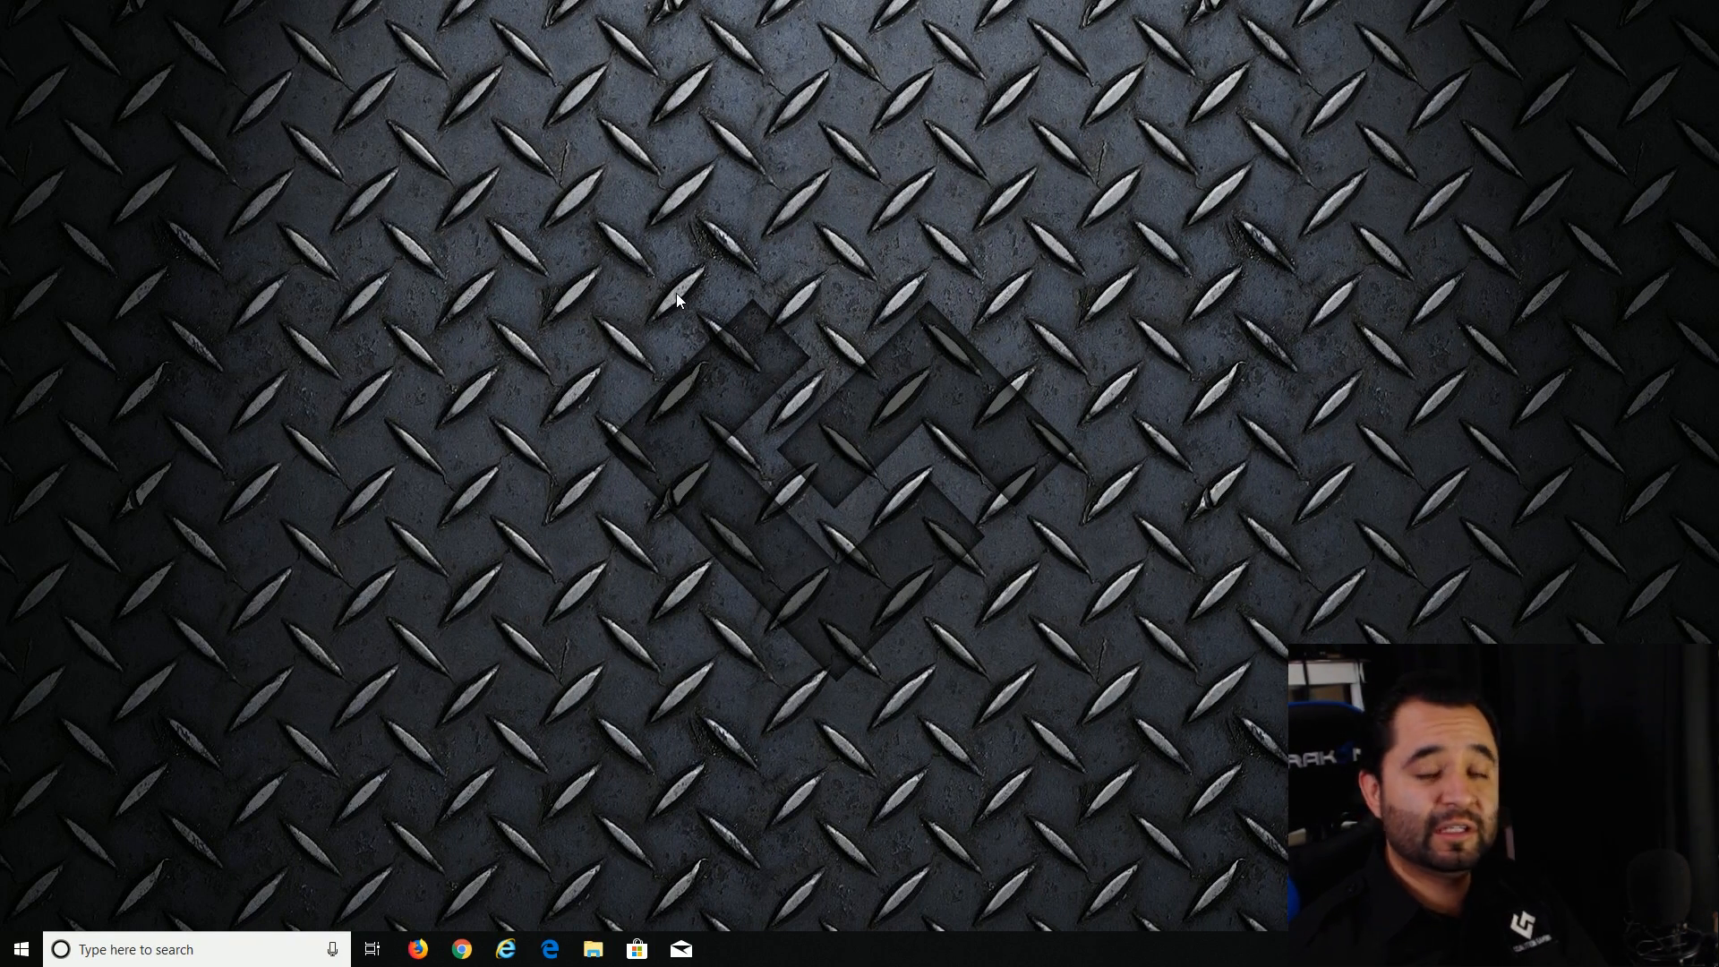
text(obs)
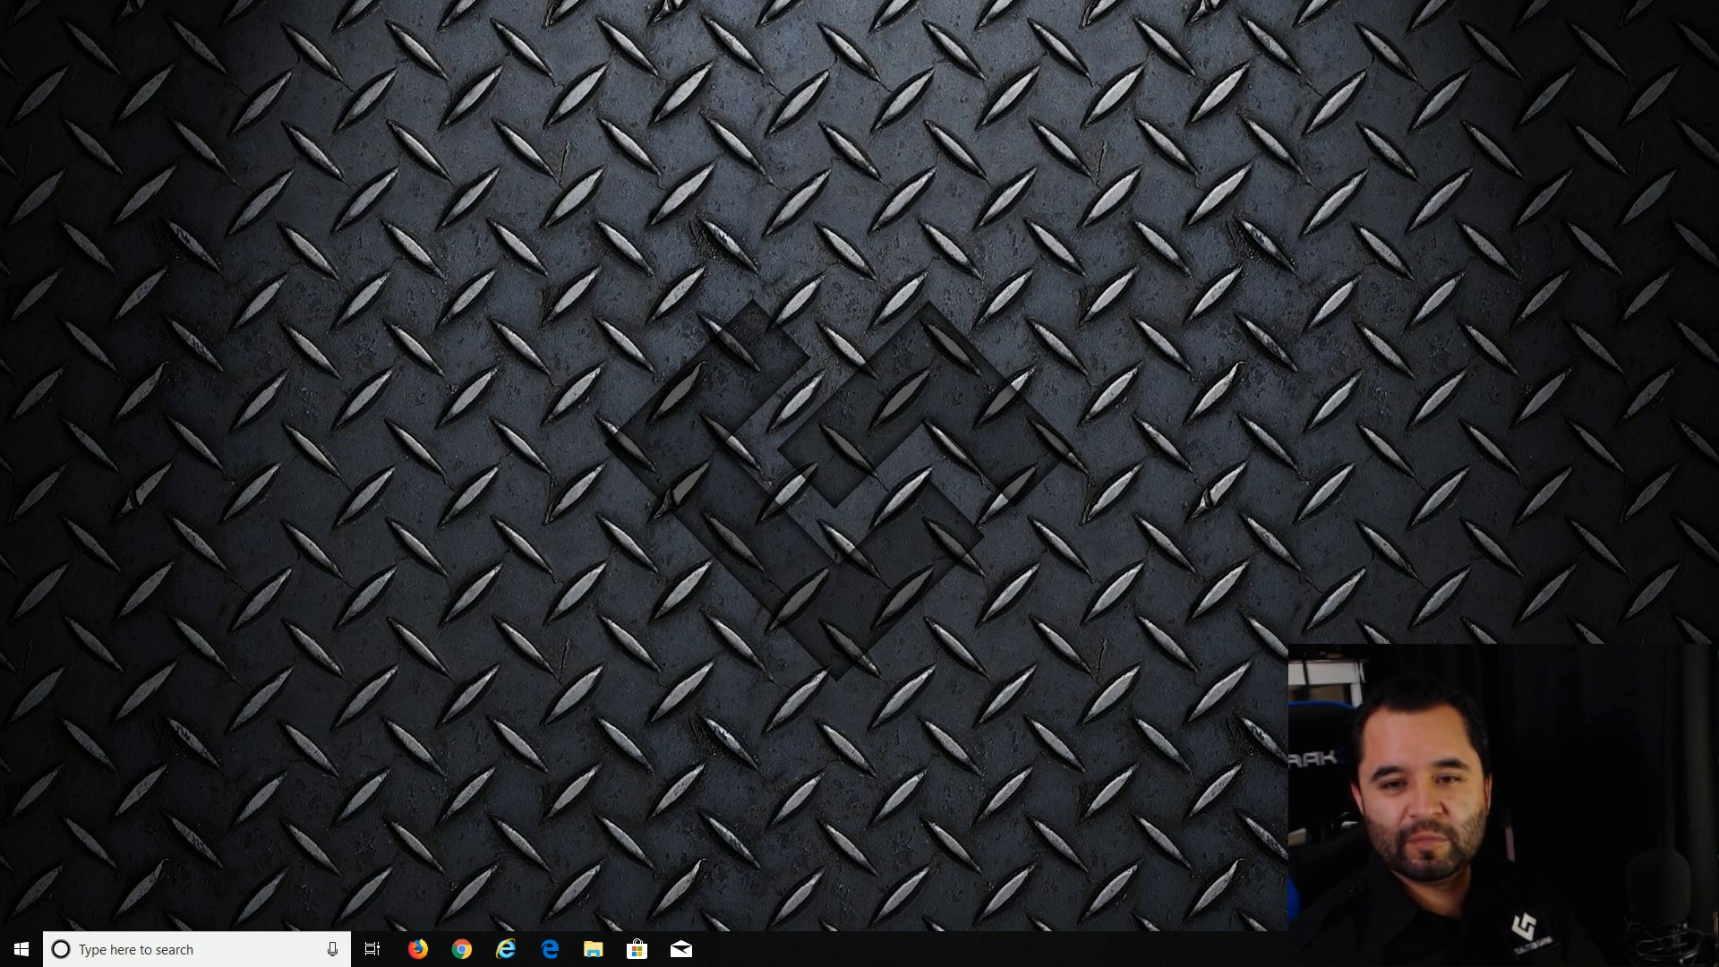
click(725, 949)
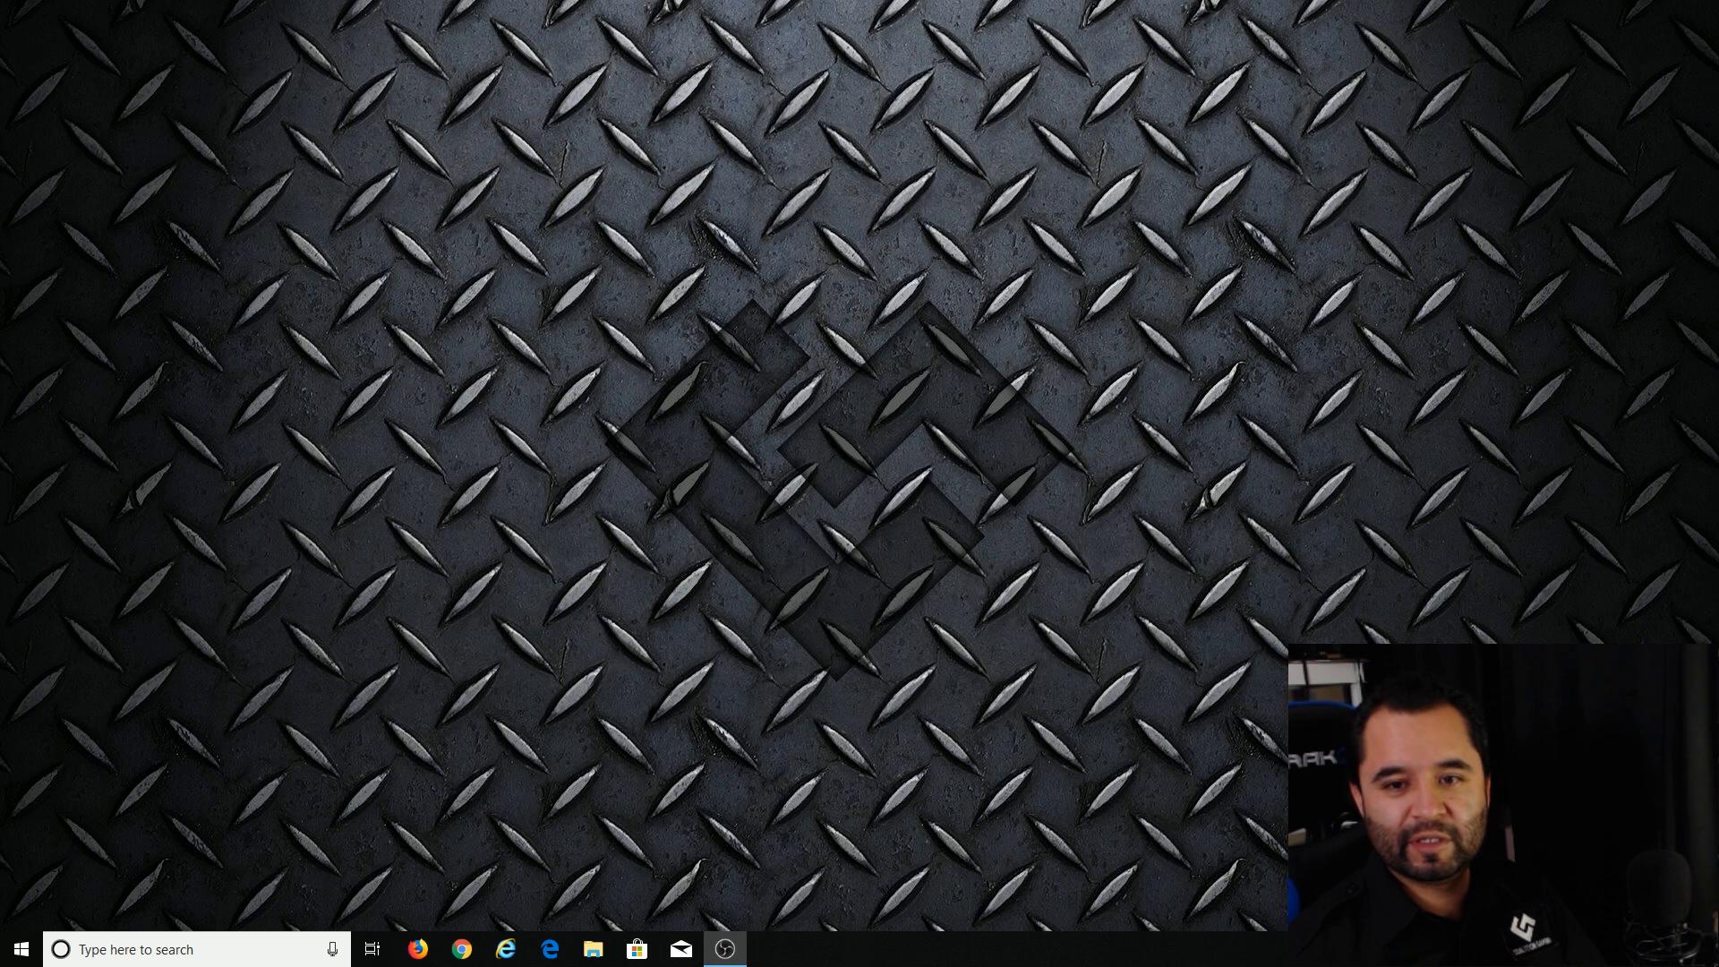
click(724, 949)
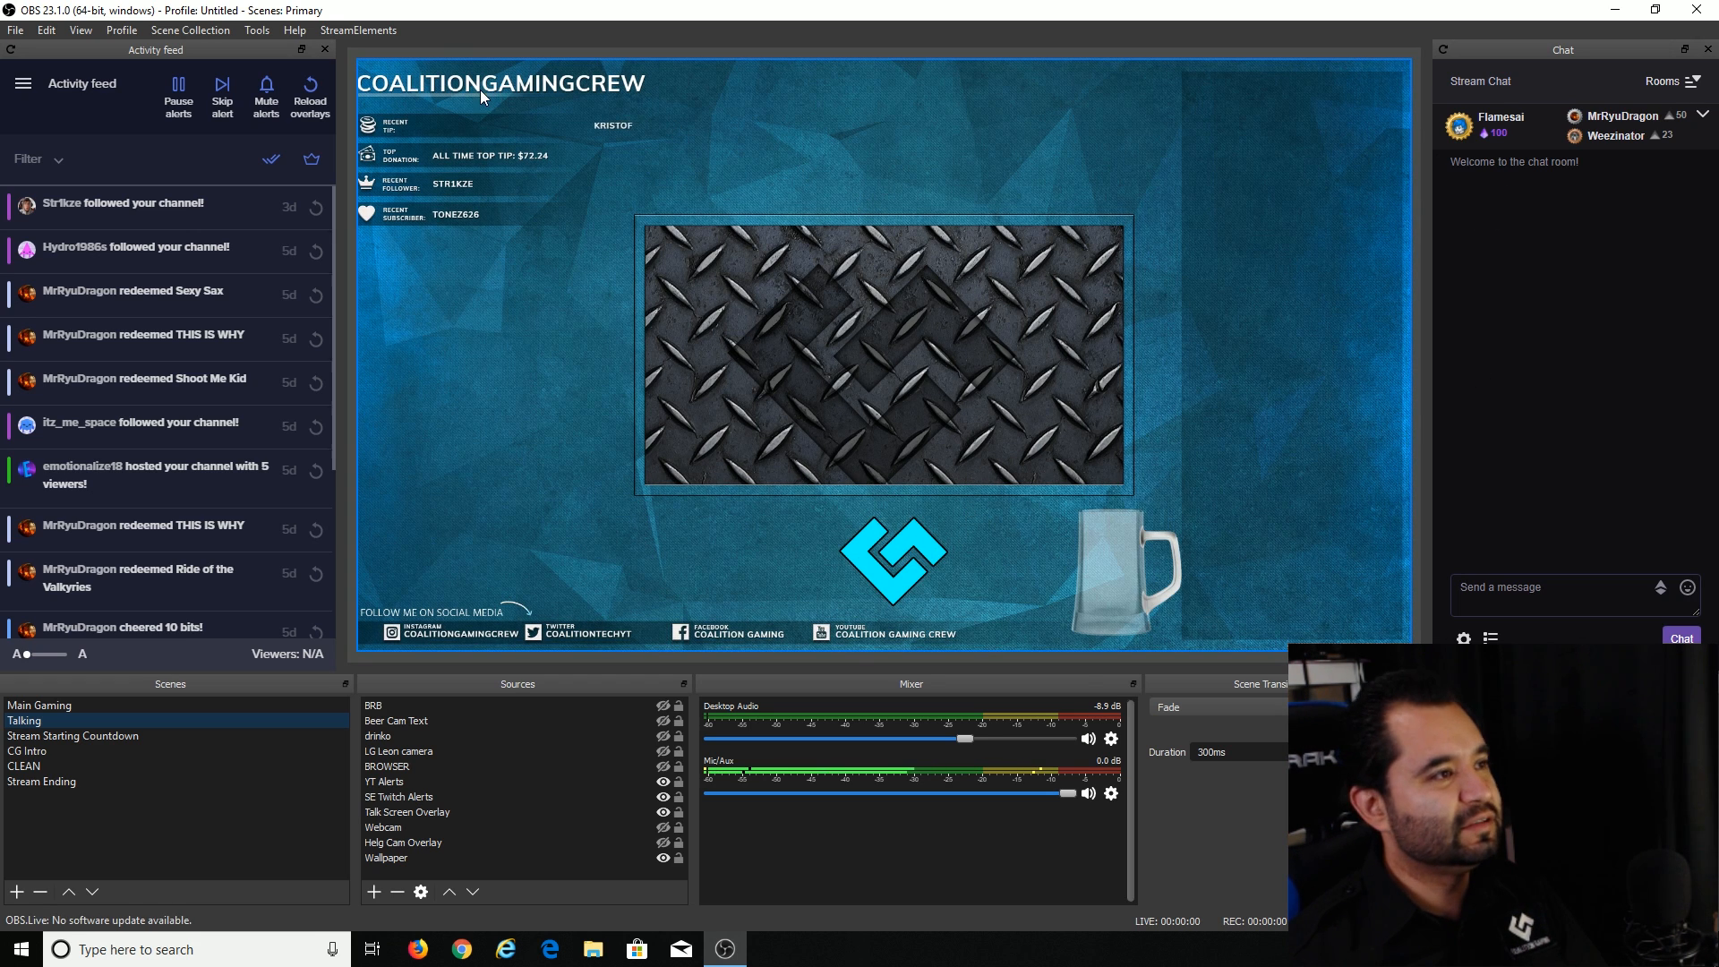
click(256, 31)
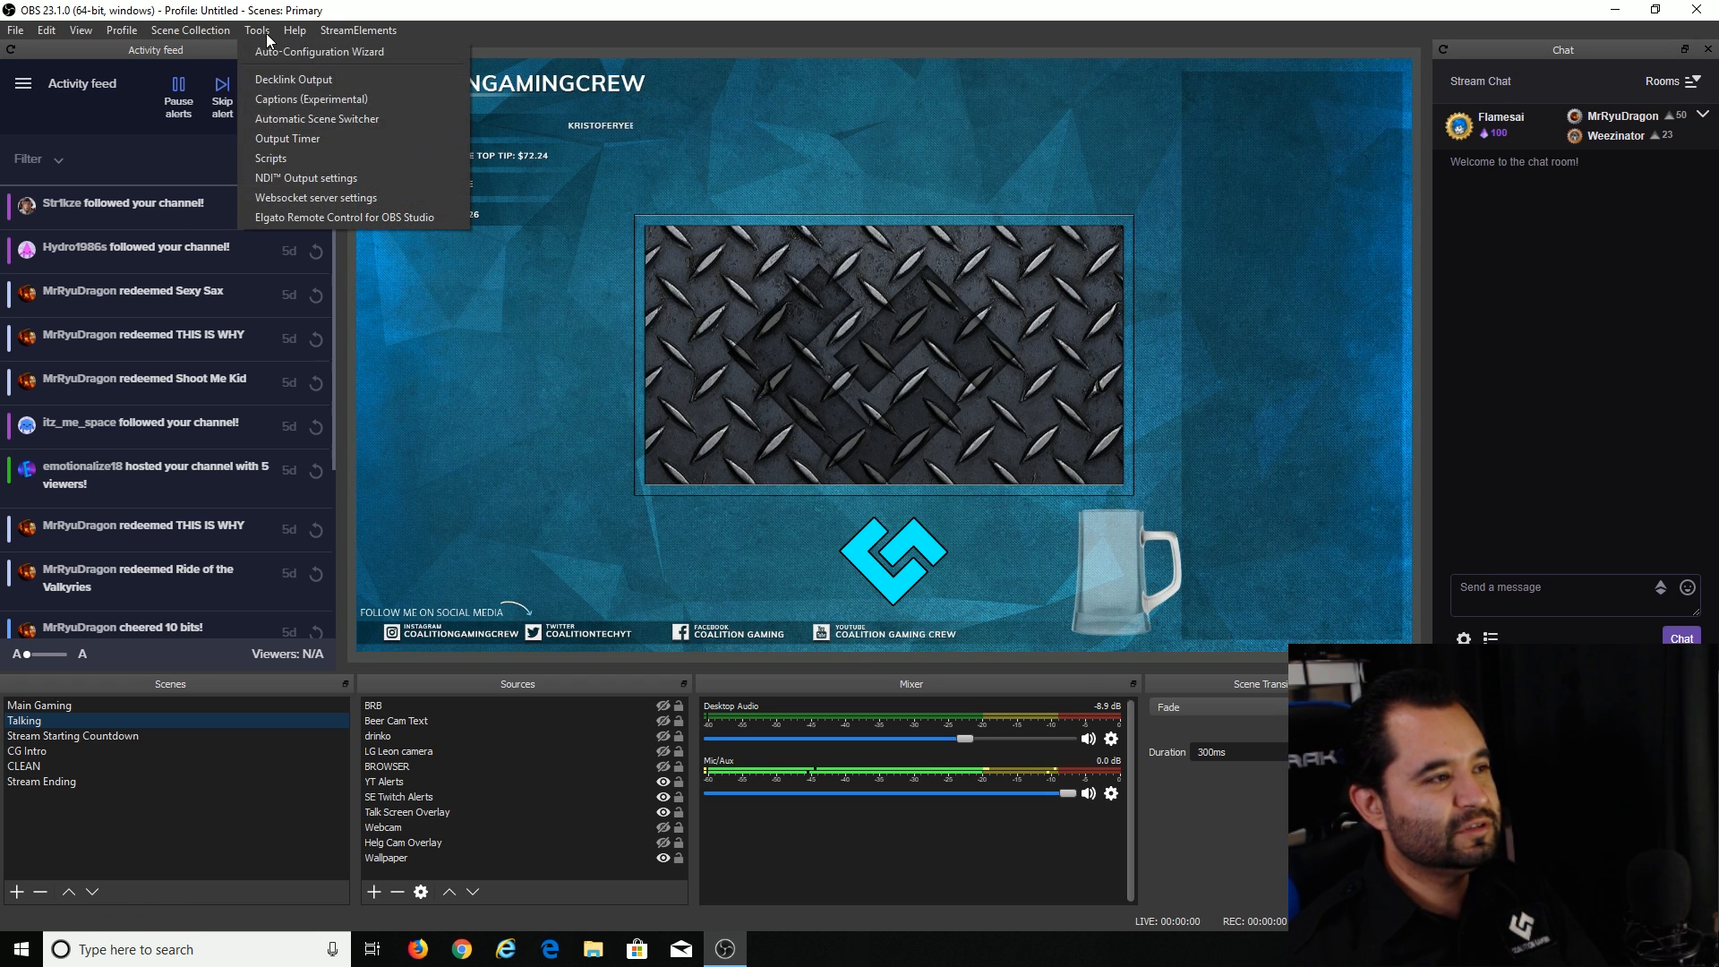
mouse_move(341, 177)
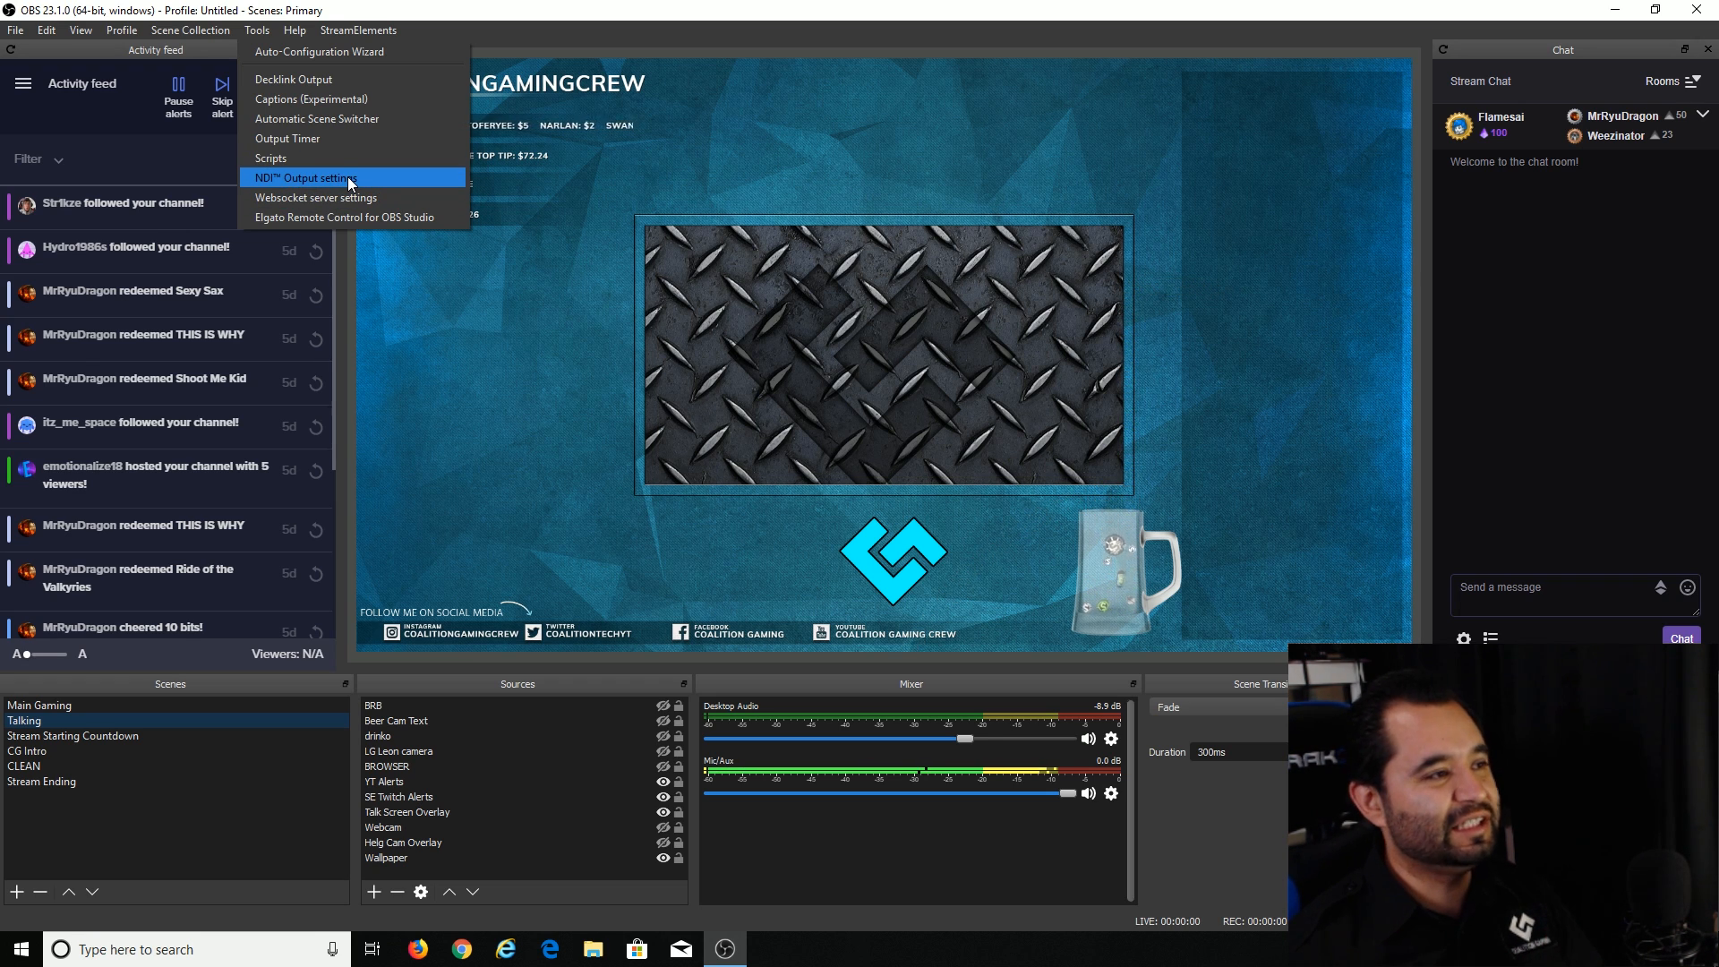
click(304, 178)
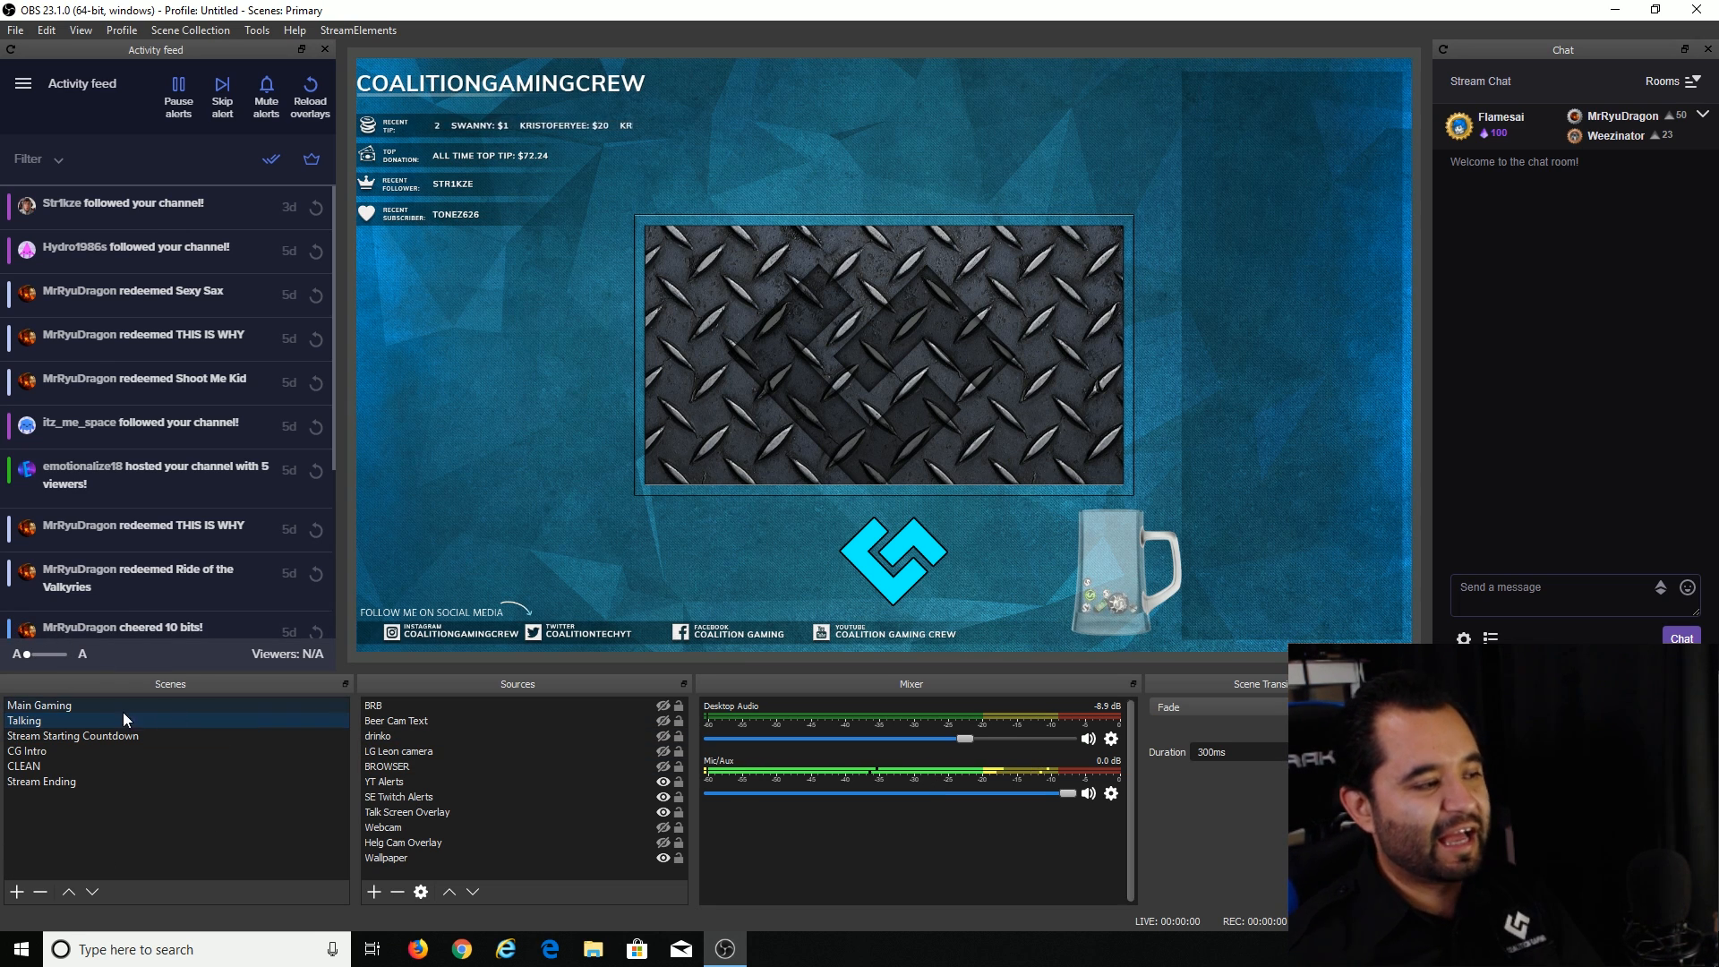
click(24, 719)
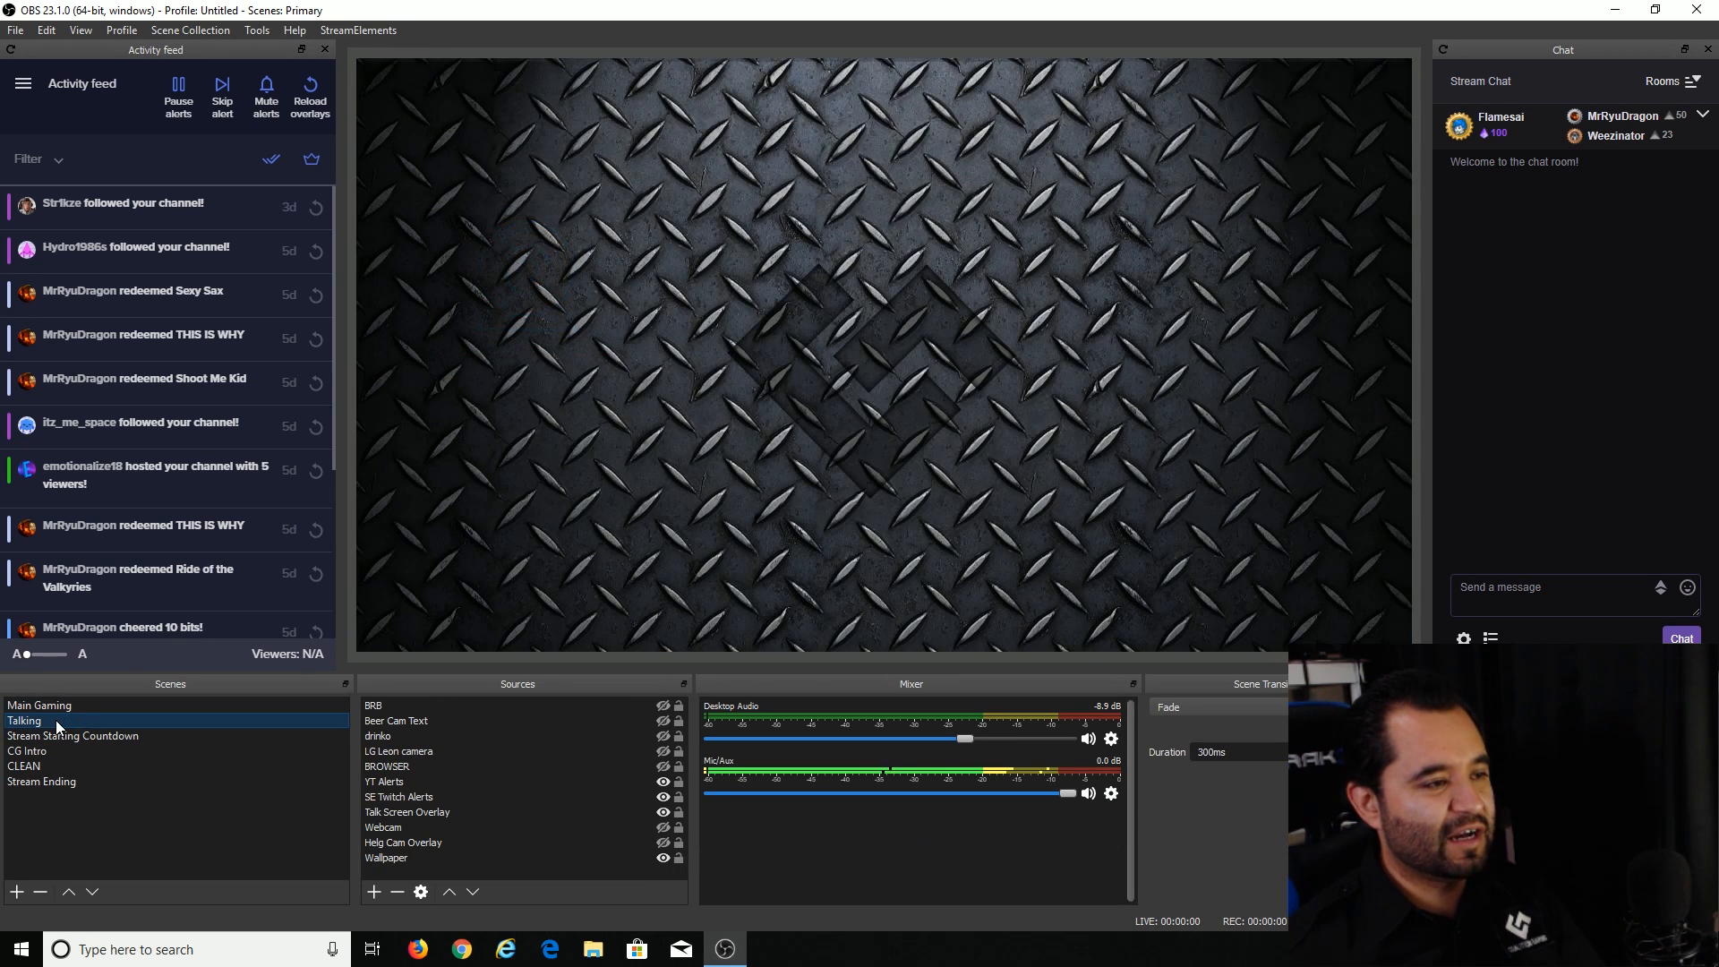
click(73, 736)
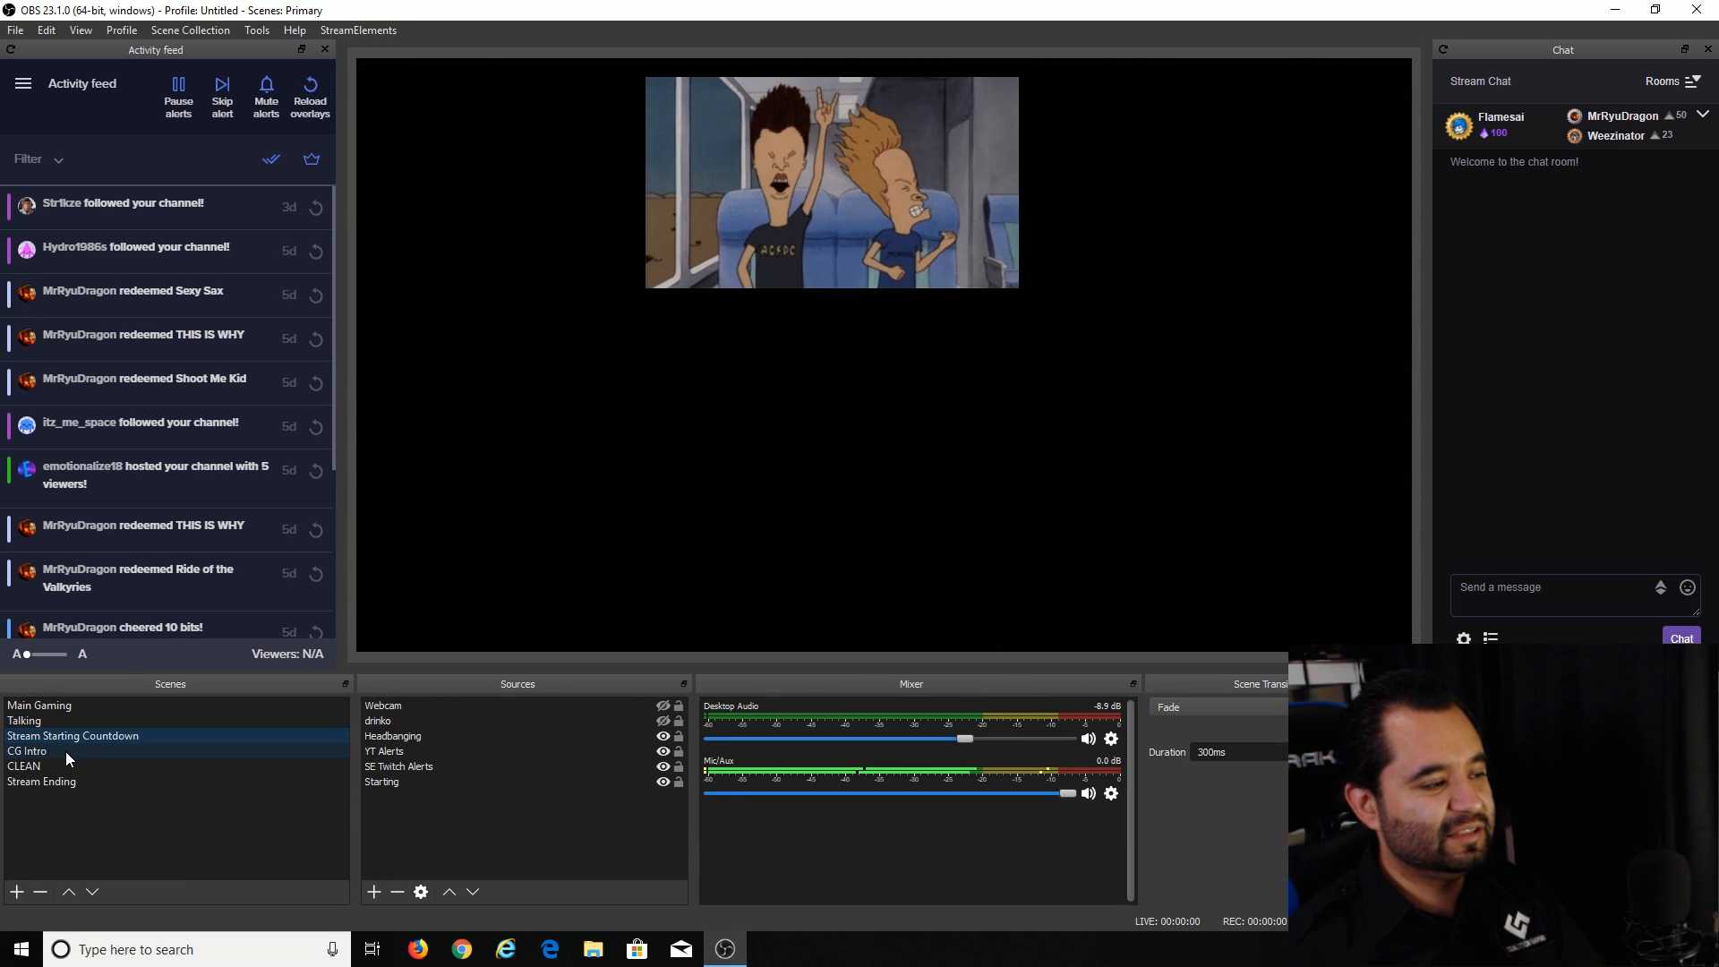
click(23, 720)
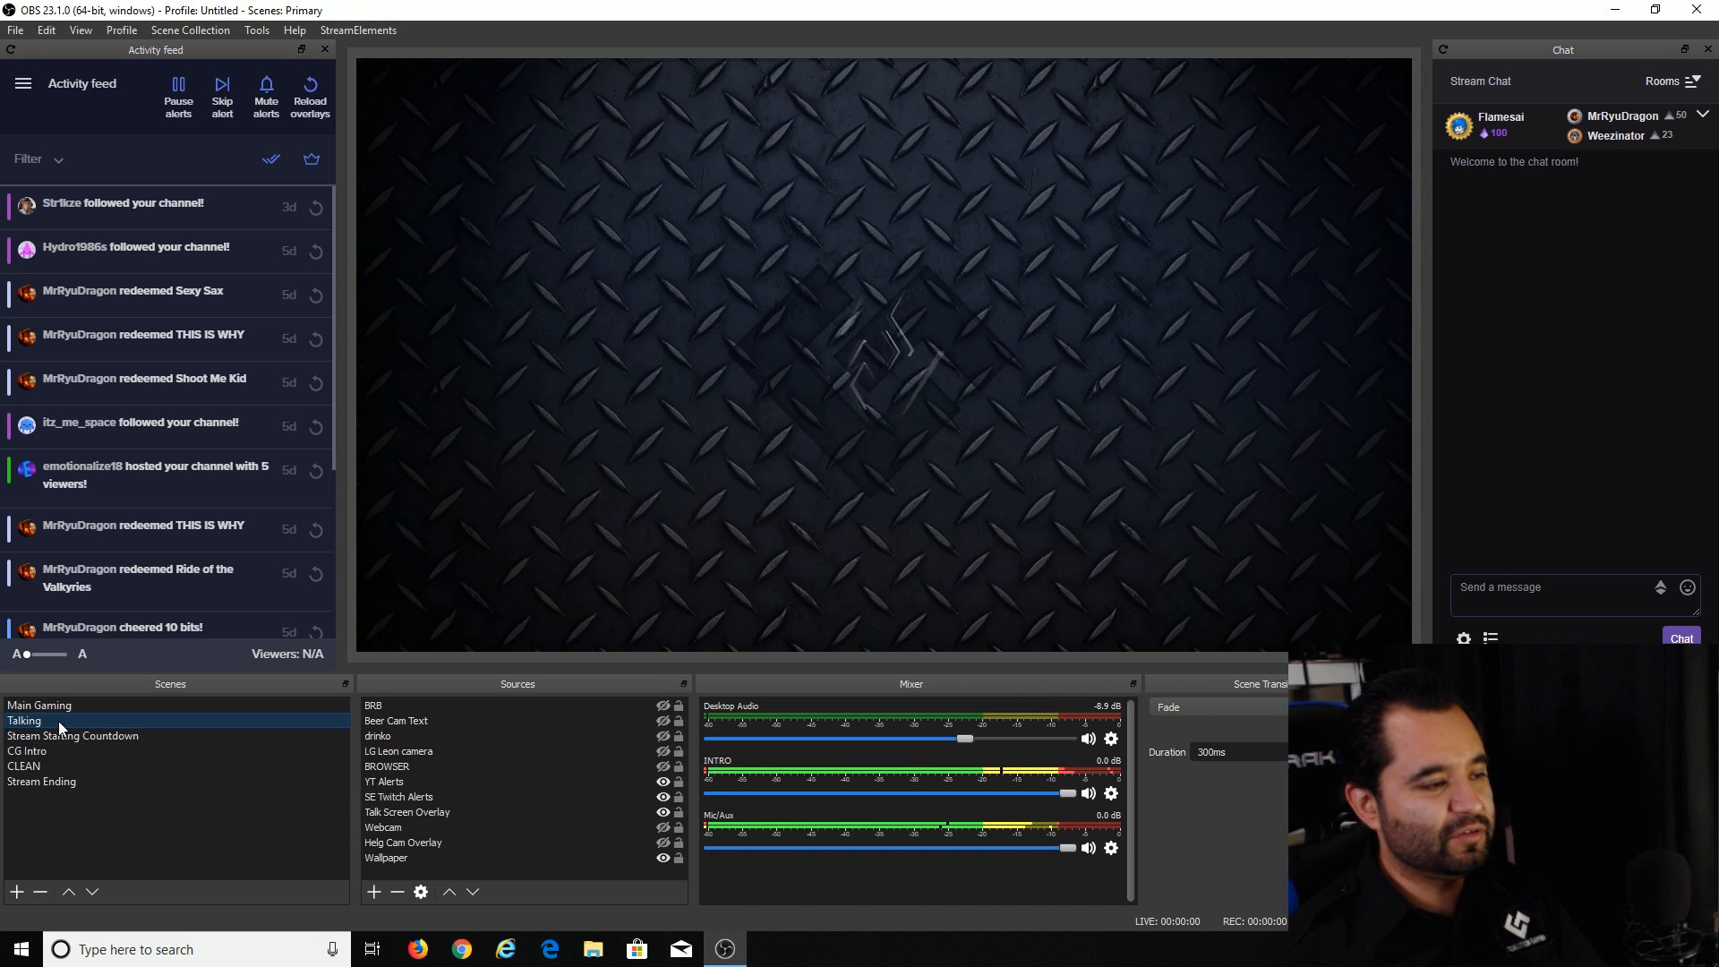
click(39, 706)
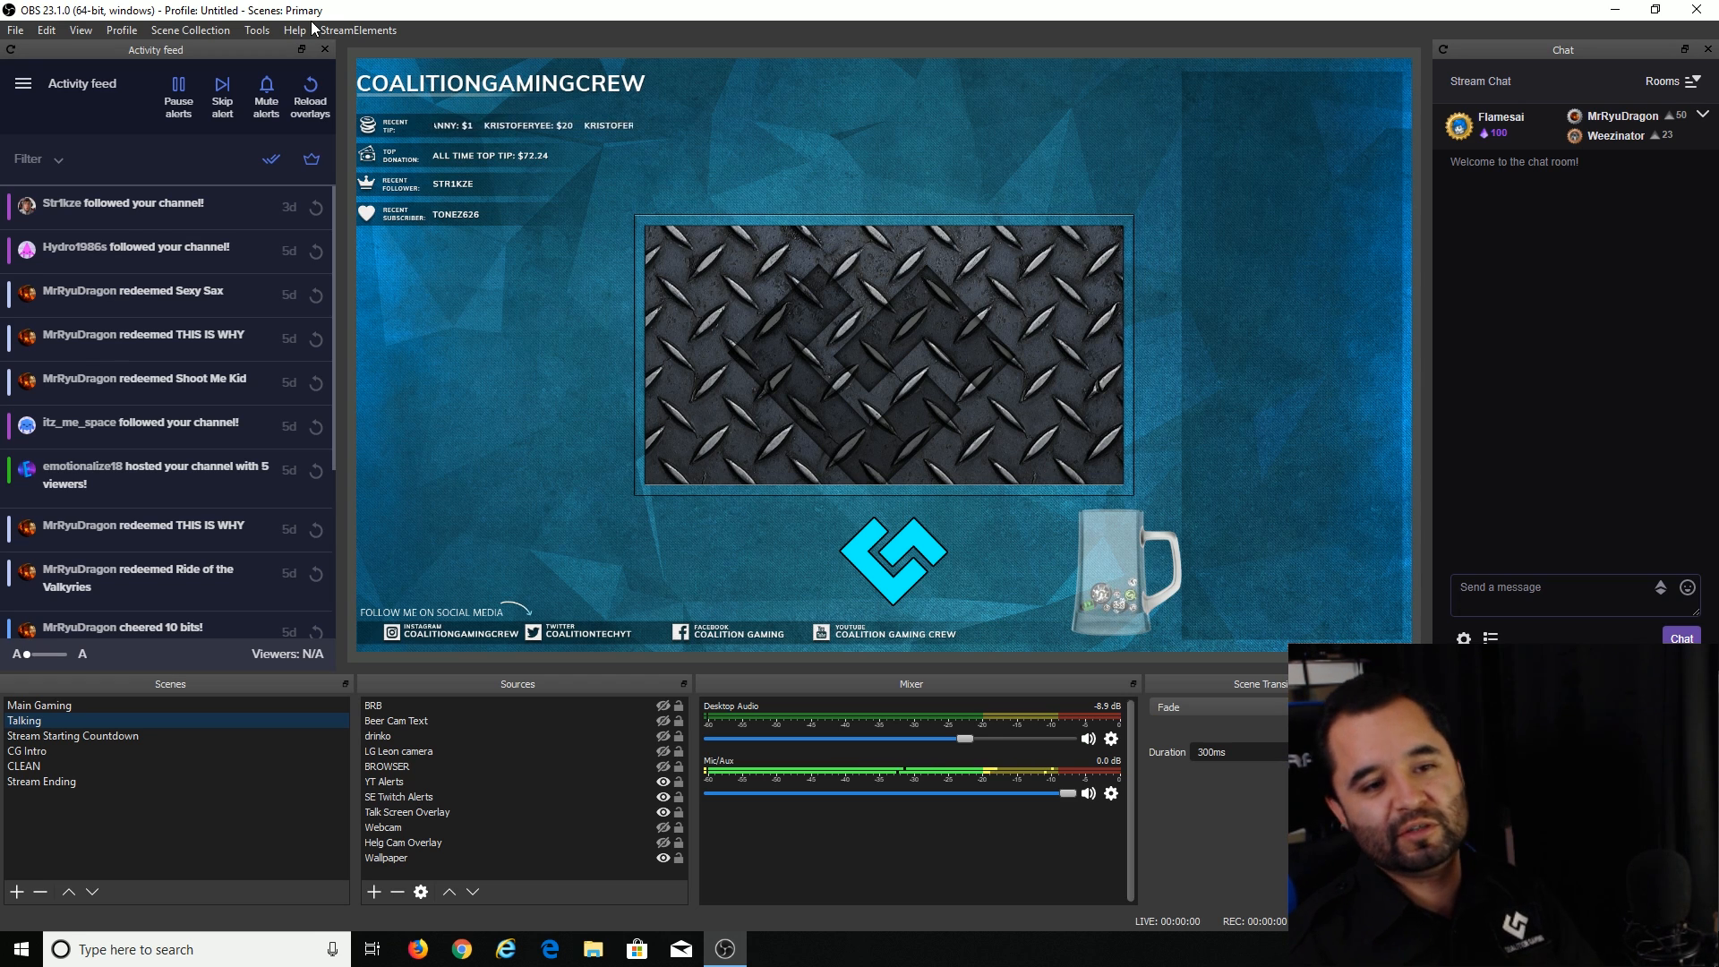
Step: Enable Main Output in the NDI Output settings from the Tools menu
click(256, 30)
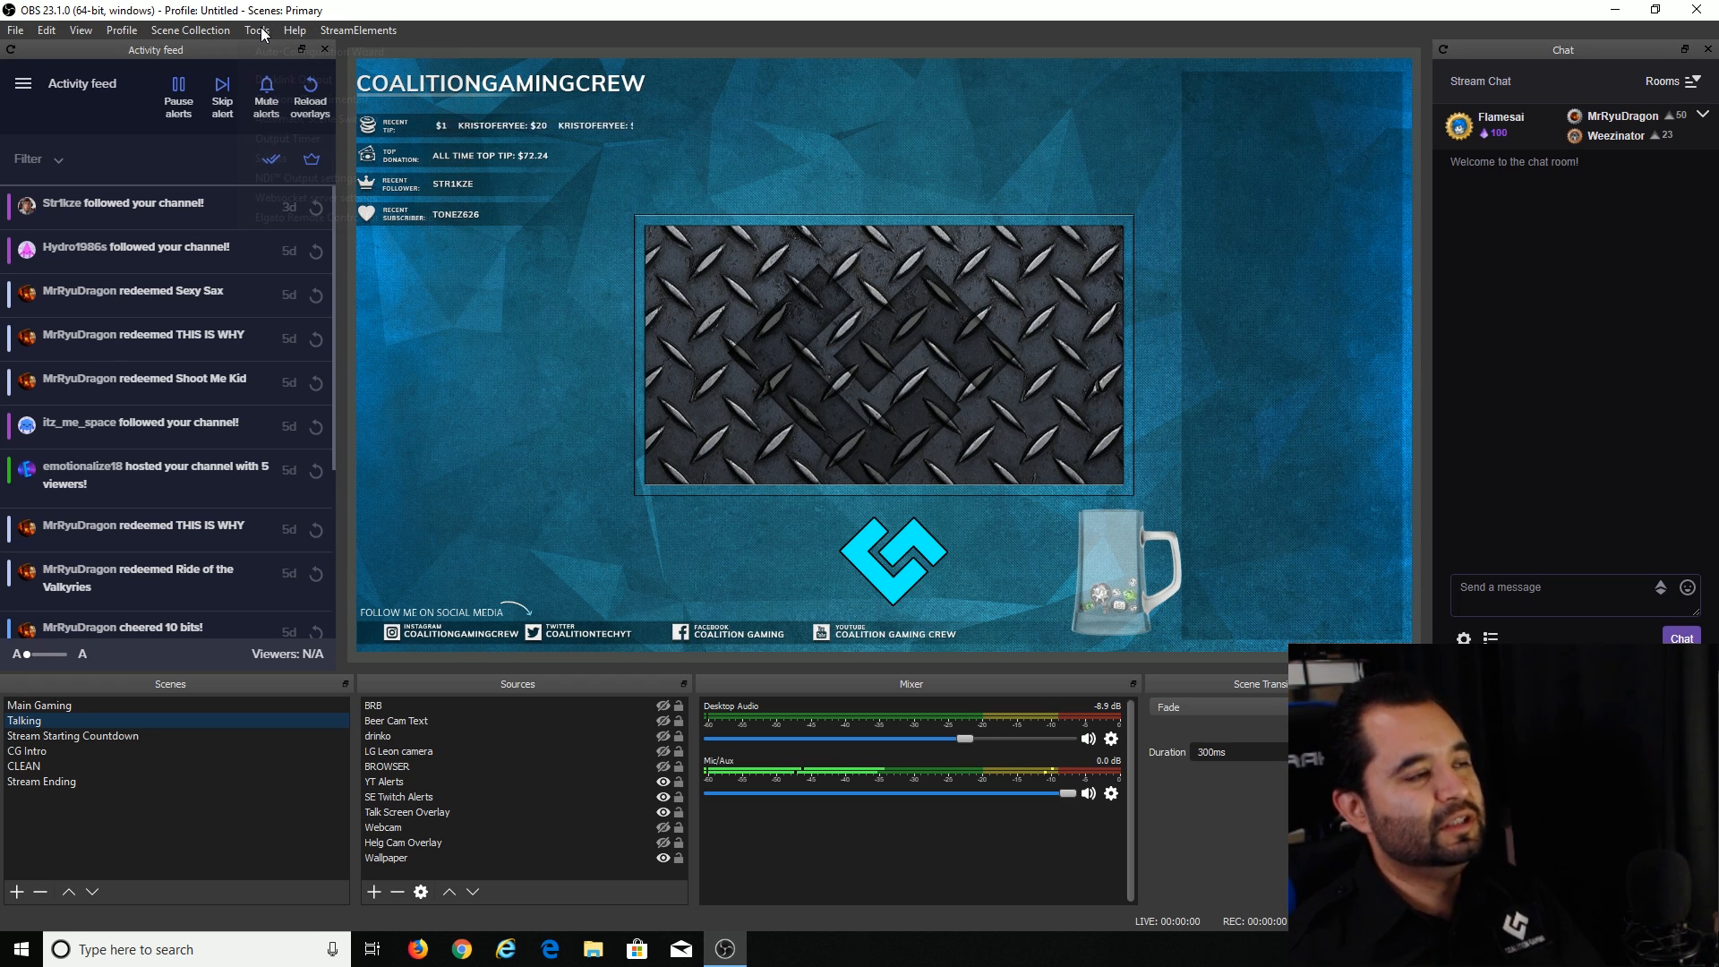
click(256, 31)
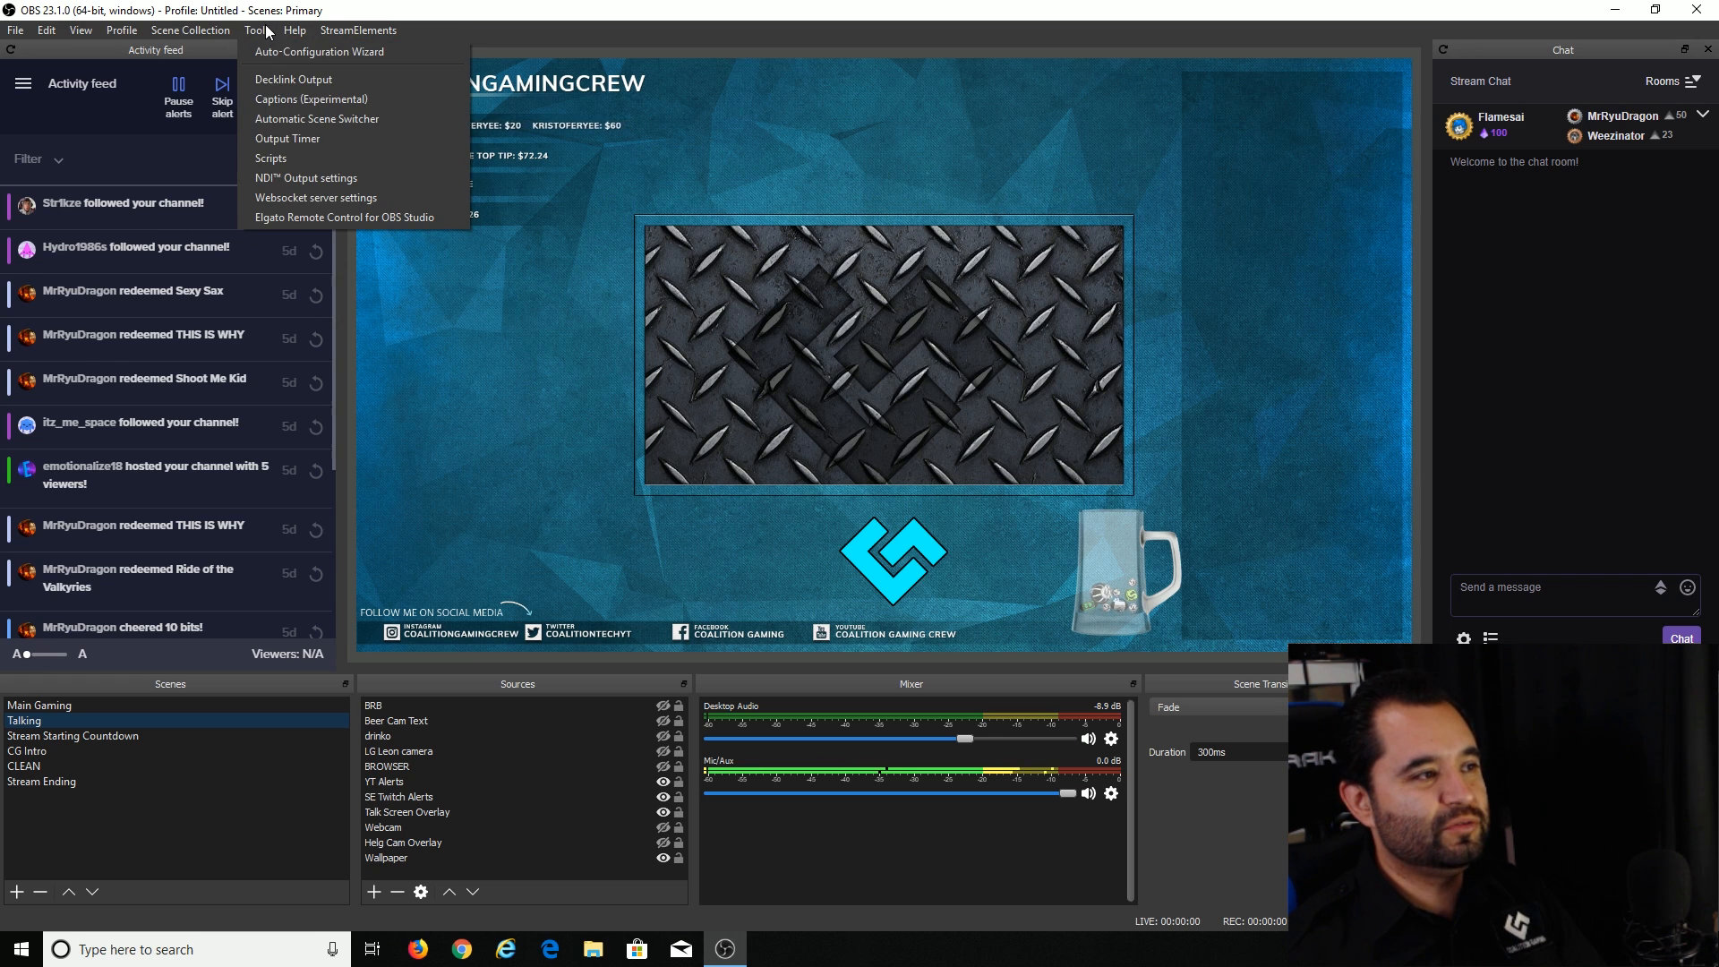
click(307, 177)
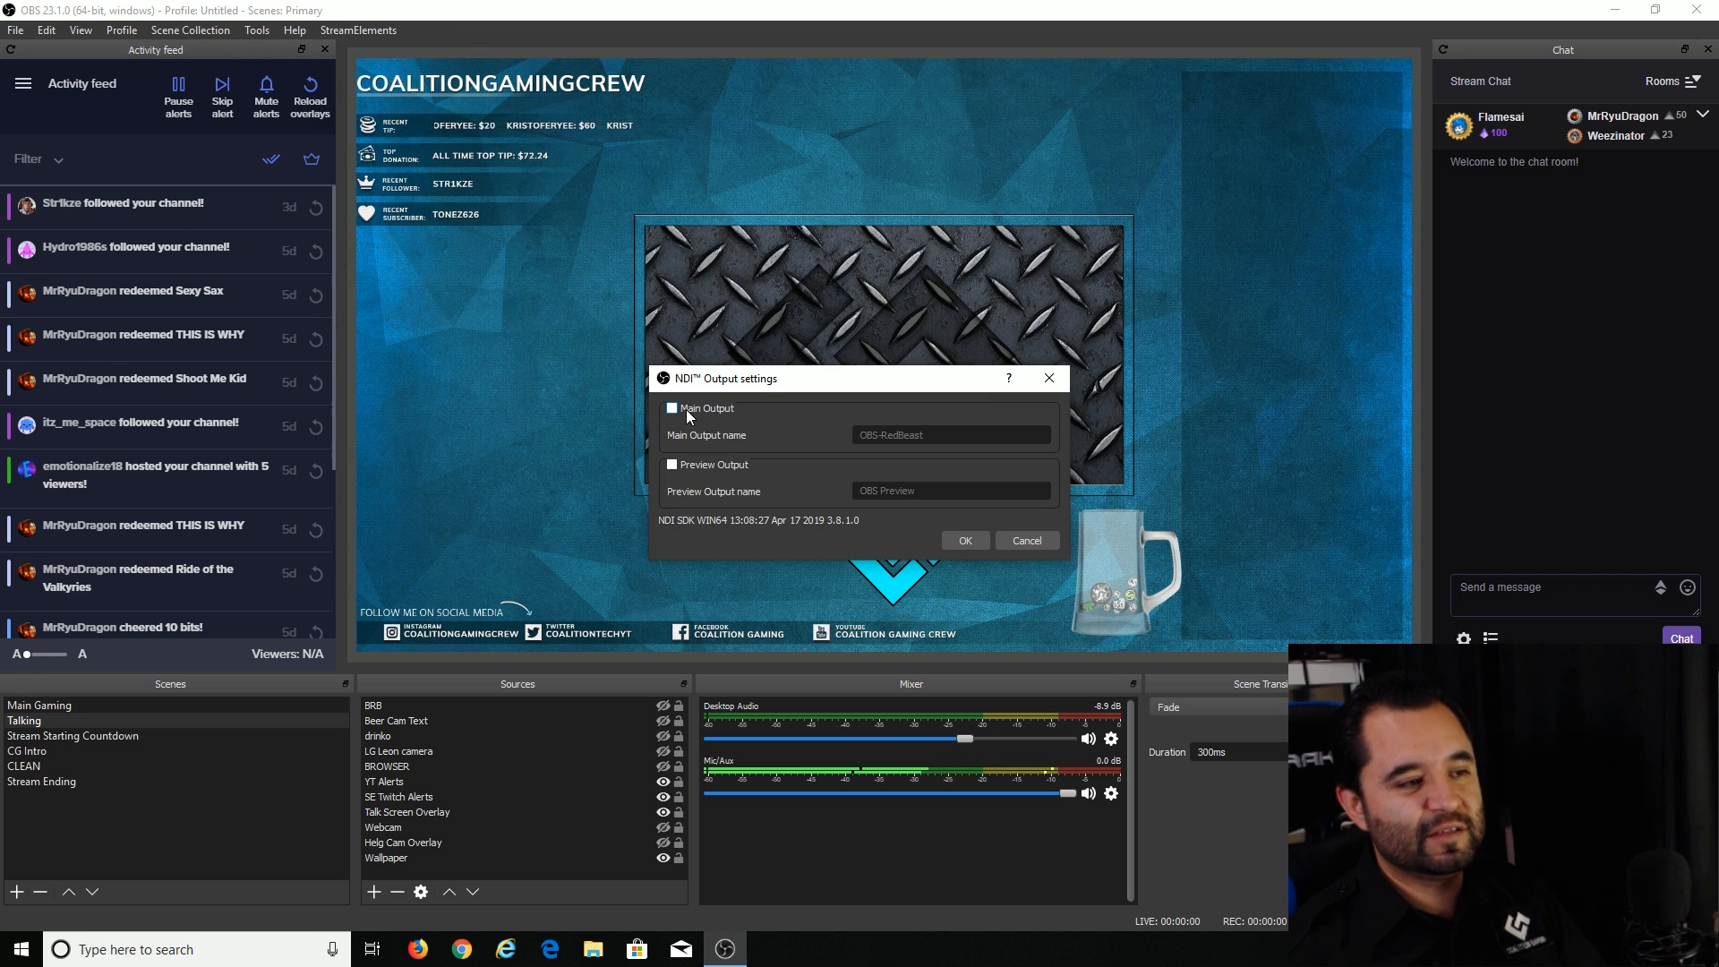
click(671, 408)
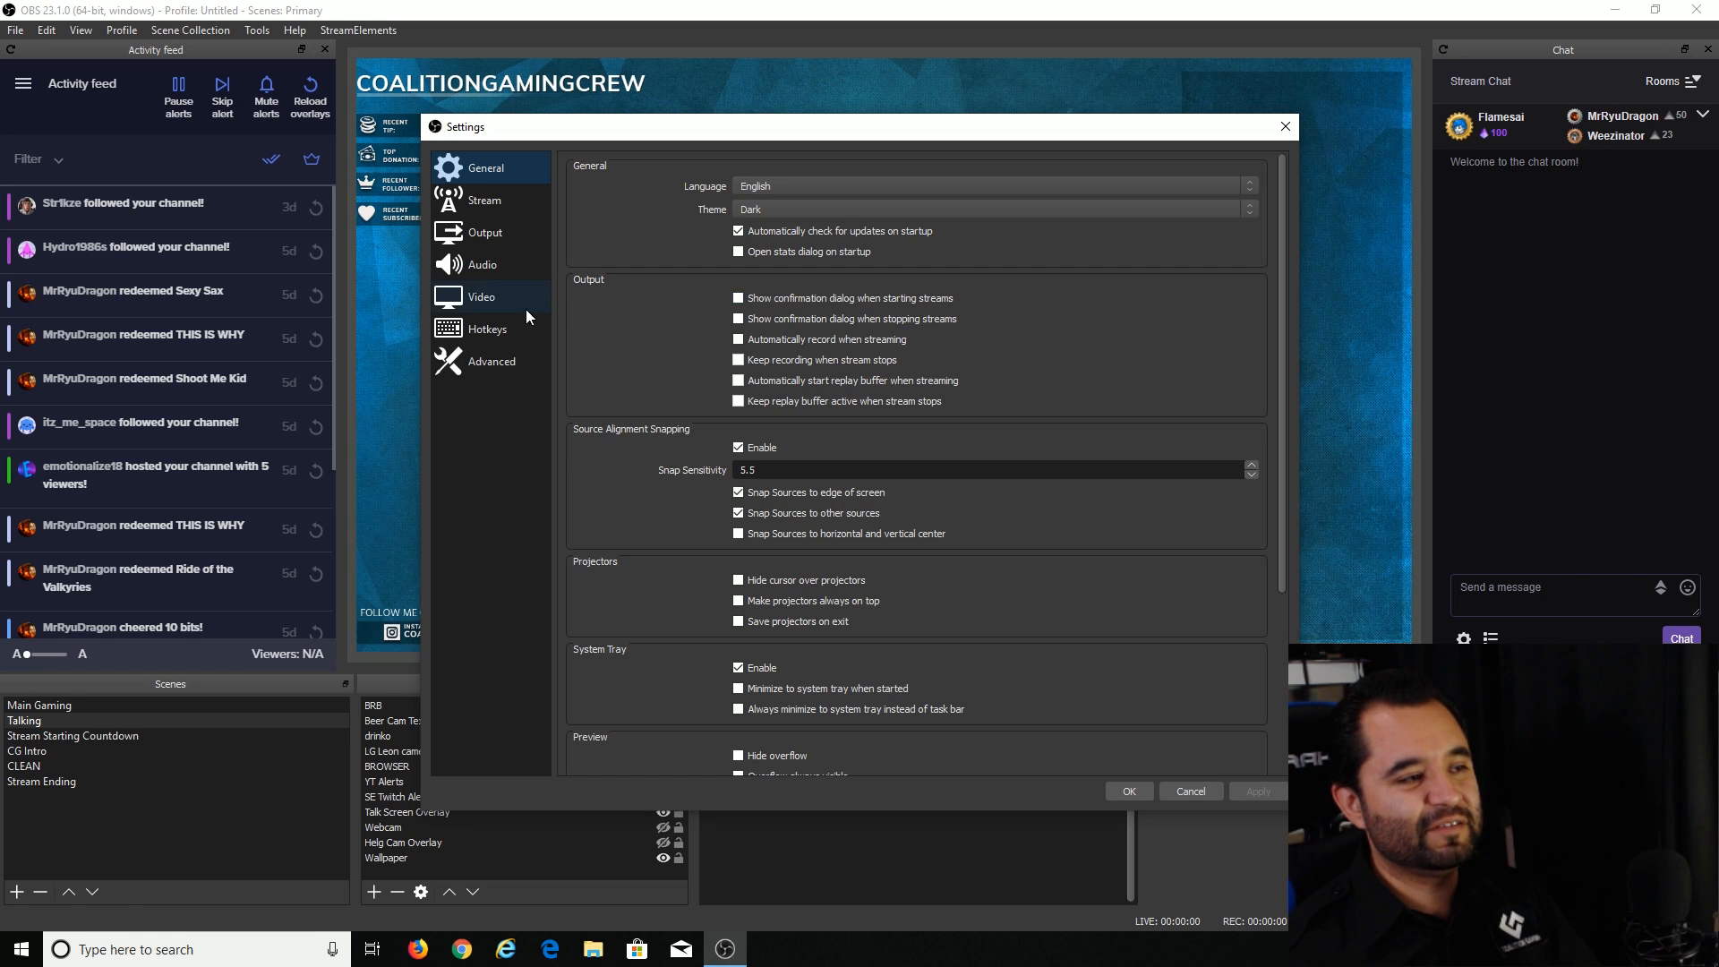
Step: Show the Video settings page confirming 1280x720 output resolution at 60 FPS
click(480, 296)
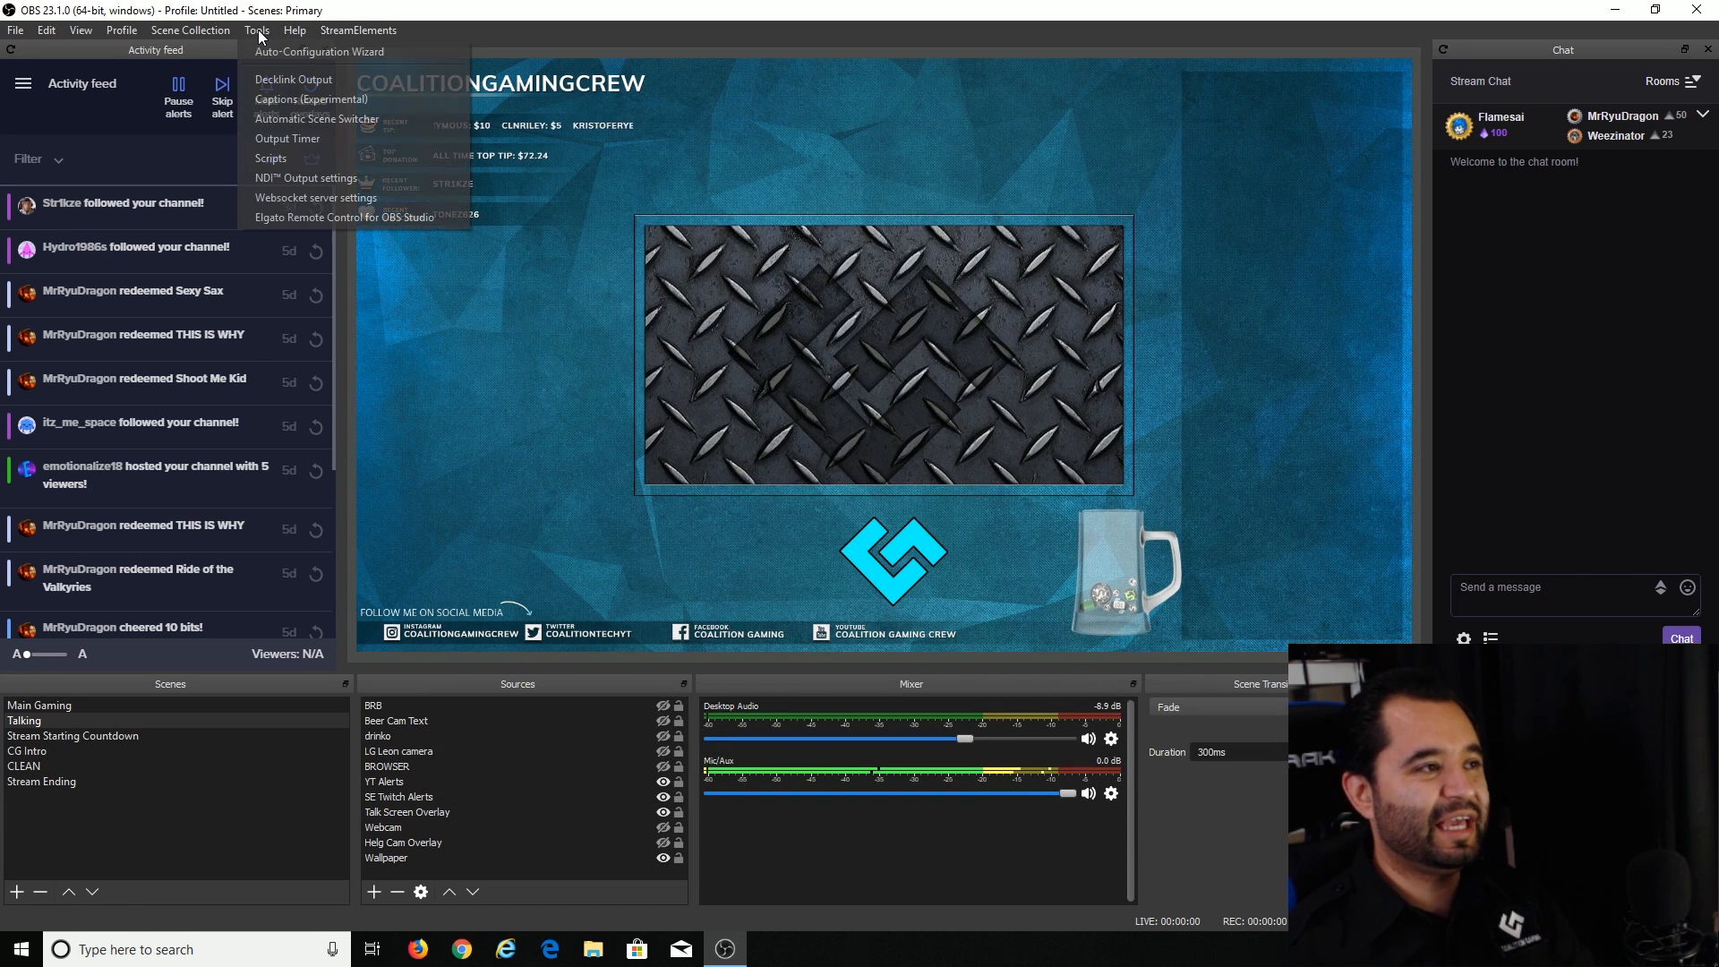
click(306, 178)
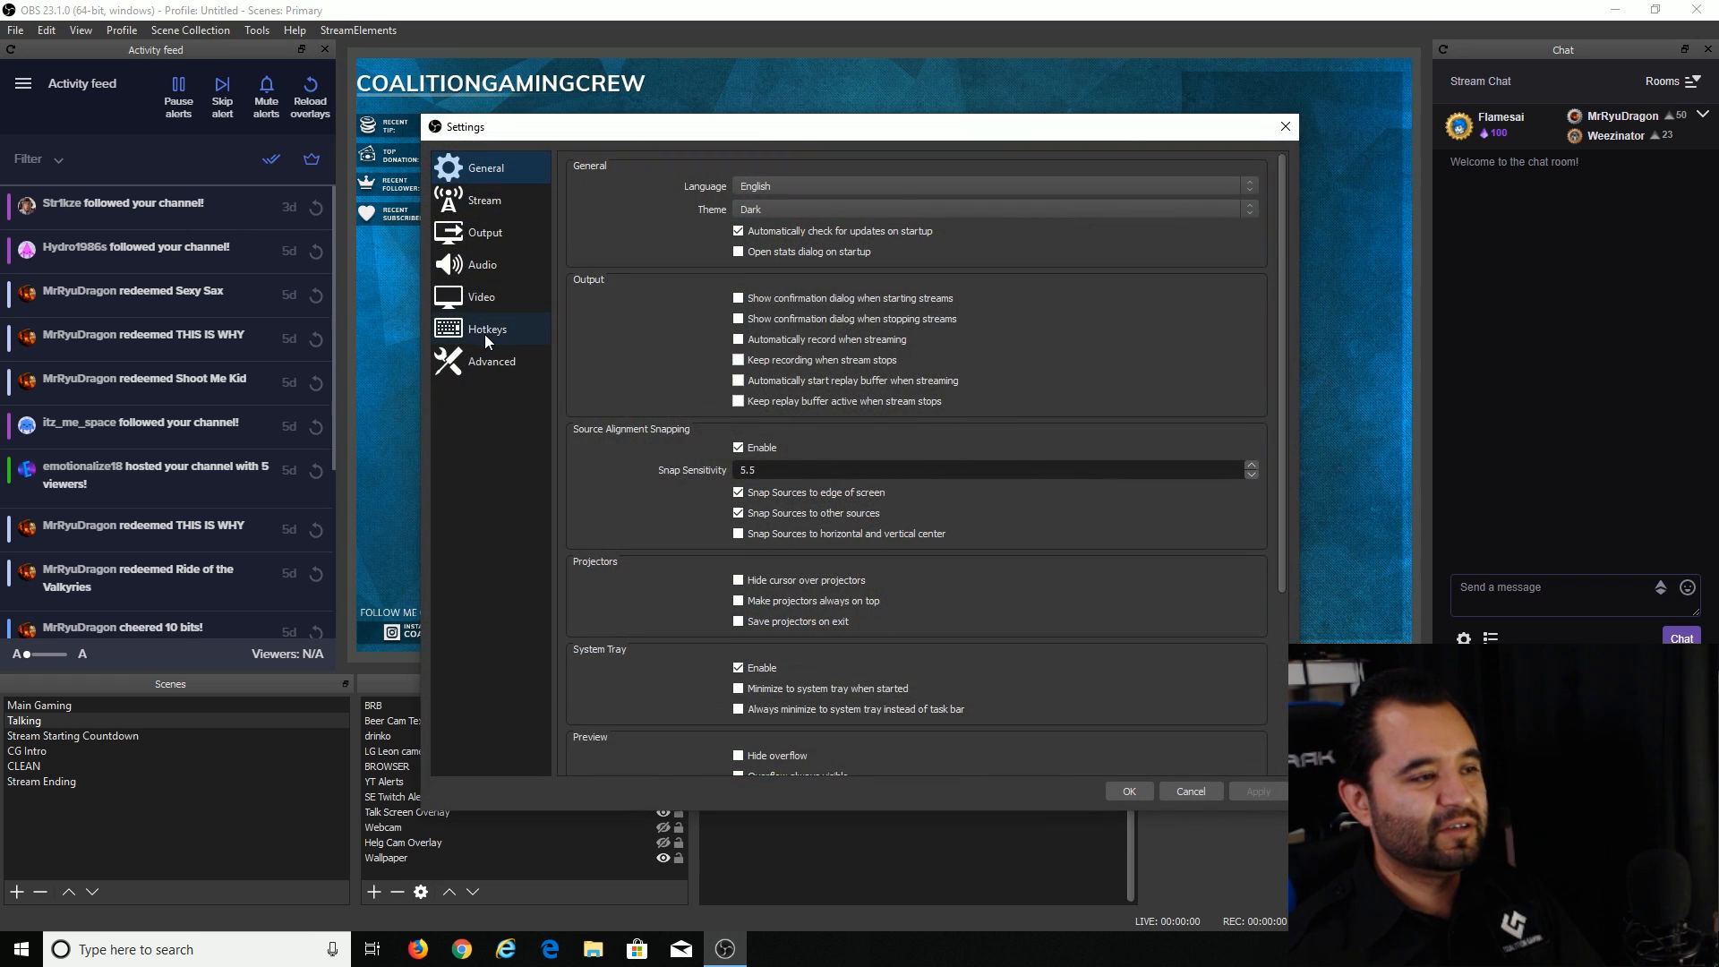
click(481, 295)
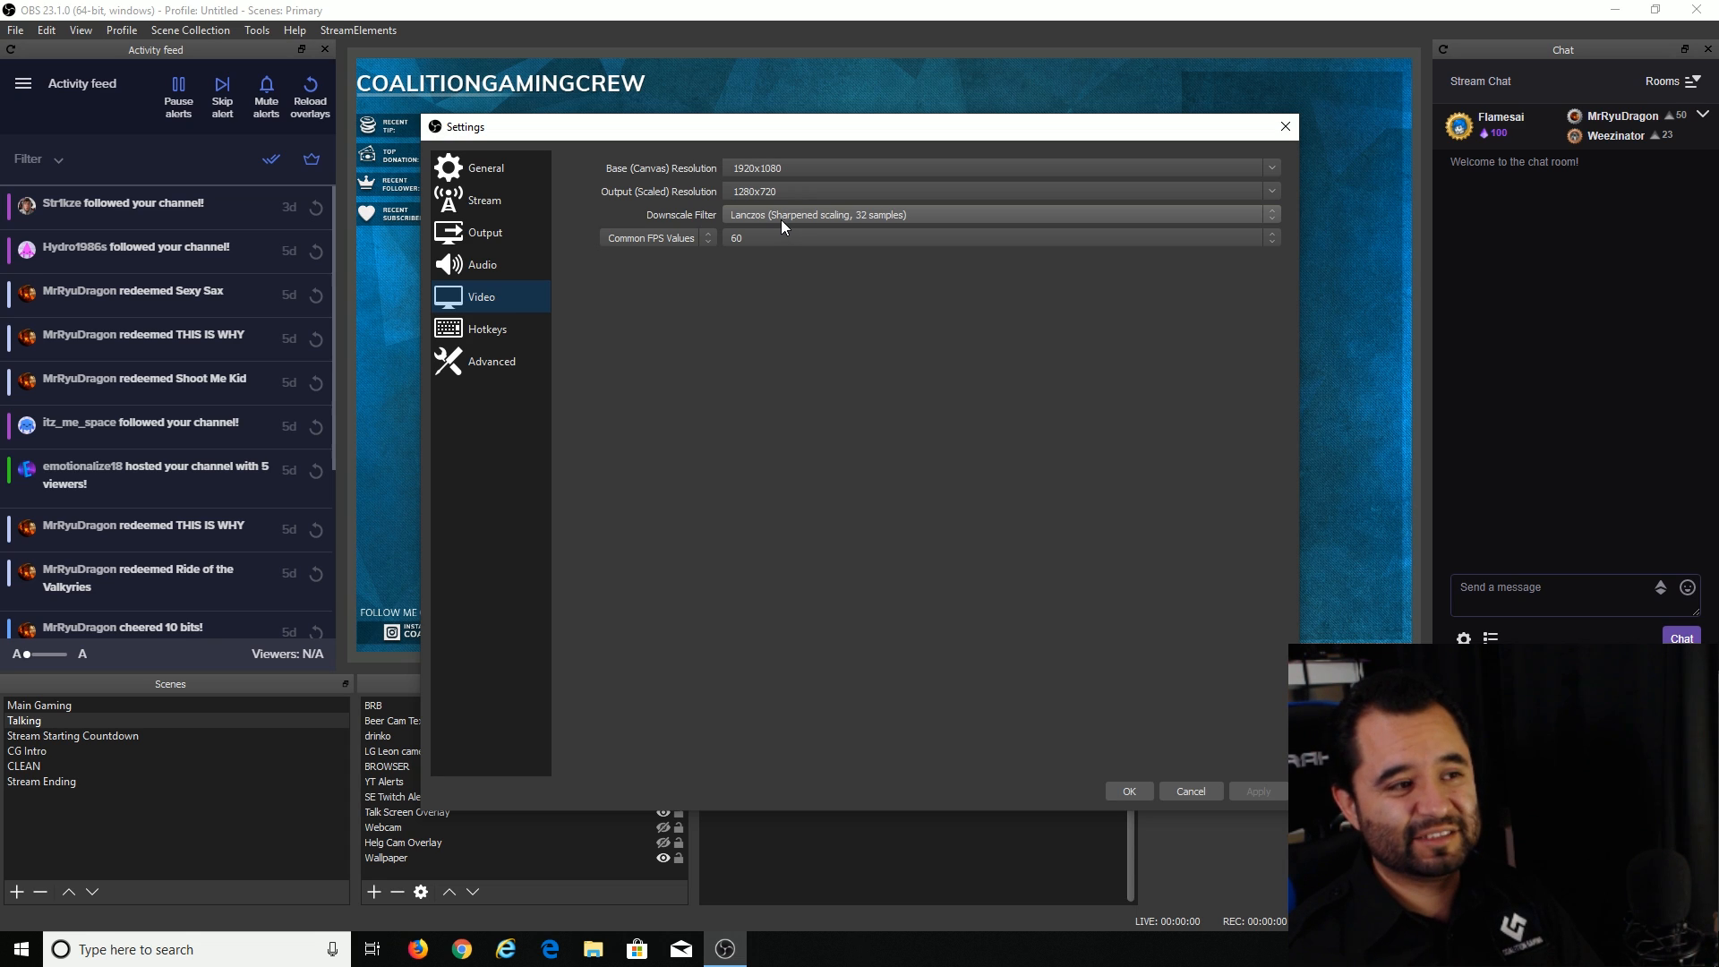
mouse_move(768, 277)
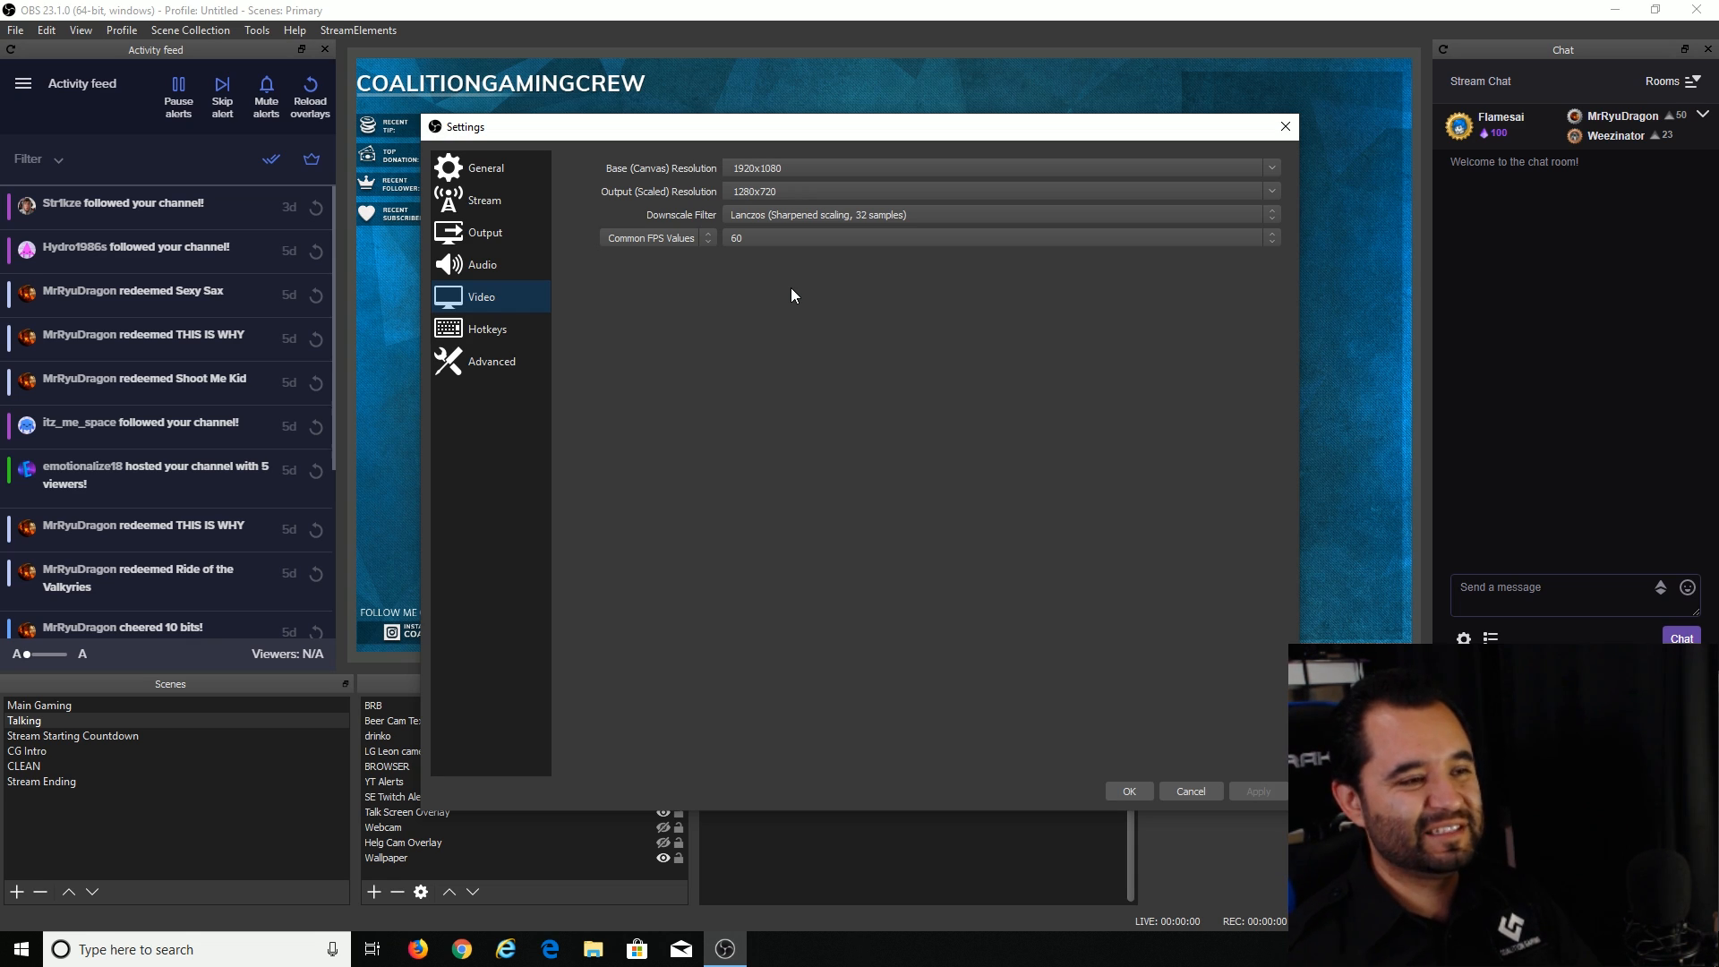
mouse_move(756, 374)
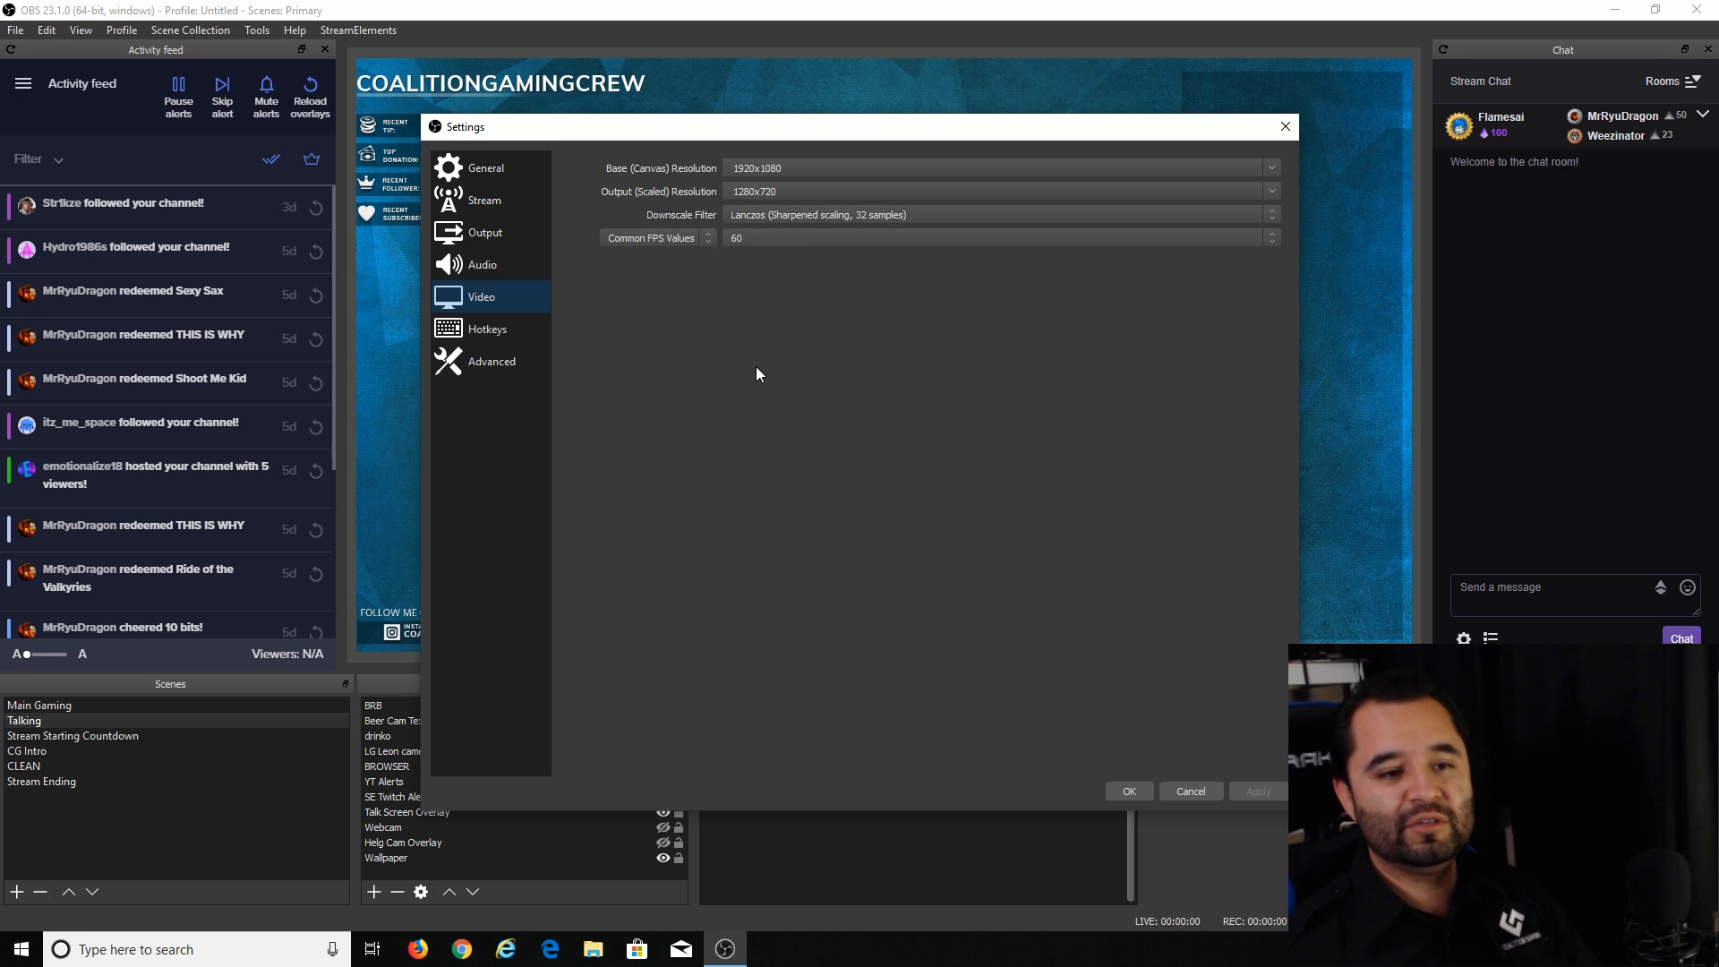
mouse_move(675, 356)
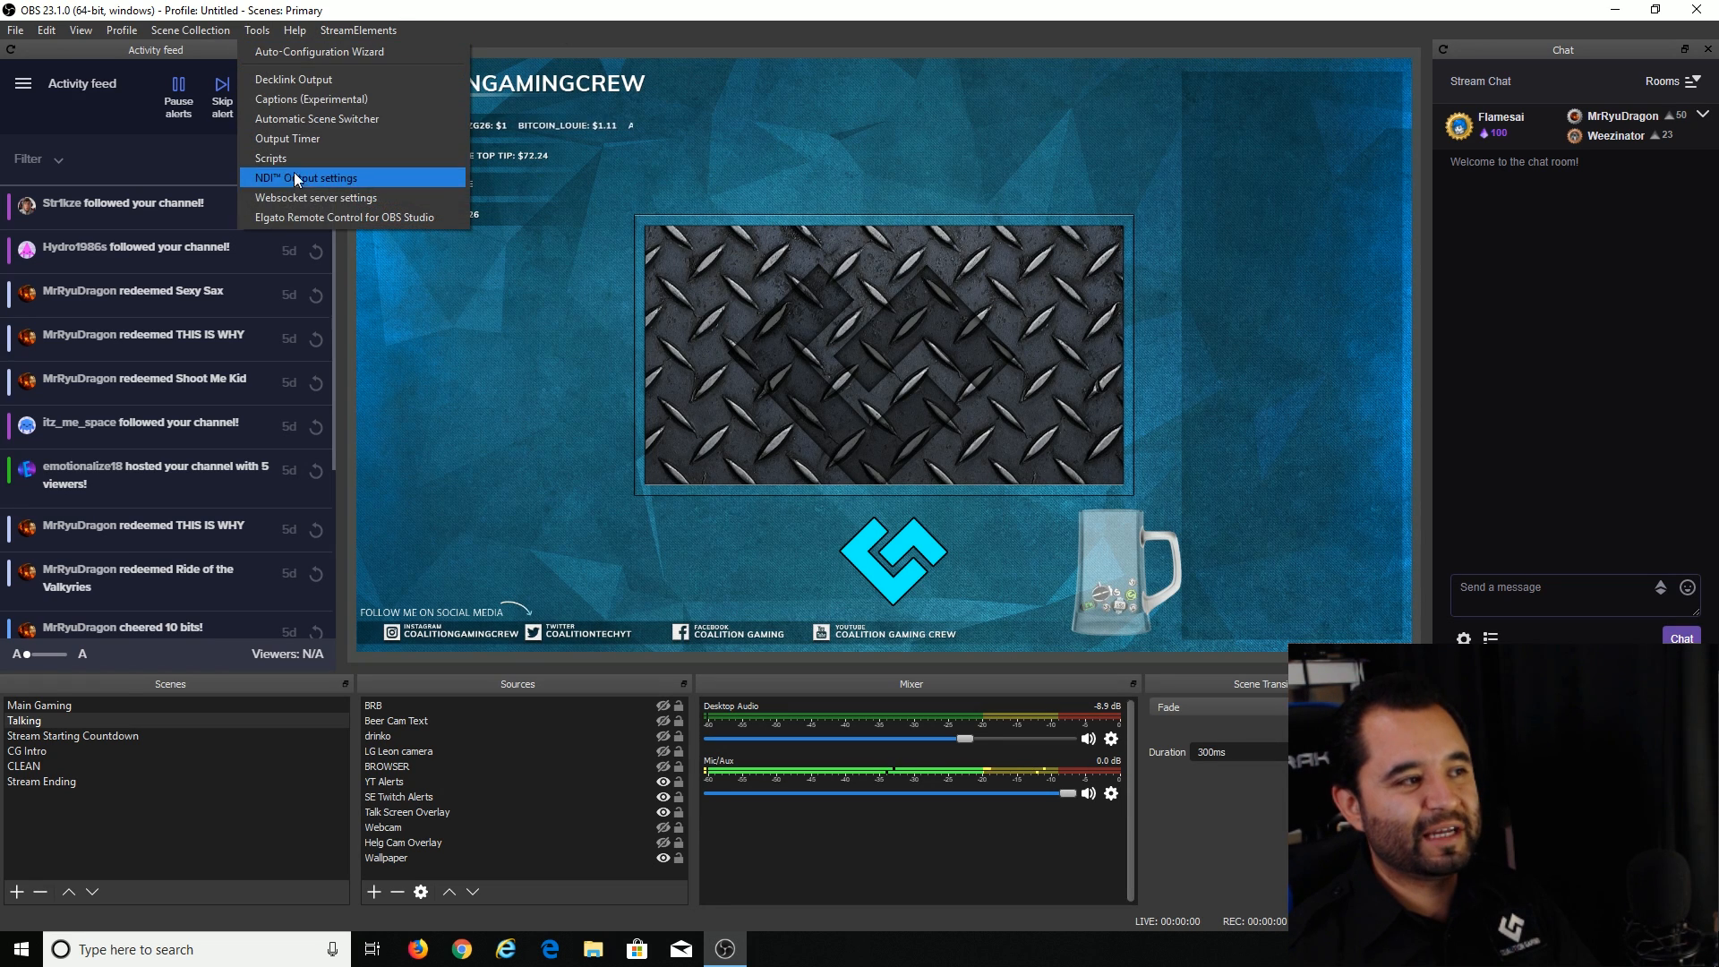
Step: Reopen the NDI Output settings before switching to the streaming PC desktop
click(306, 178)
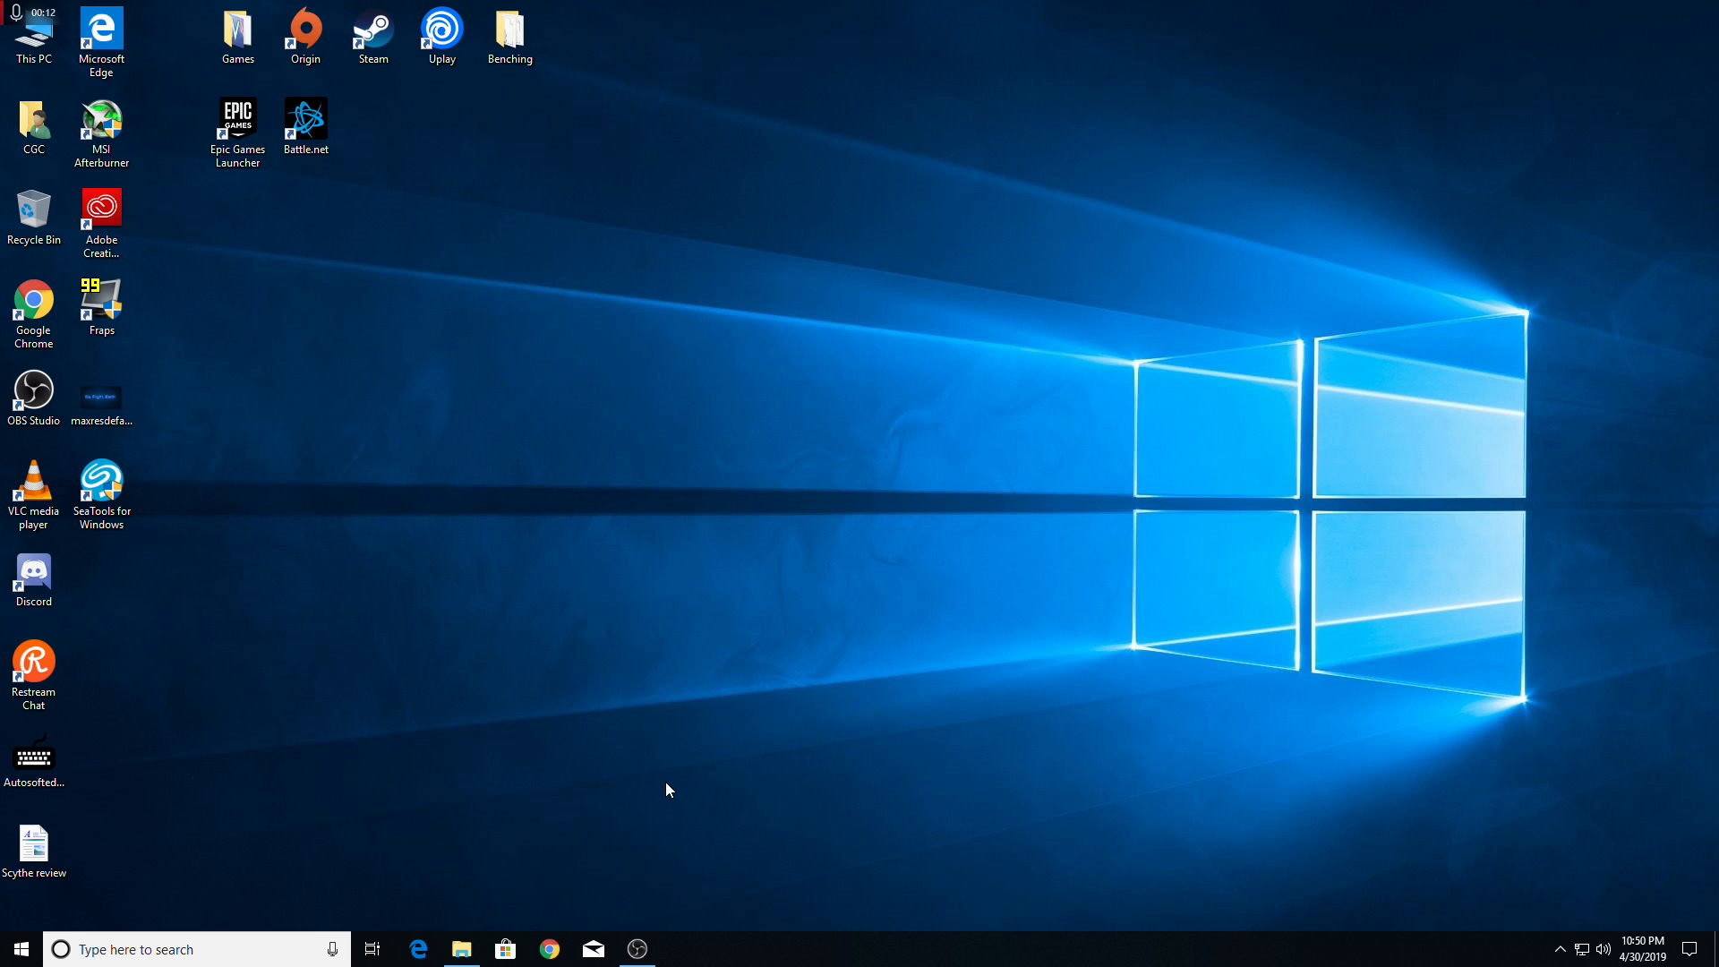
mouse_move(681, 774)
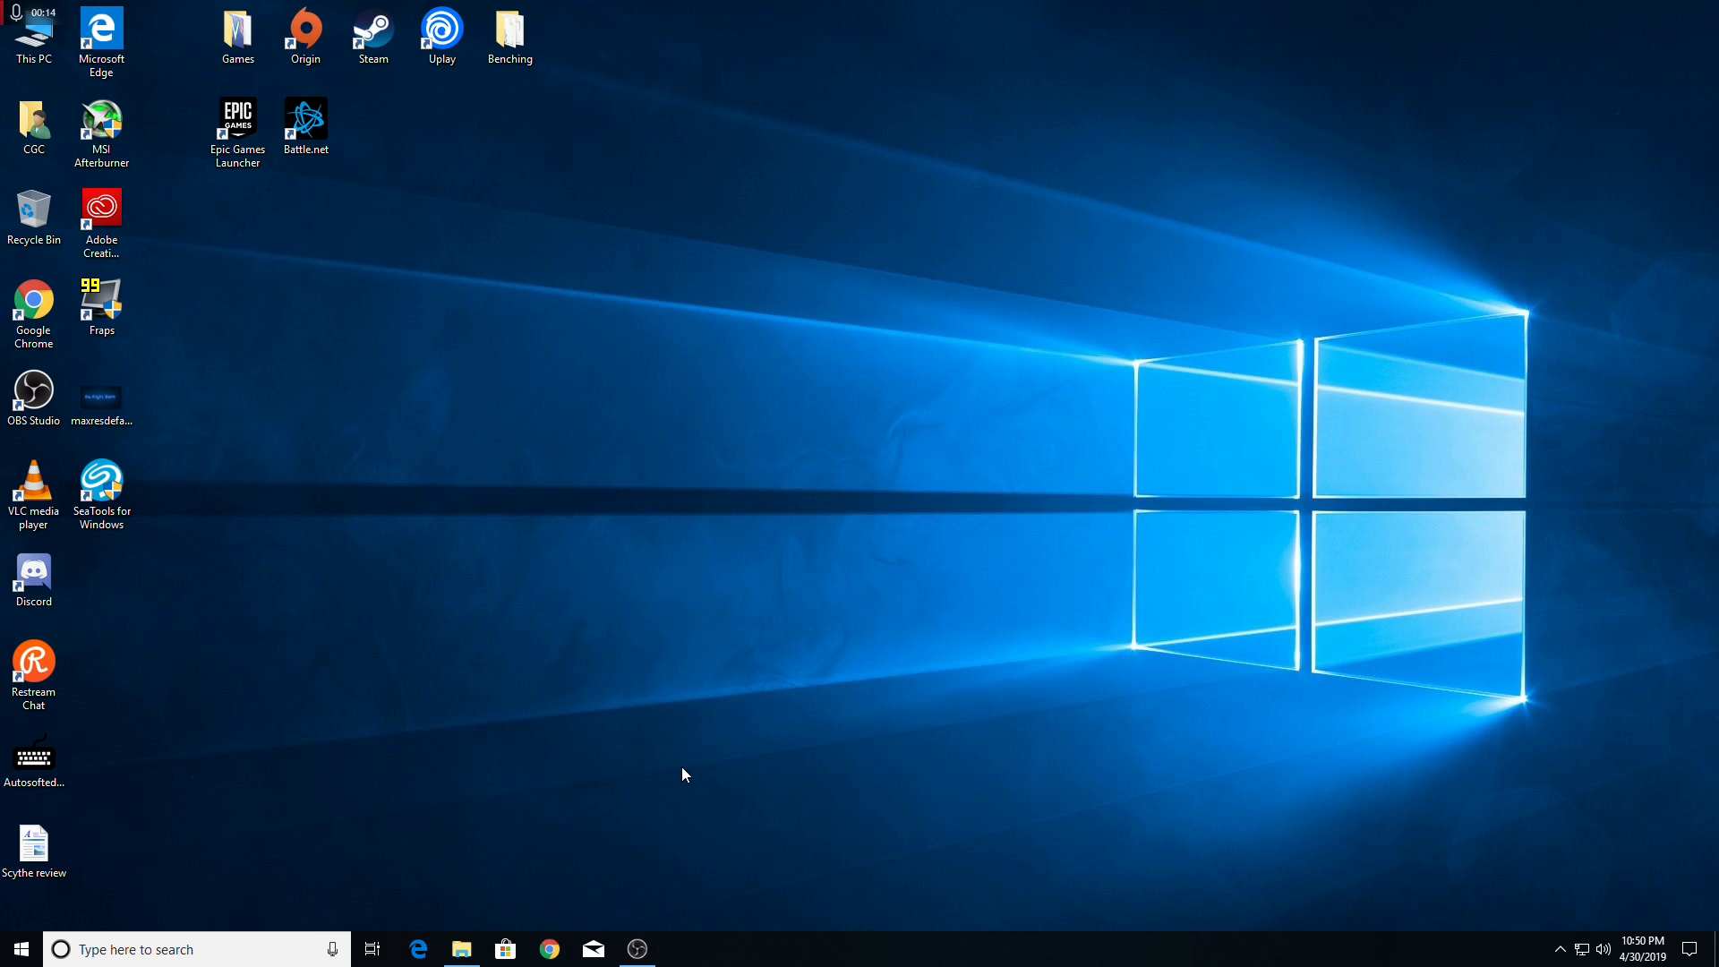
mouse_move(682, 822)
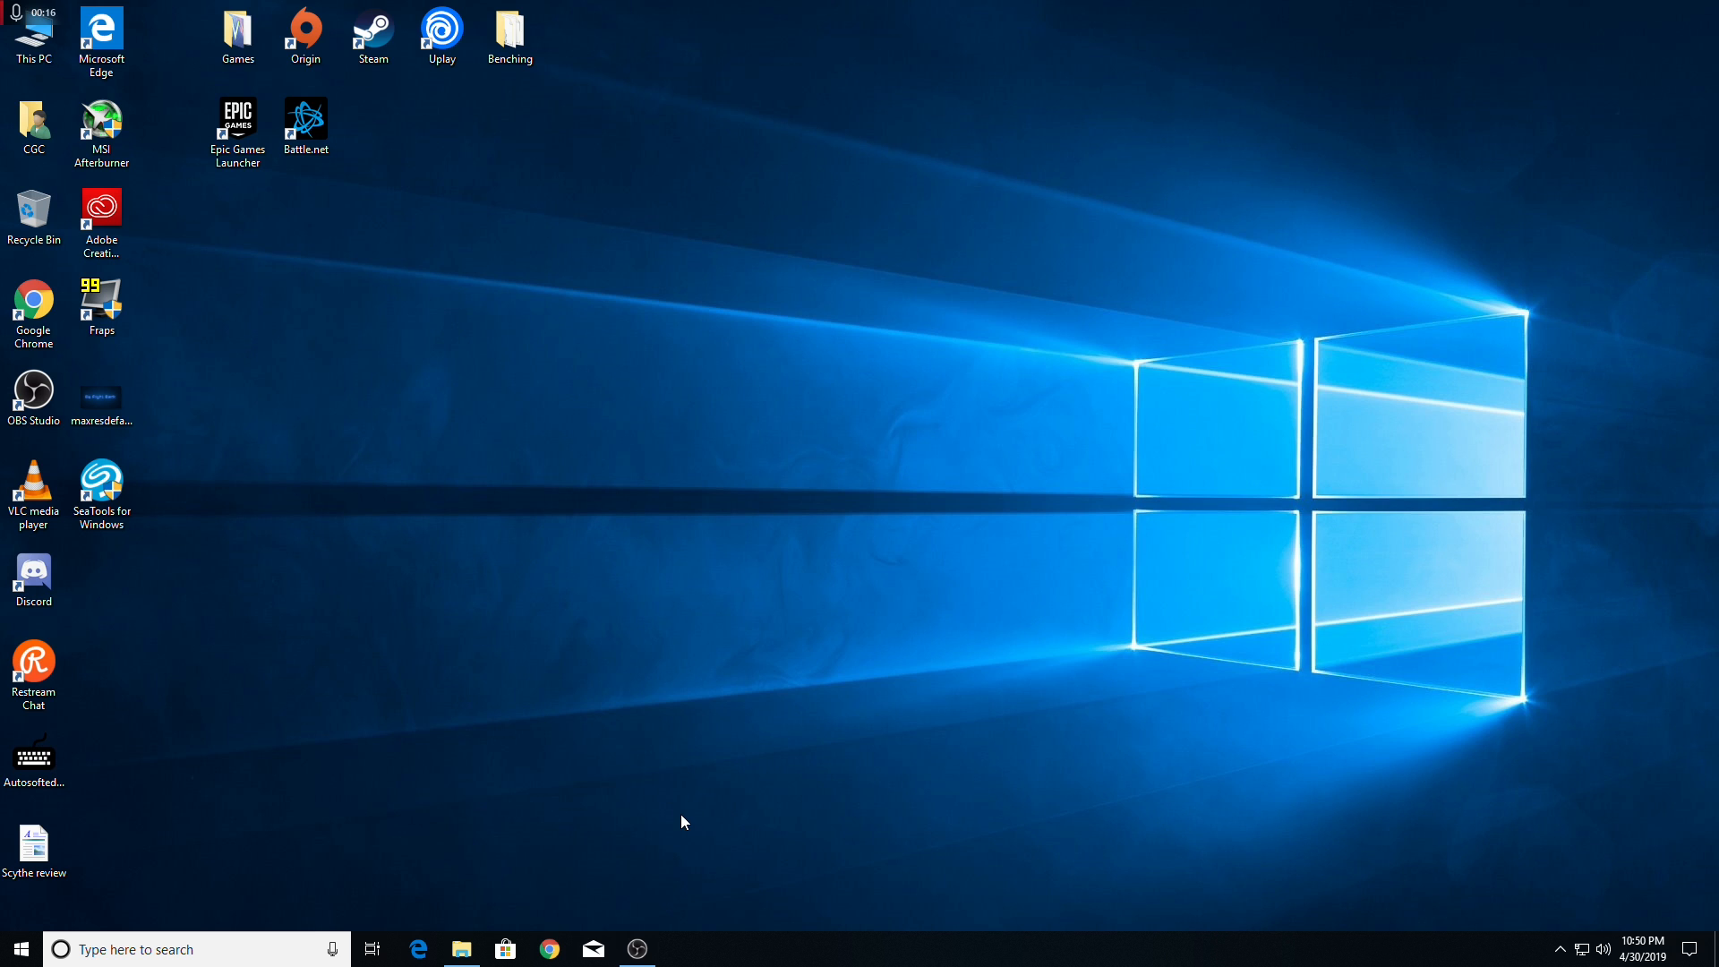
mouse_move(662, 918)
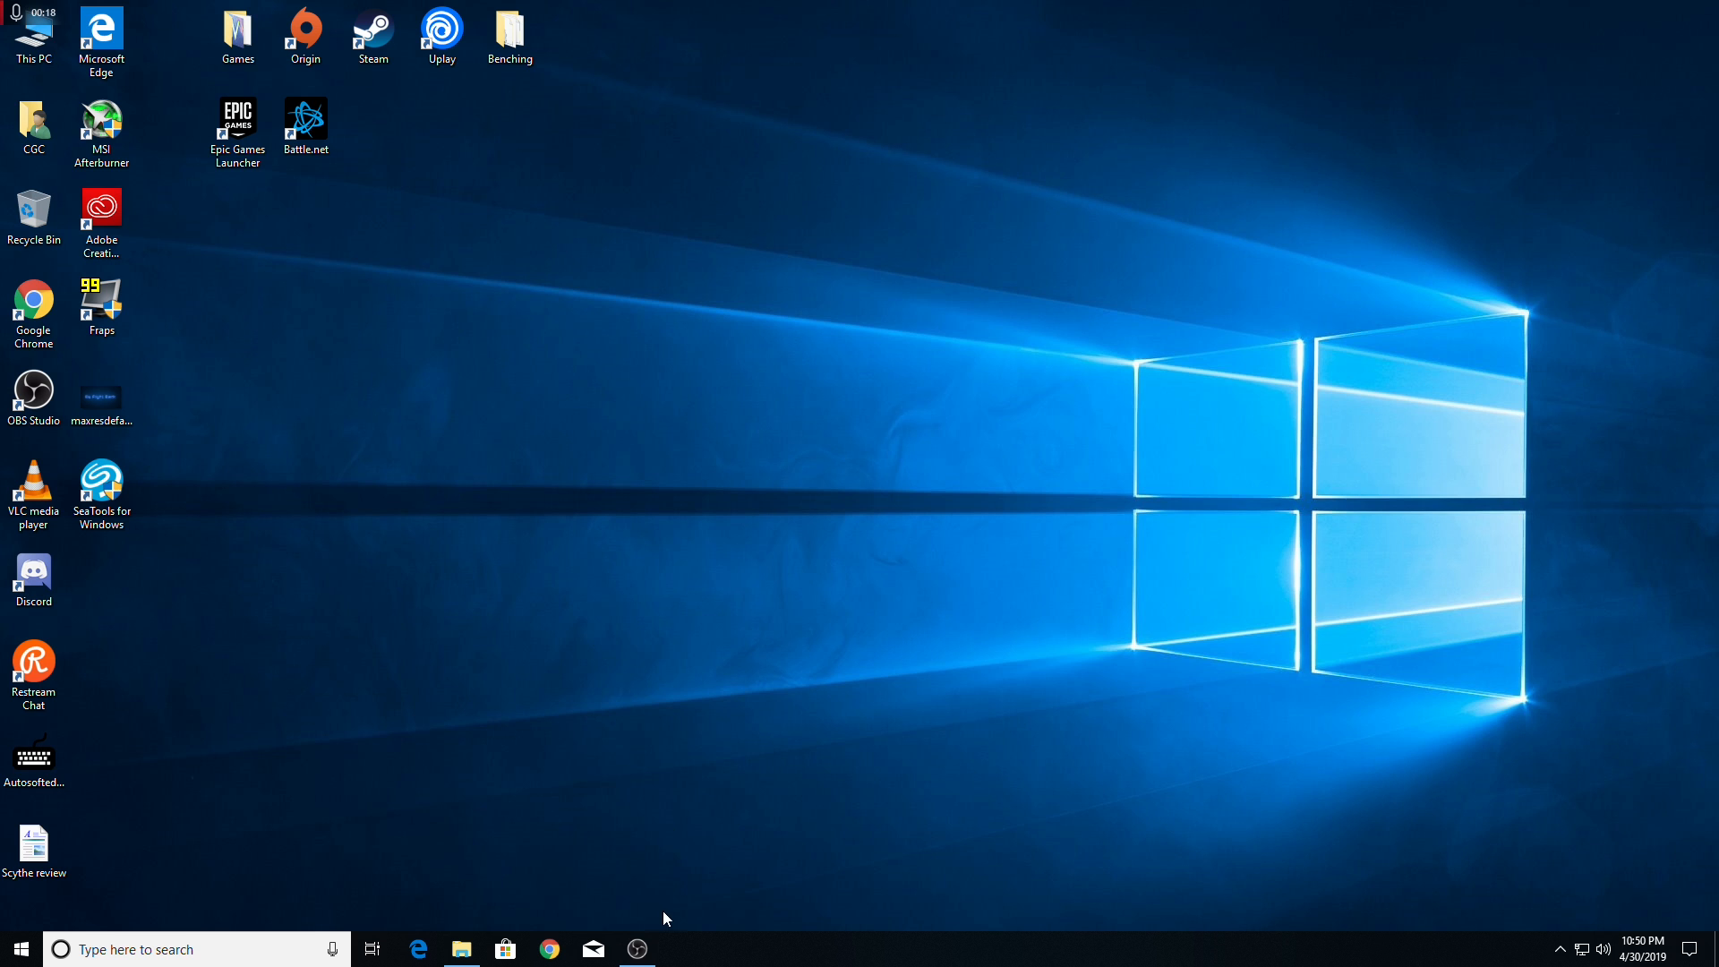
mouse_move(661, 917)
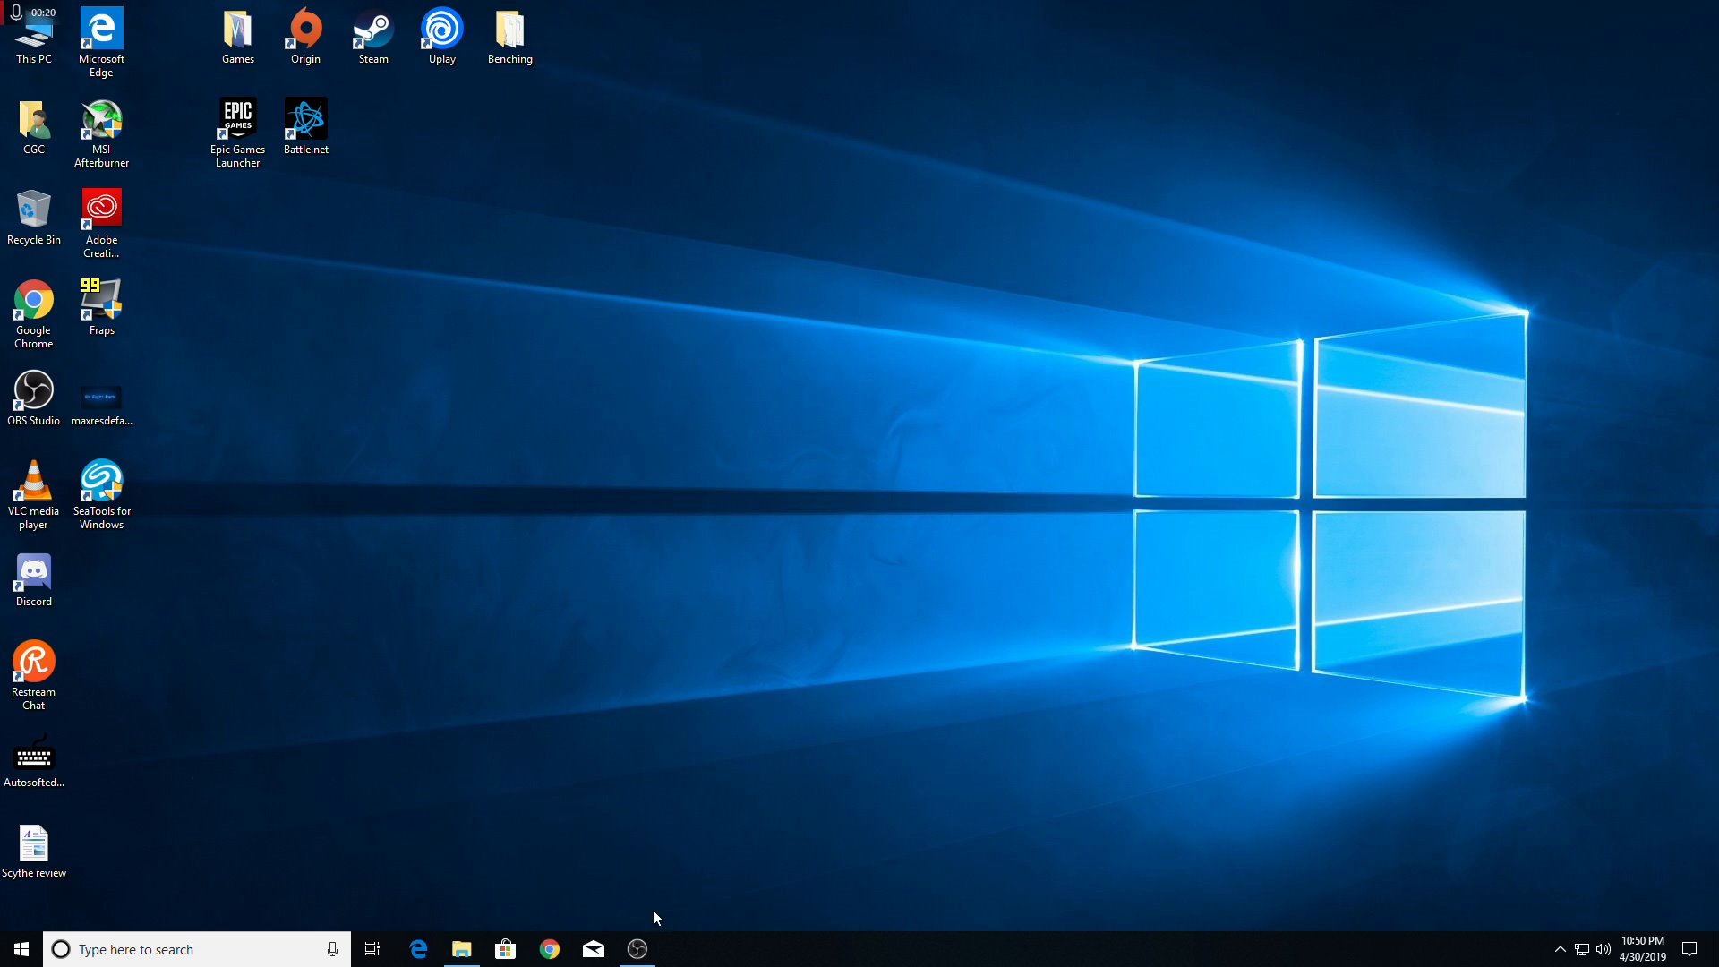
Step: Launch OBS Studio from the taskbar on the streaming PC
click(635, 949)
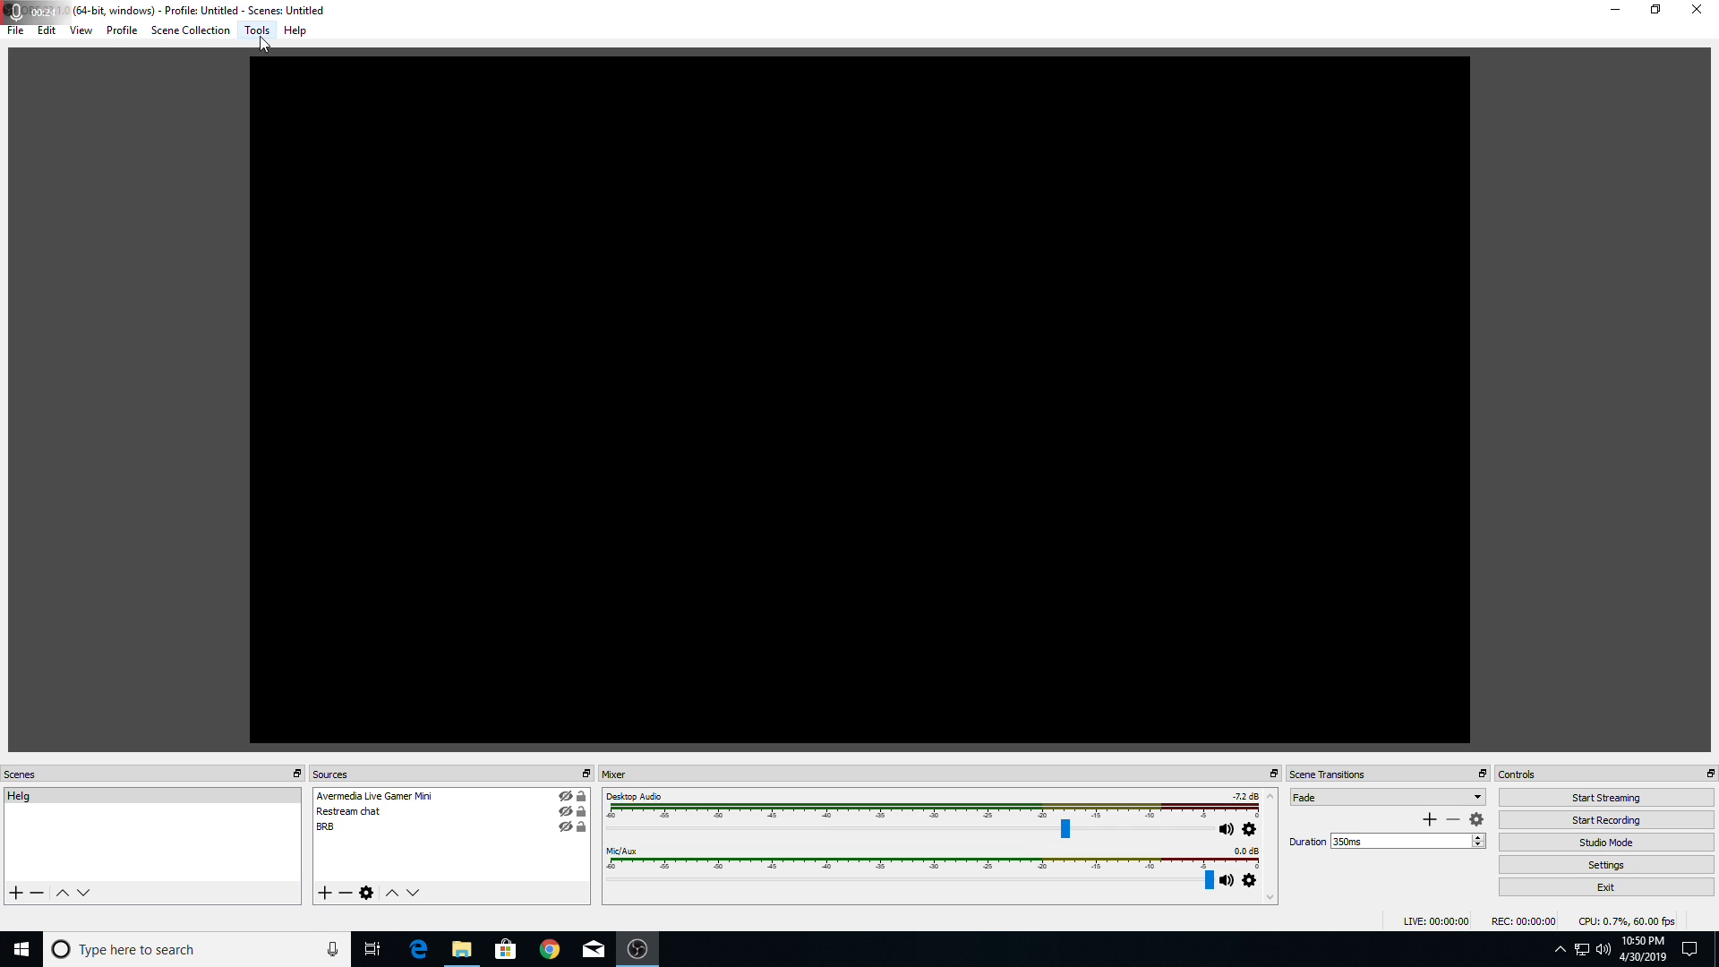
click(256, 31)
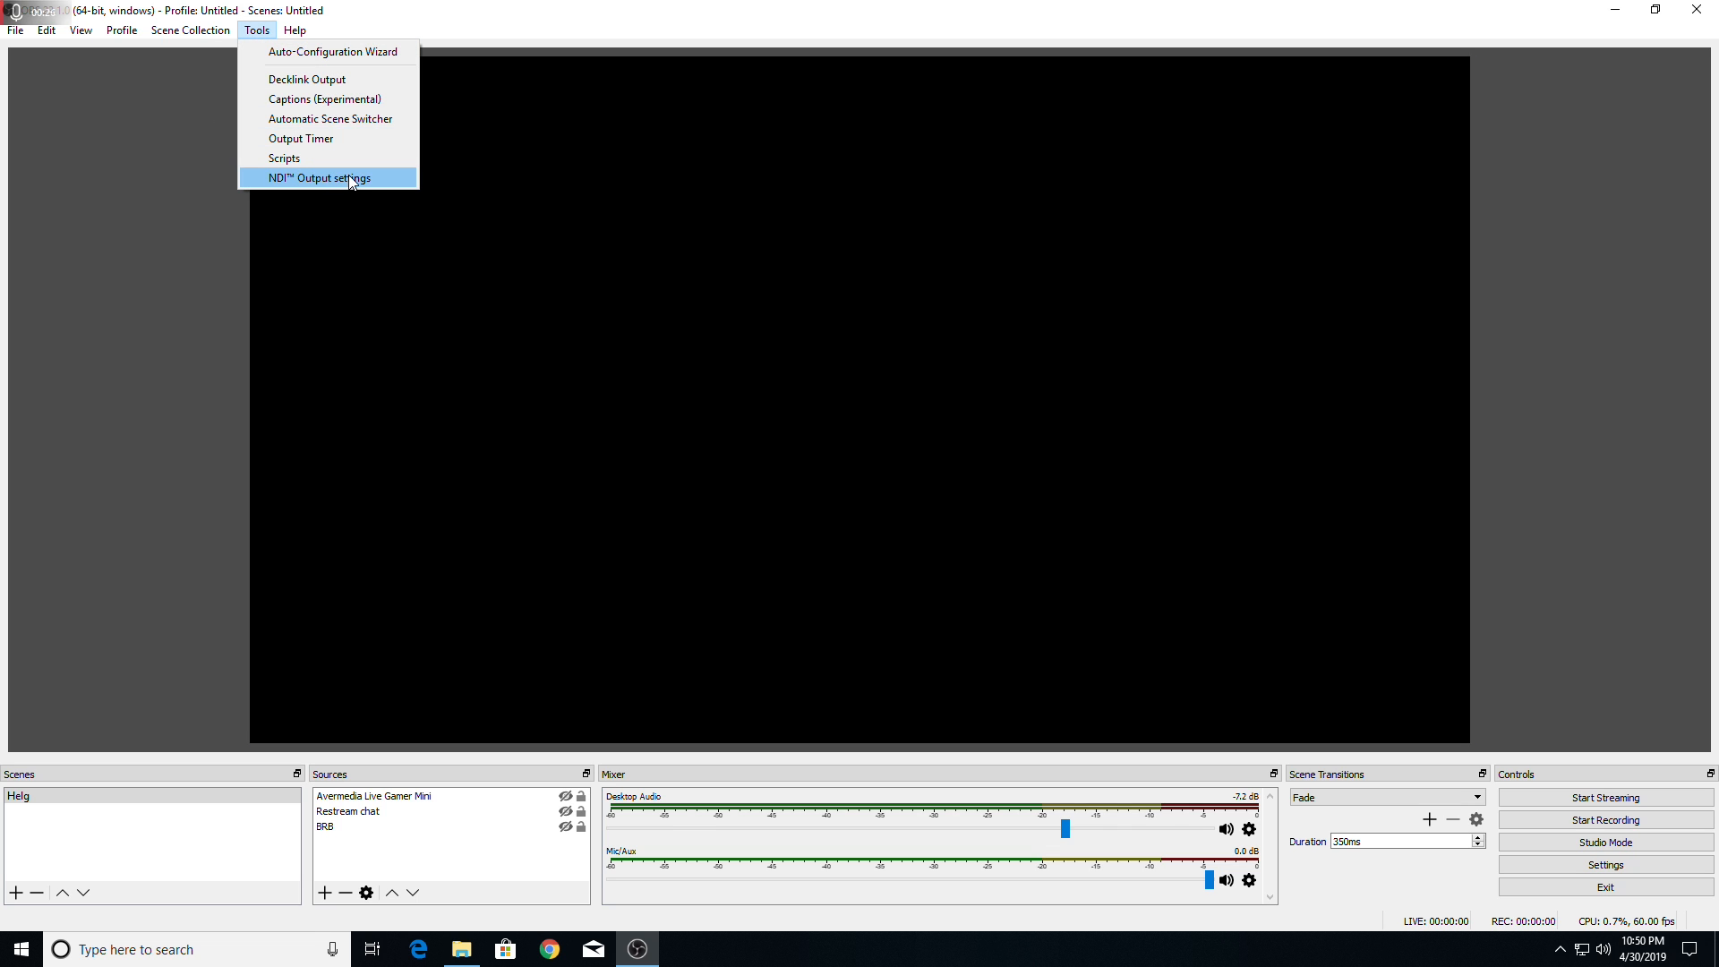
click(319, 177)
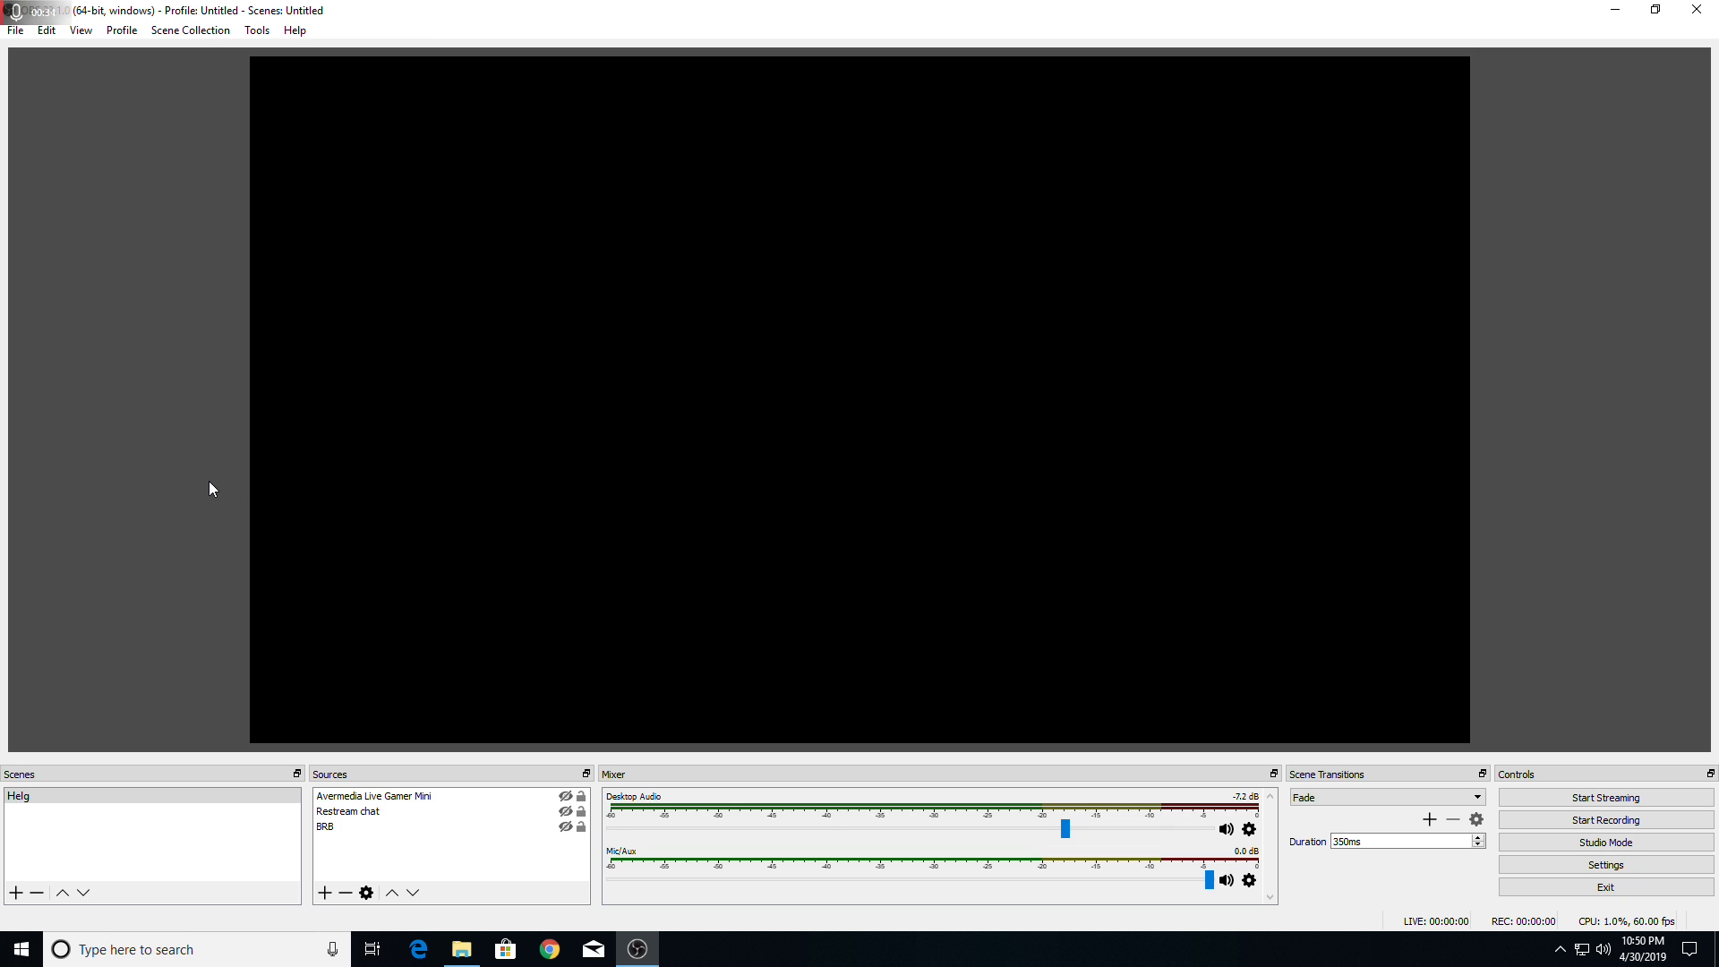
mouse_move(165, 472)
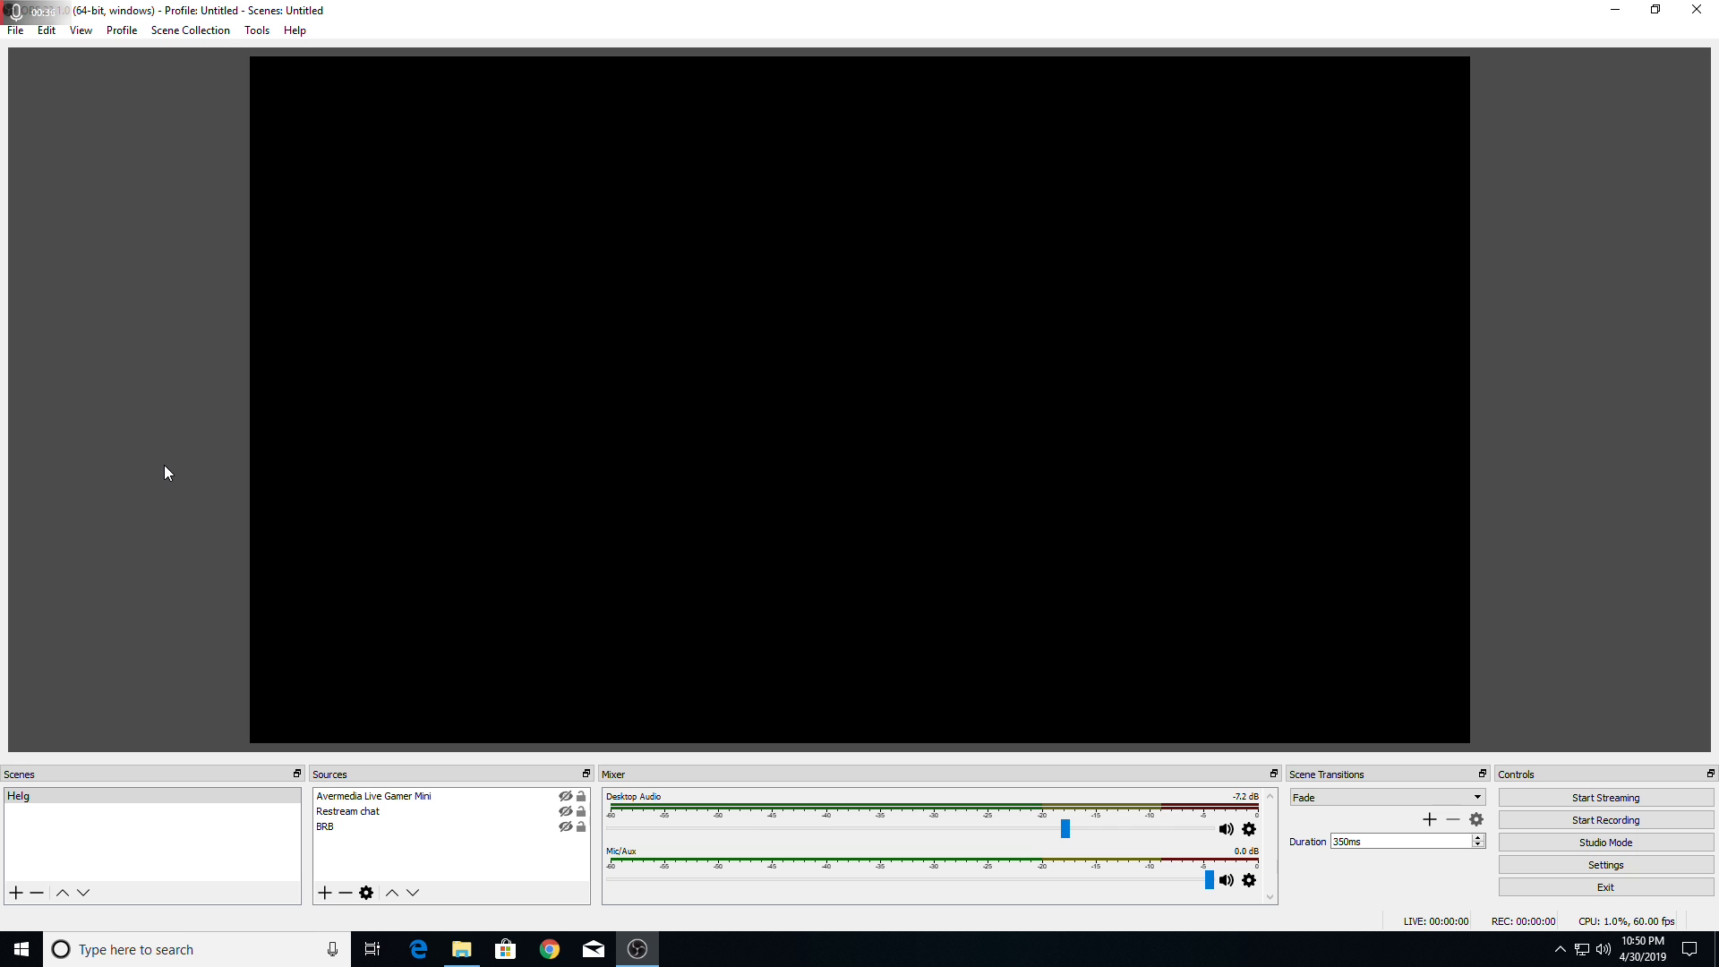
mouse_move(204, 647)
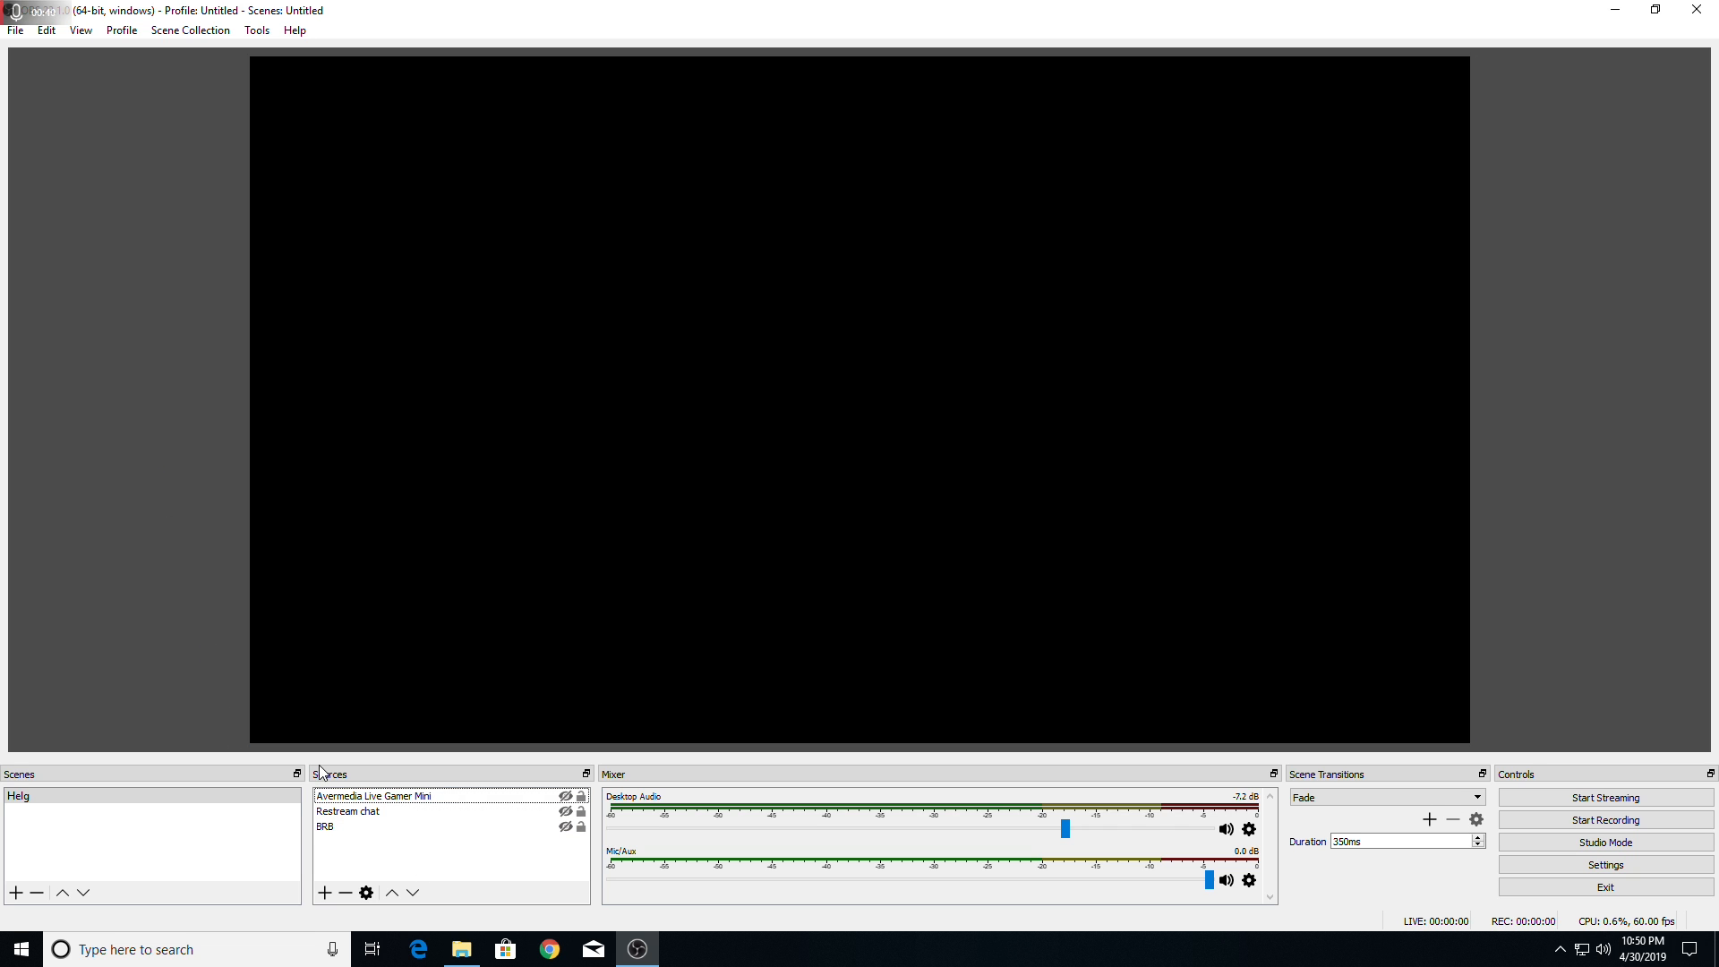
mouse_move(345, 890)
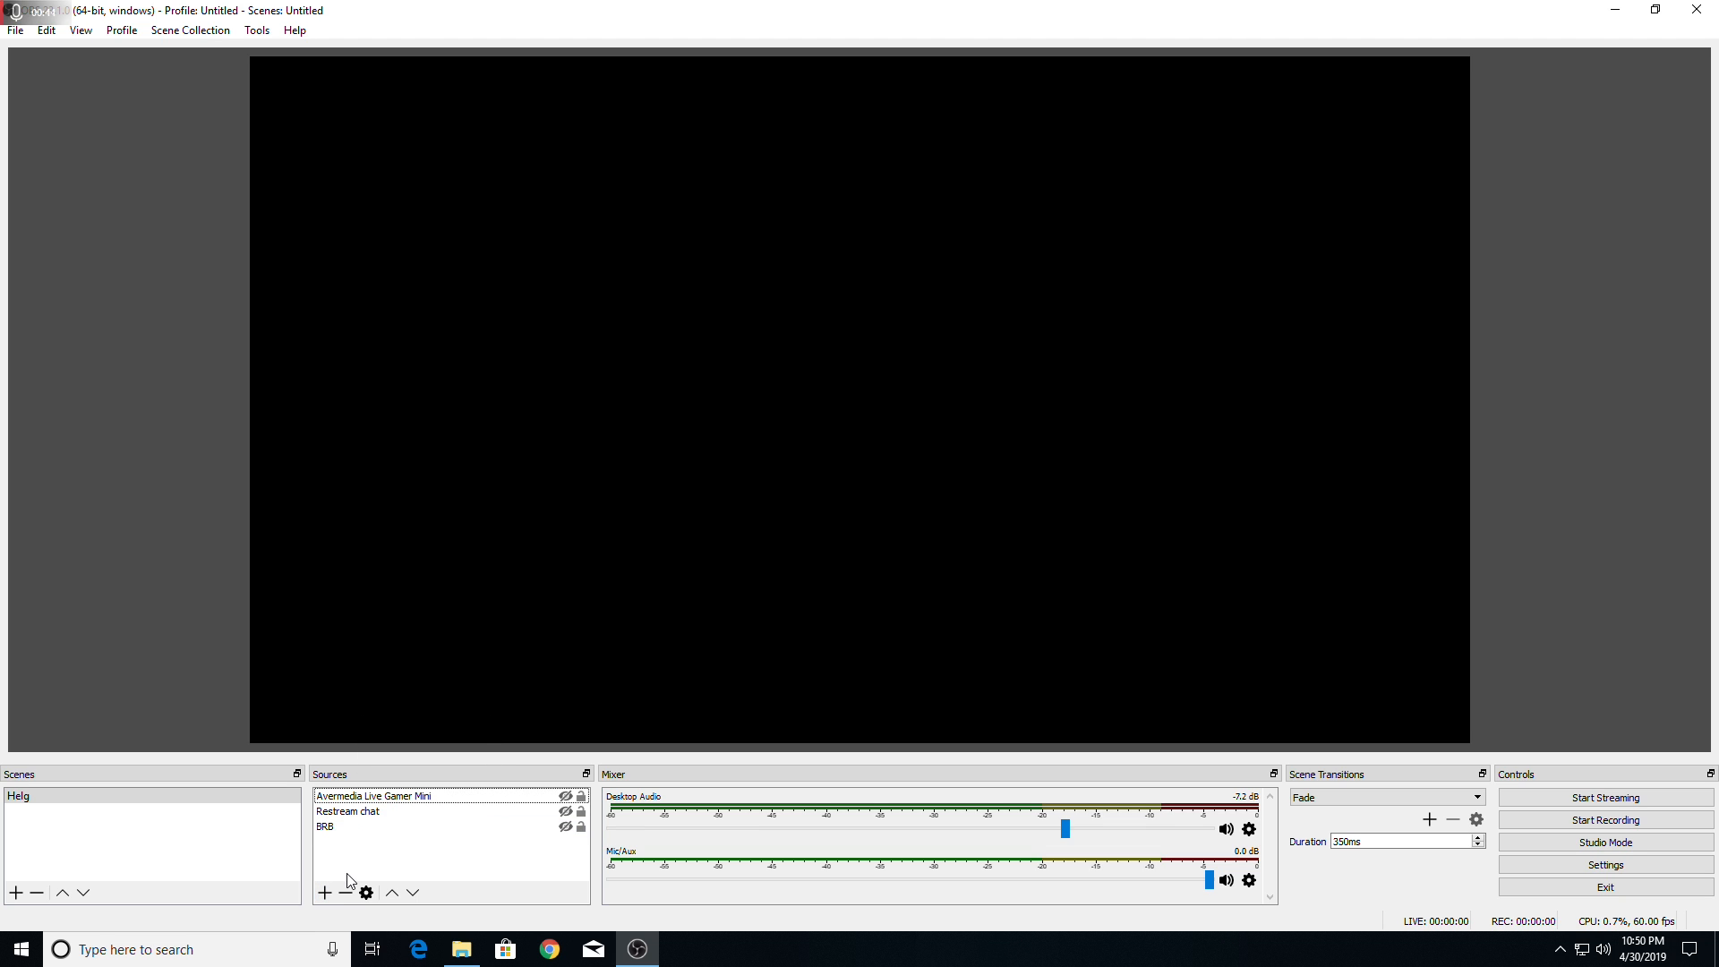
Step: Add a new NDI source to the scene named RedBeast
click(324, 892)
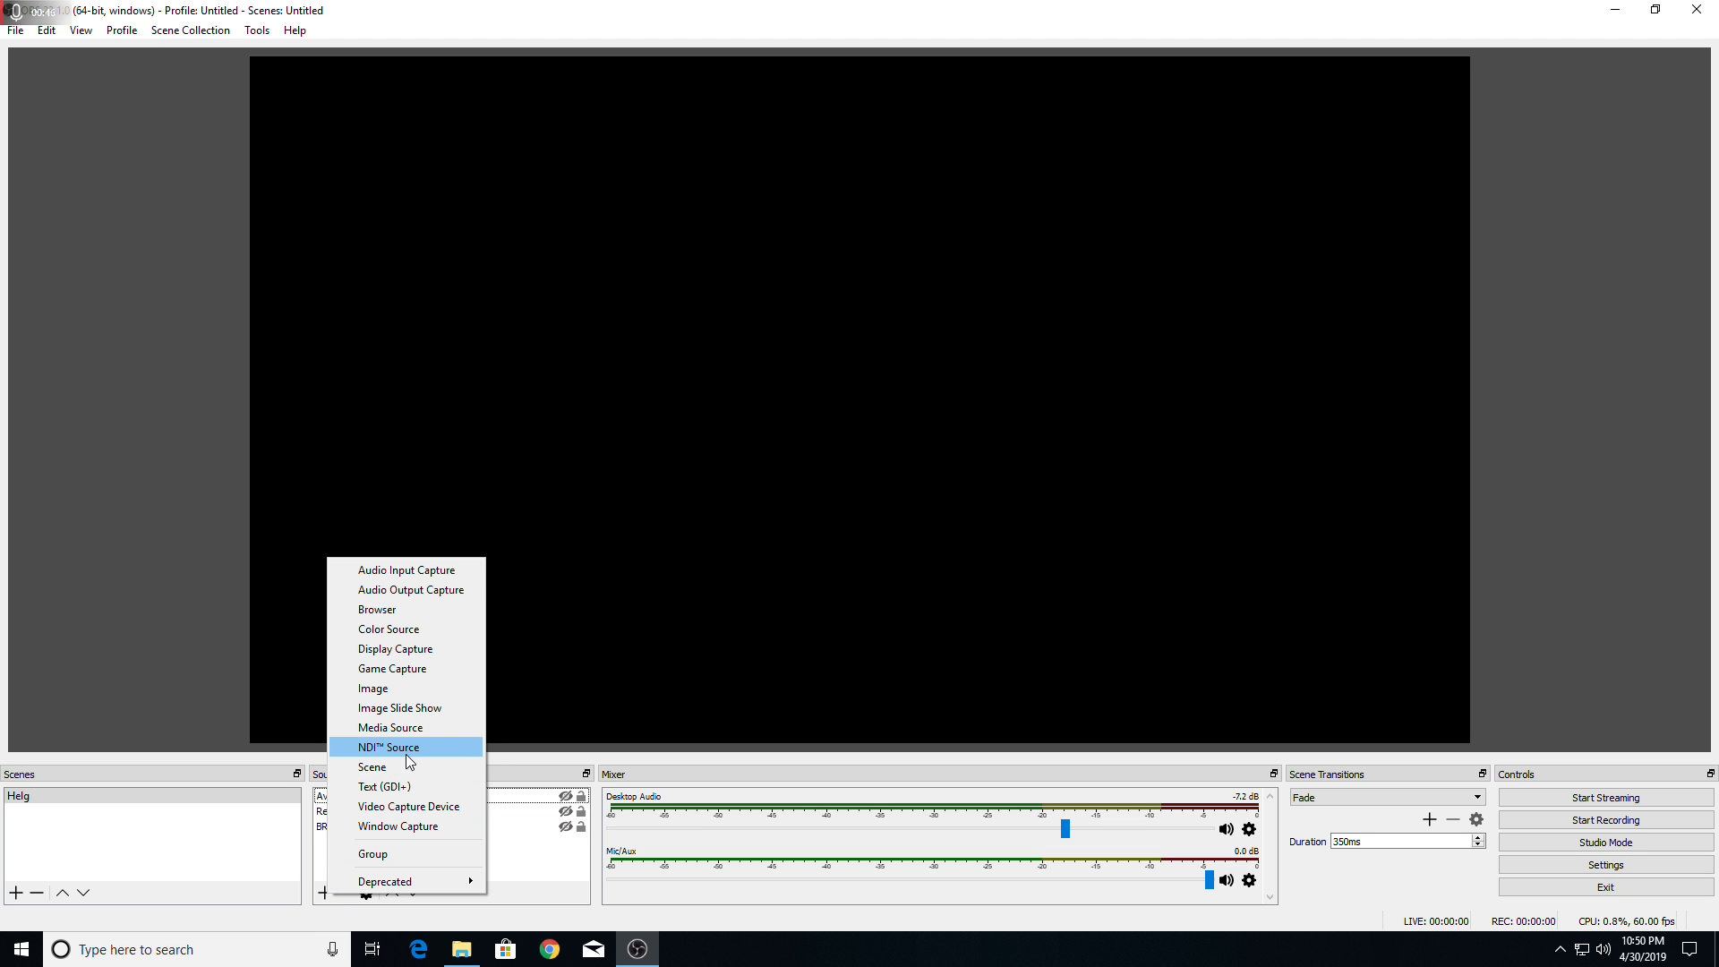
click(386, 746)
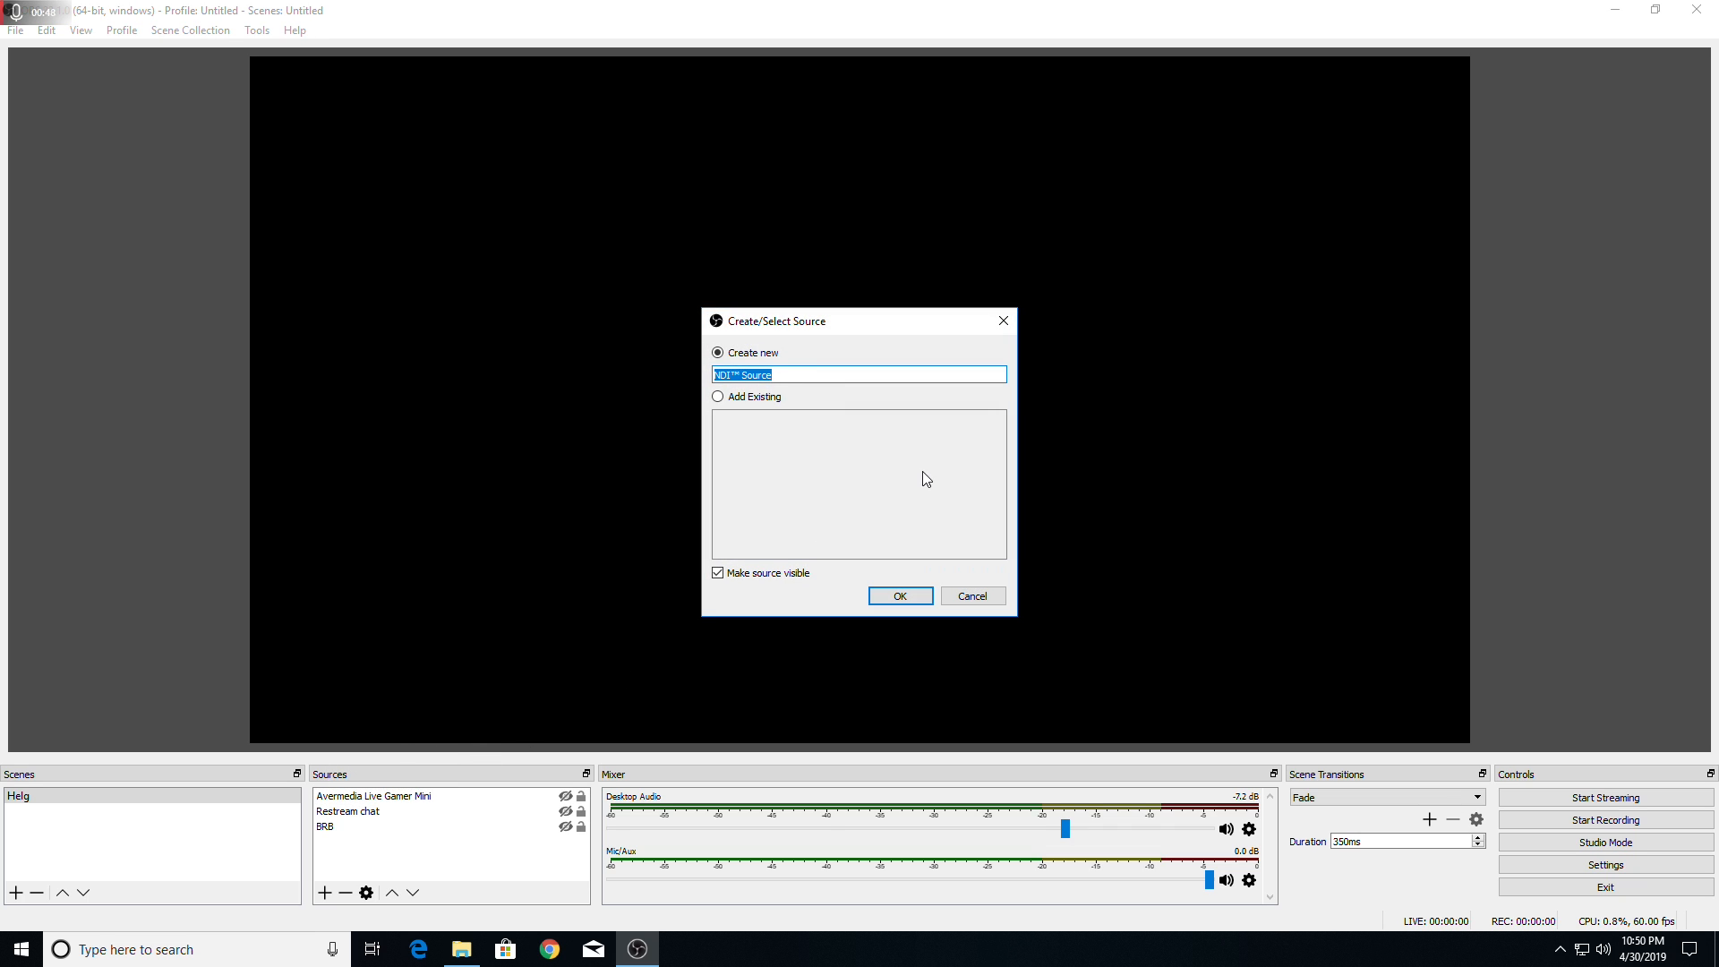
text(RedBeast)
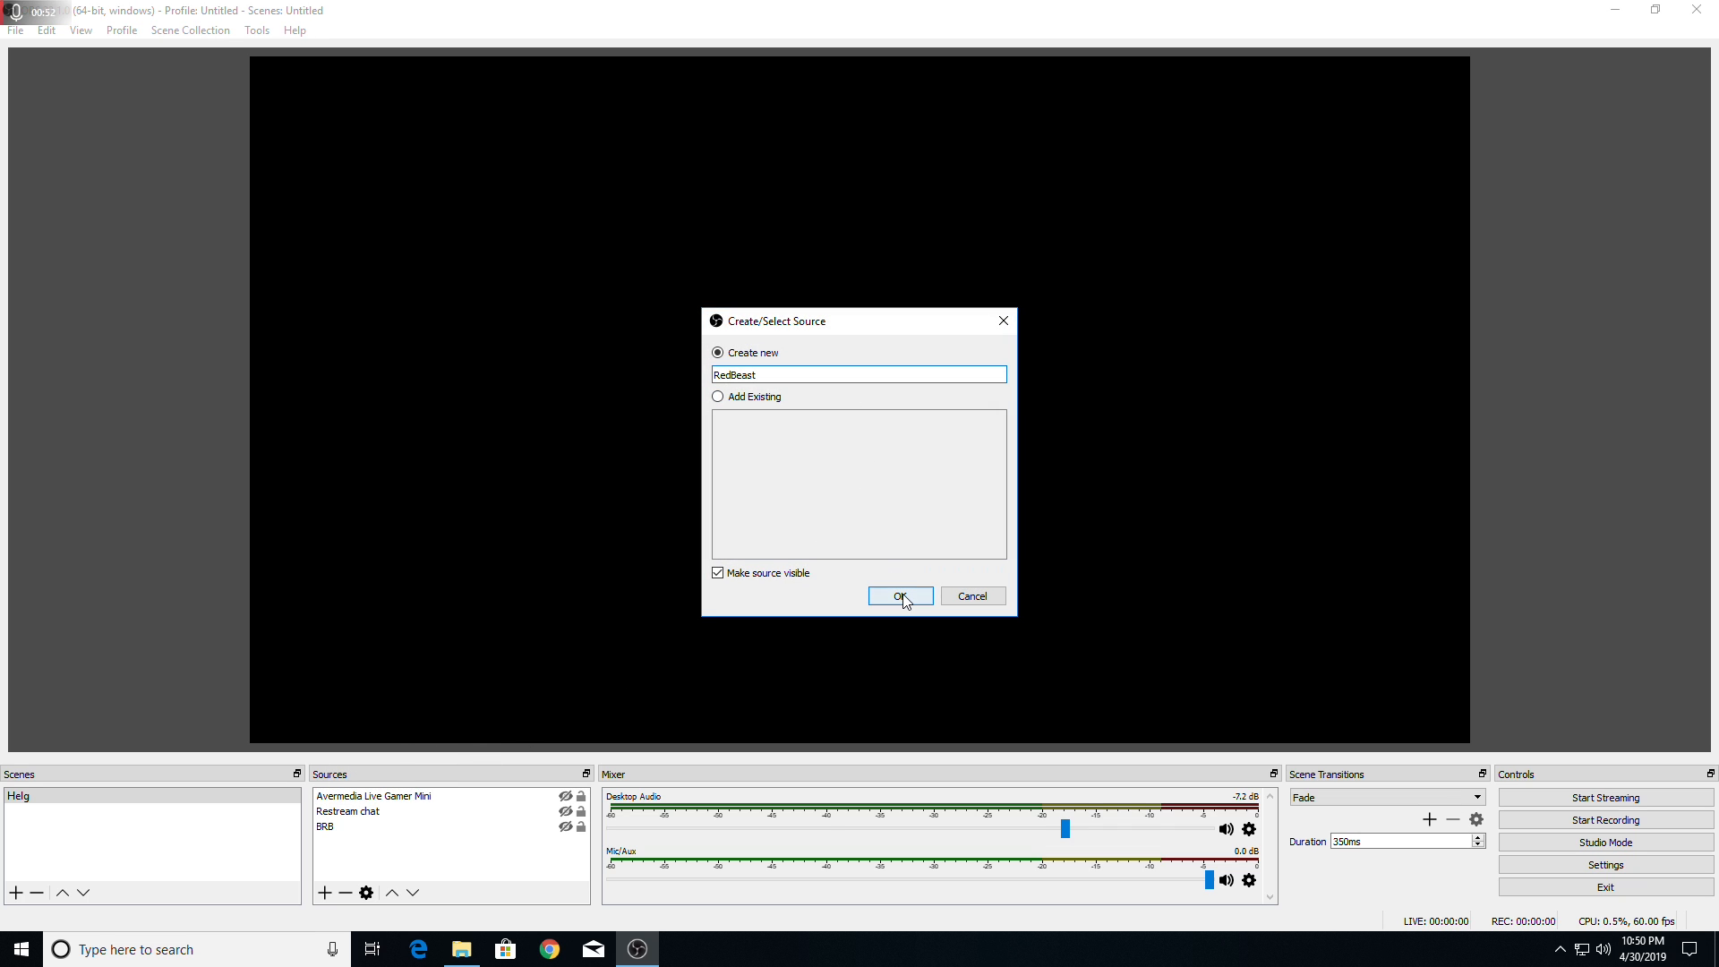
click(897, 594)
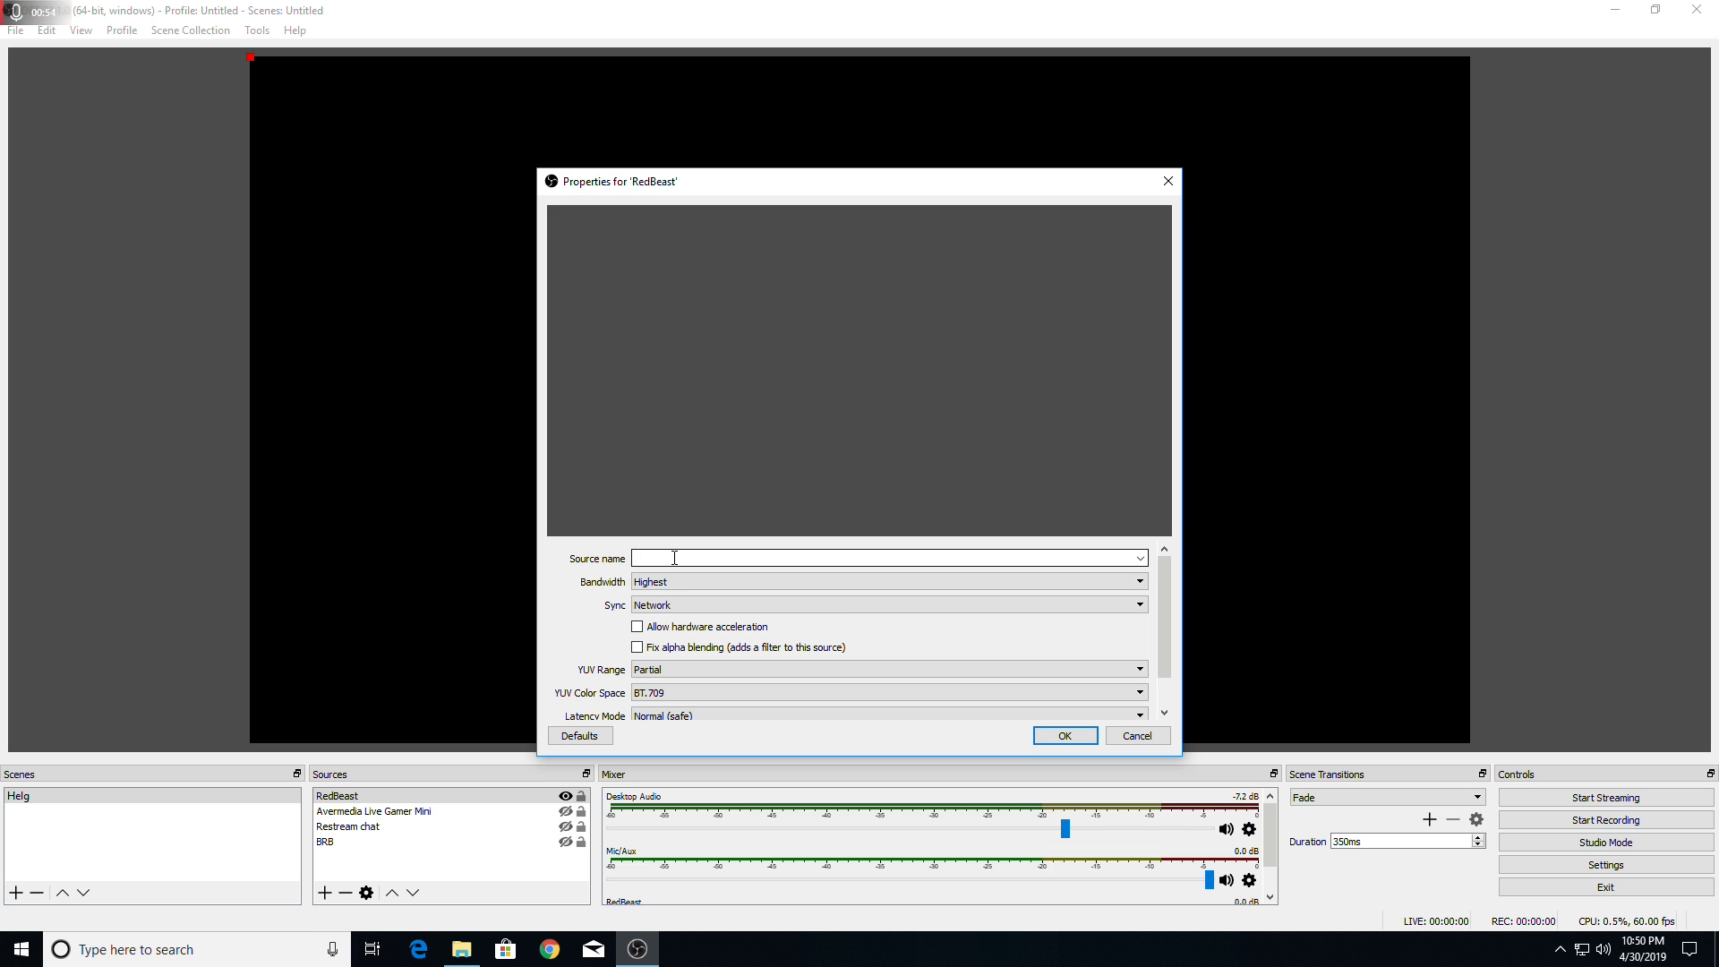
Step: Clear the stray source-name text and list the NDI feeds found on the network
text(sdsdas)
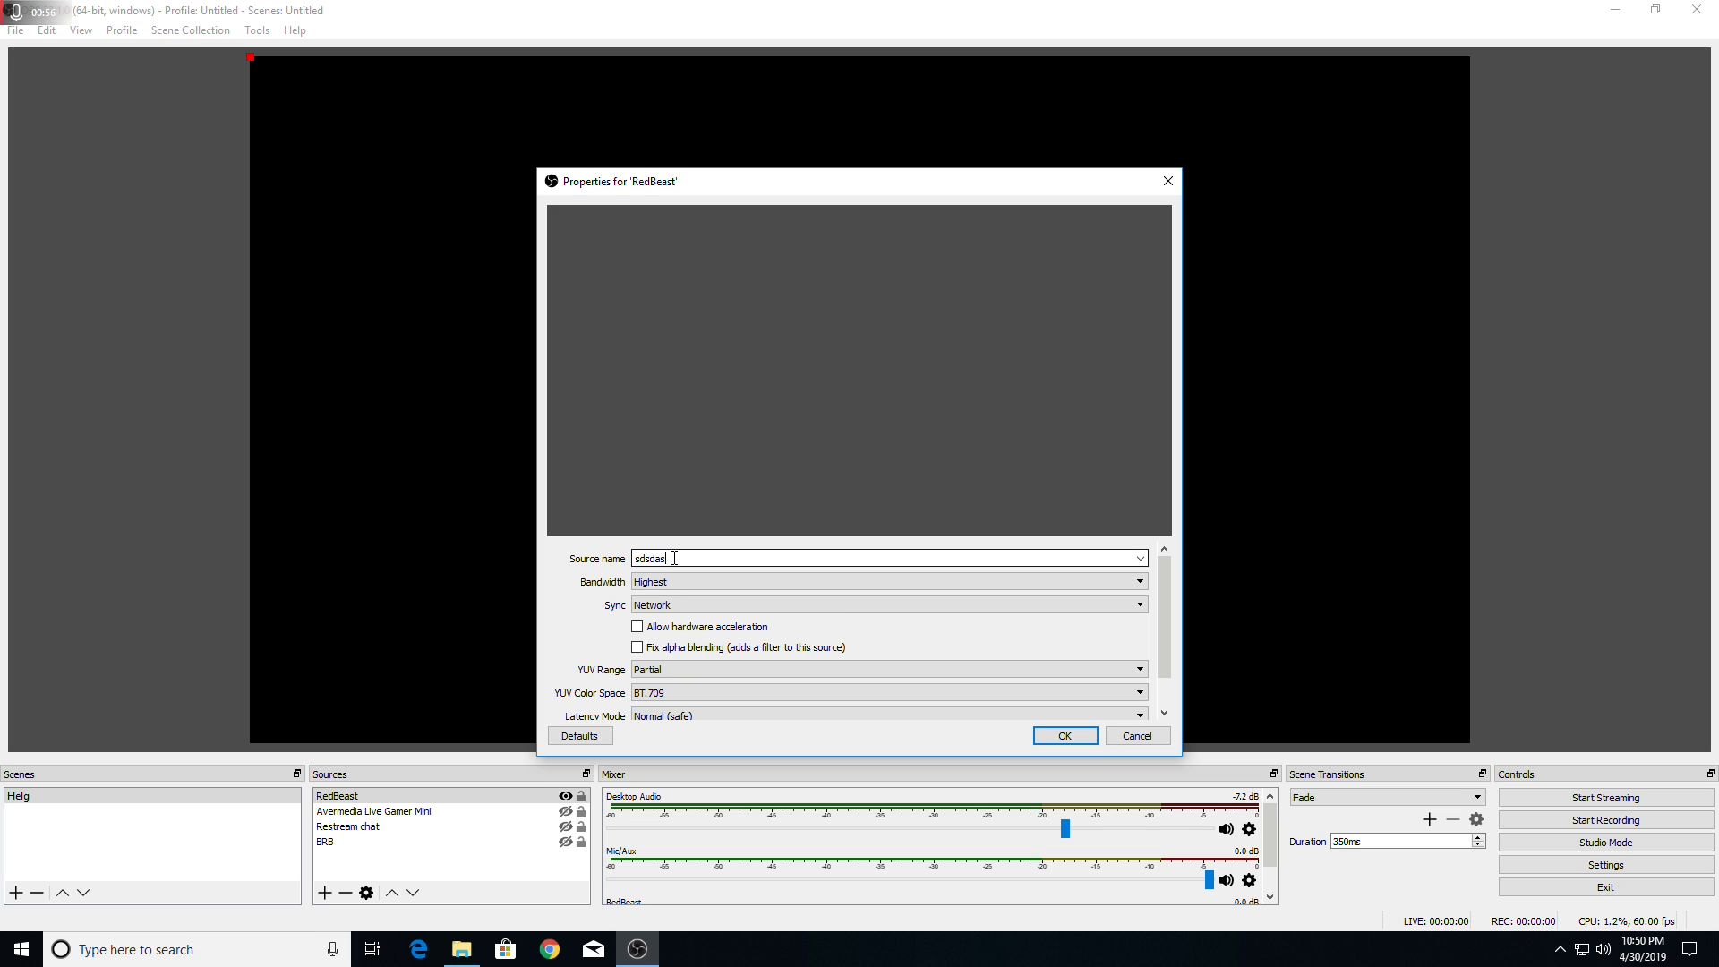
key(ctrl+a)
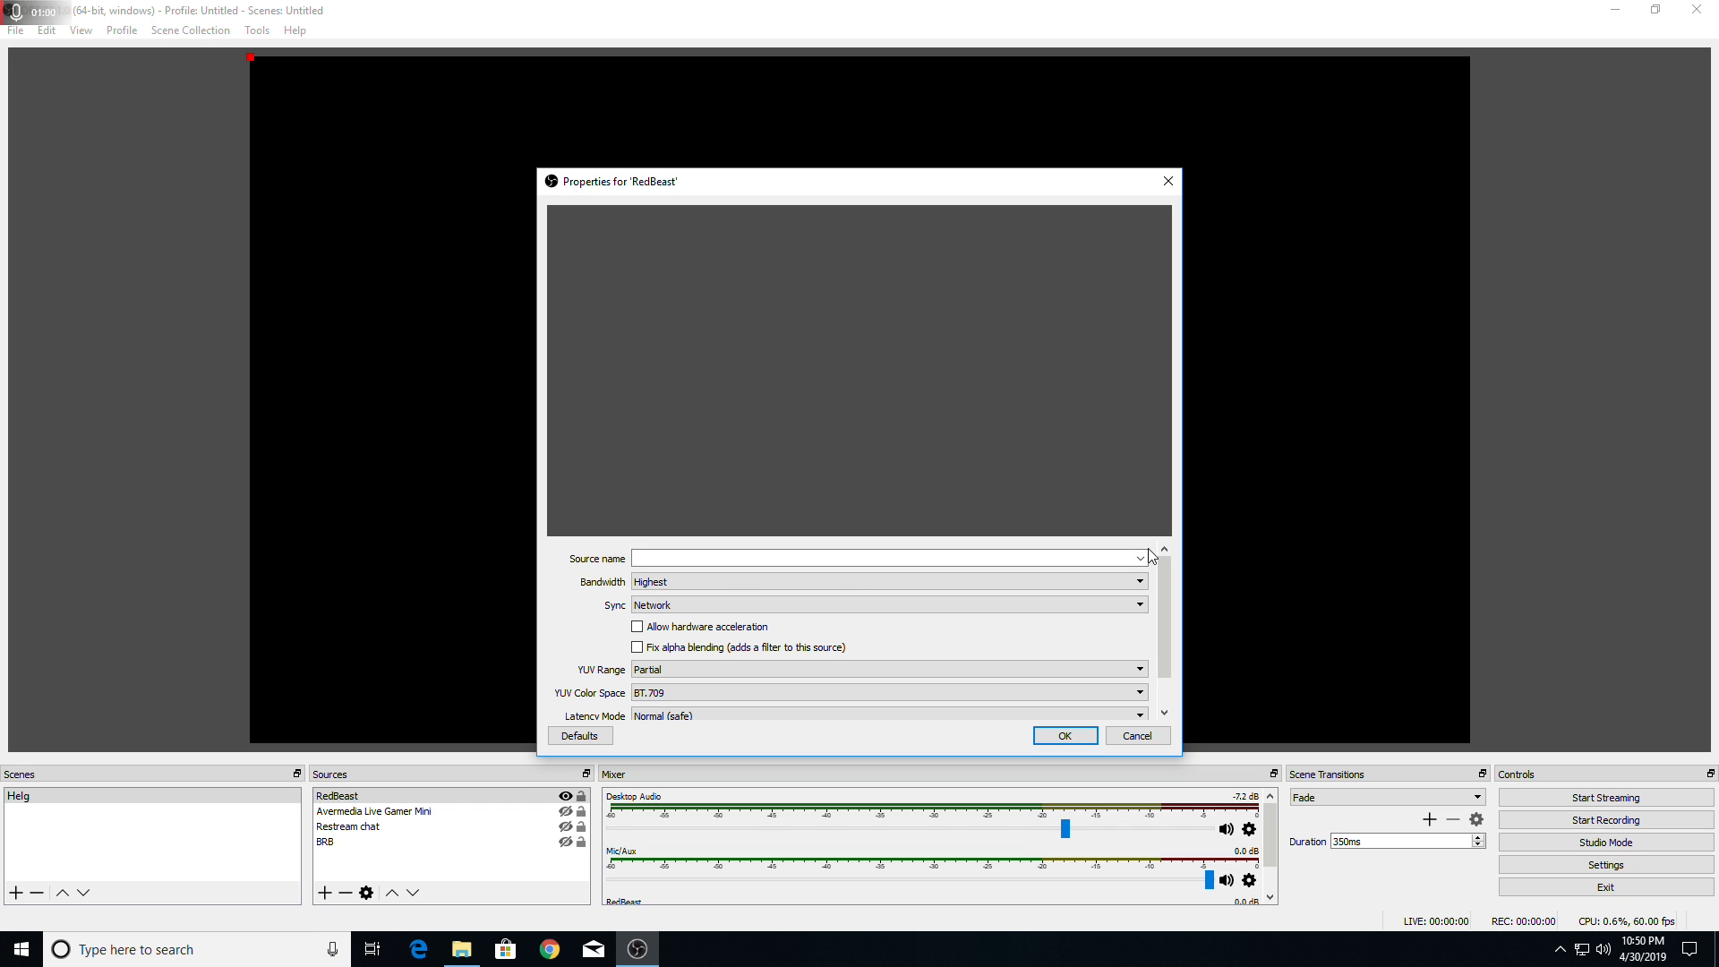
click(877, 559)
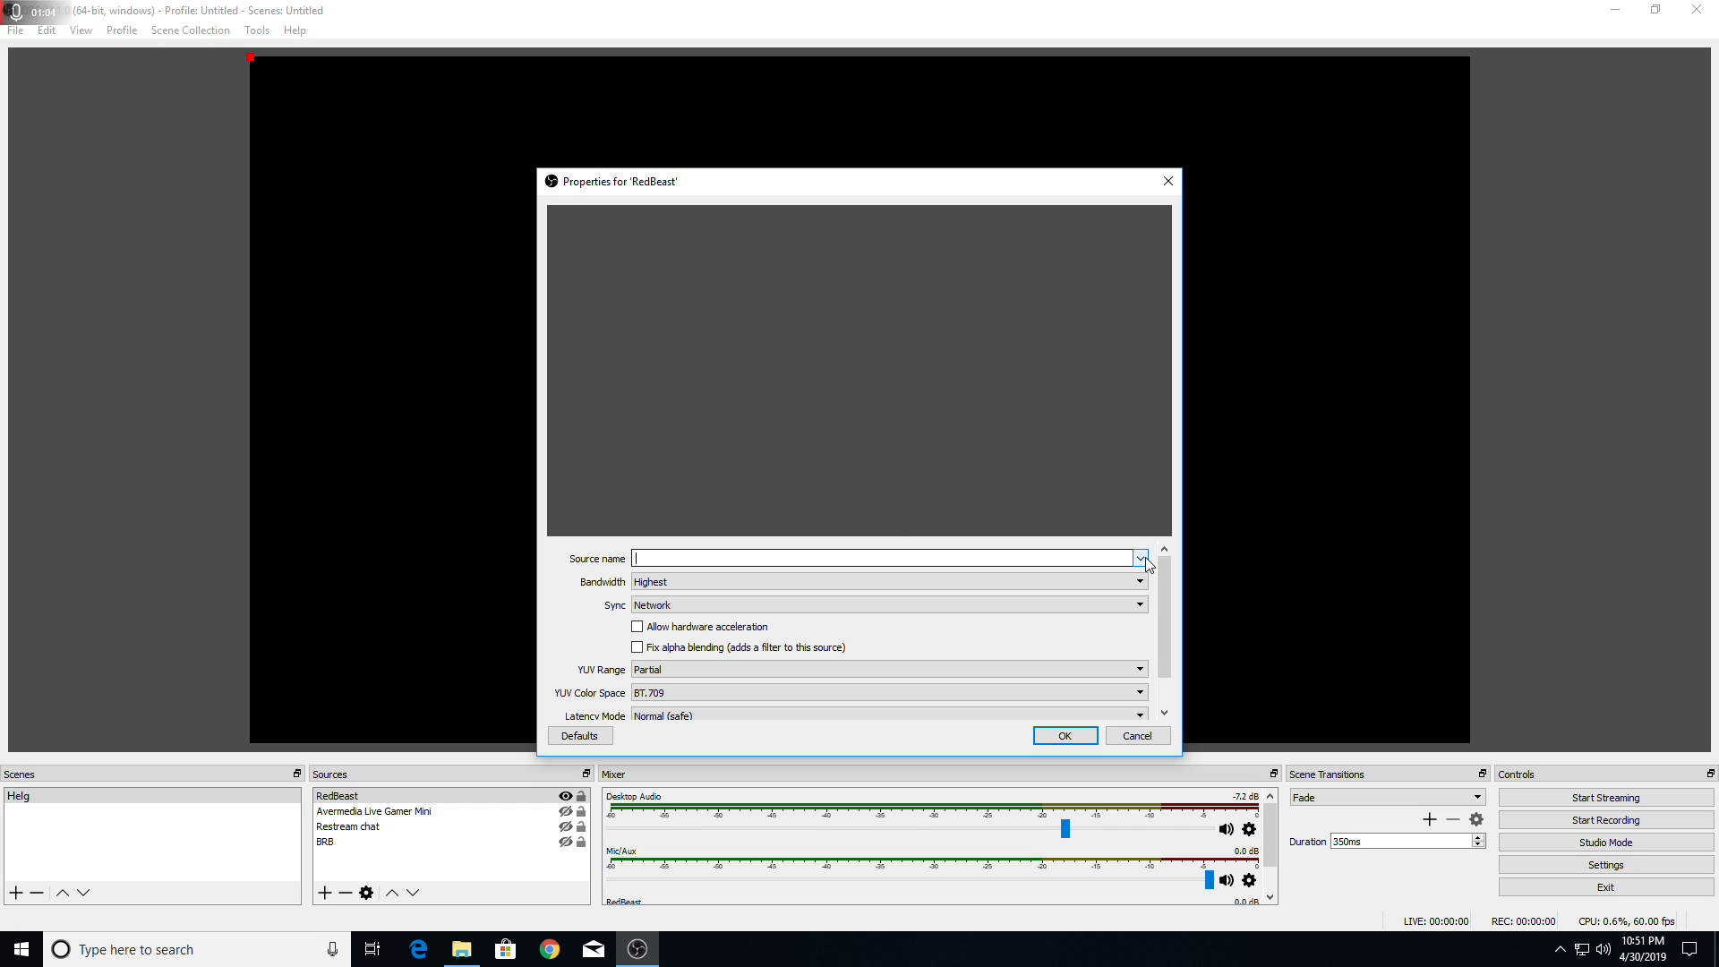
click(1140, 559)
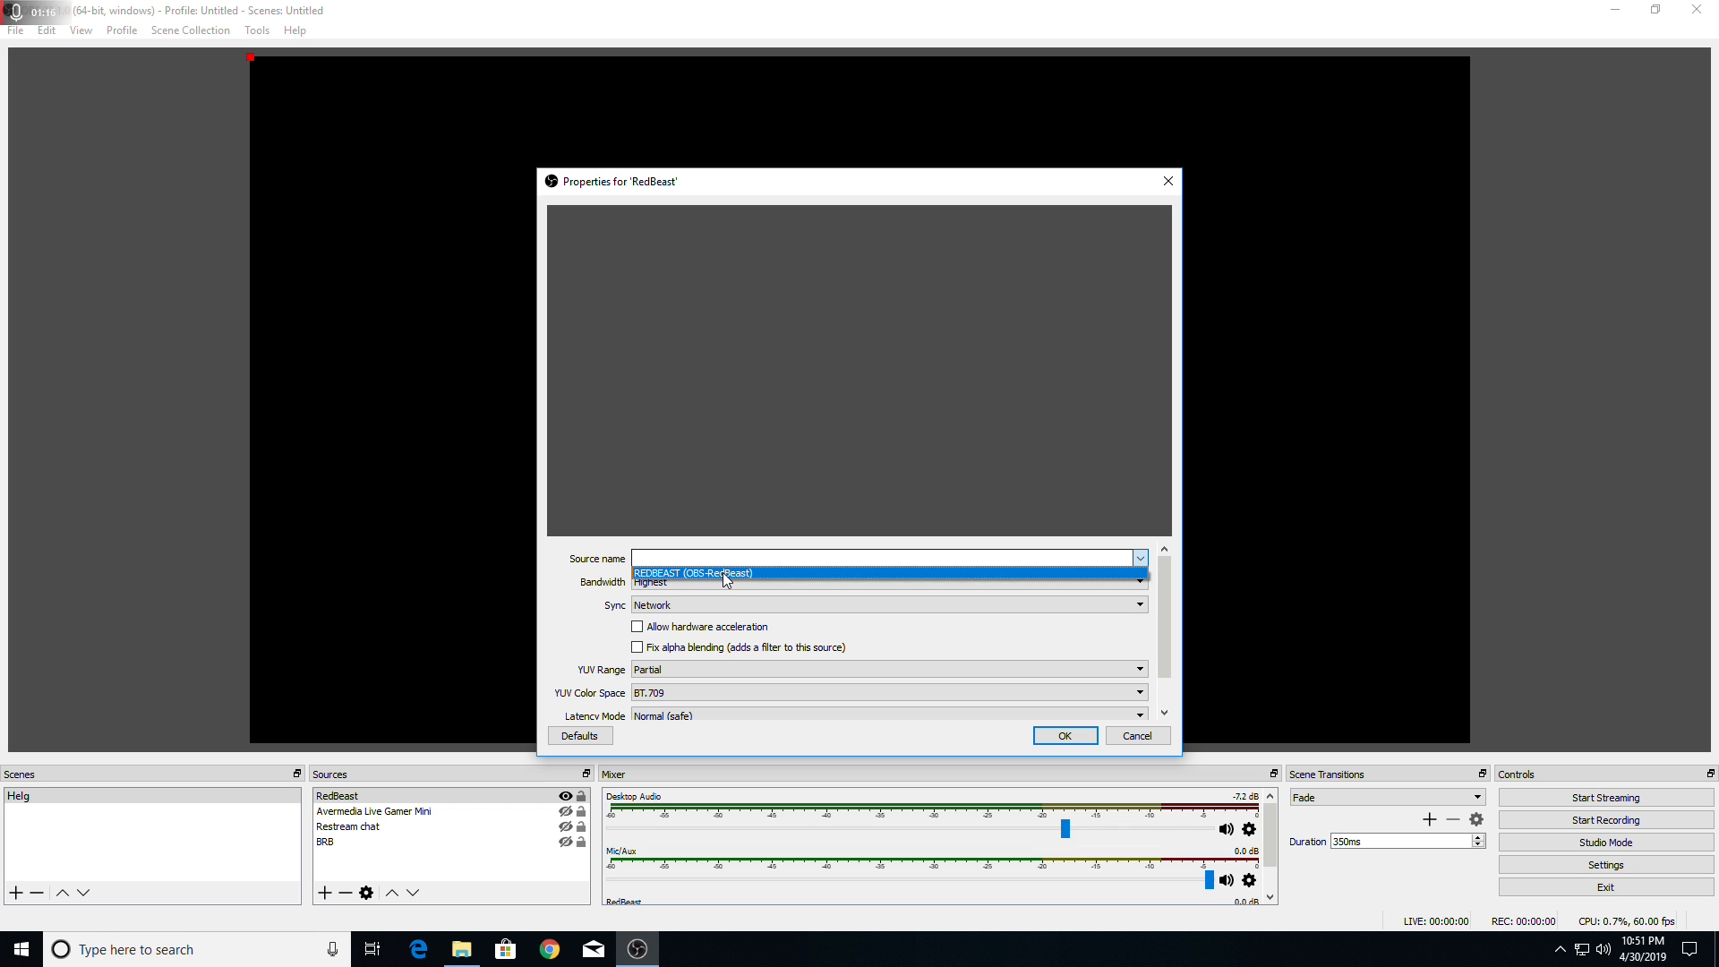
Step: Pick the REDBEAST (OBS-RedBeast) feed, keep Network sync, and set Latency Mode to Low (experimental)
click(691, 573)
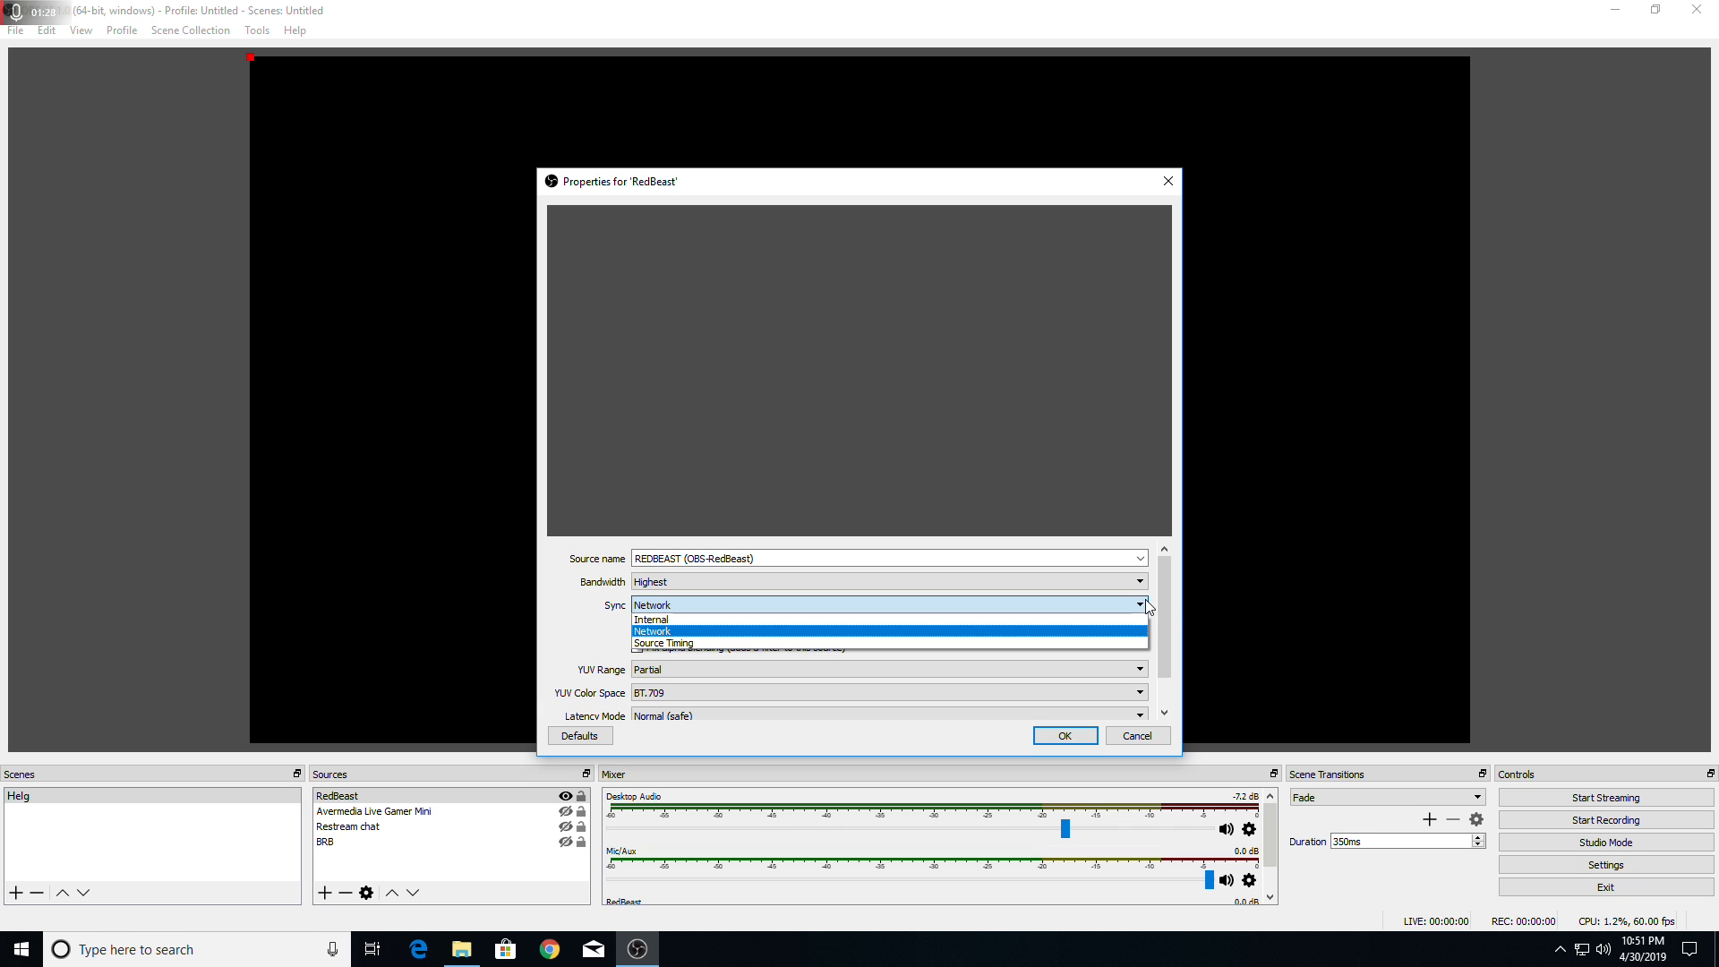
click(652, 630)
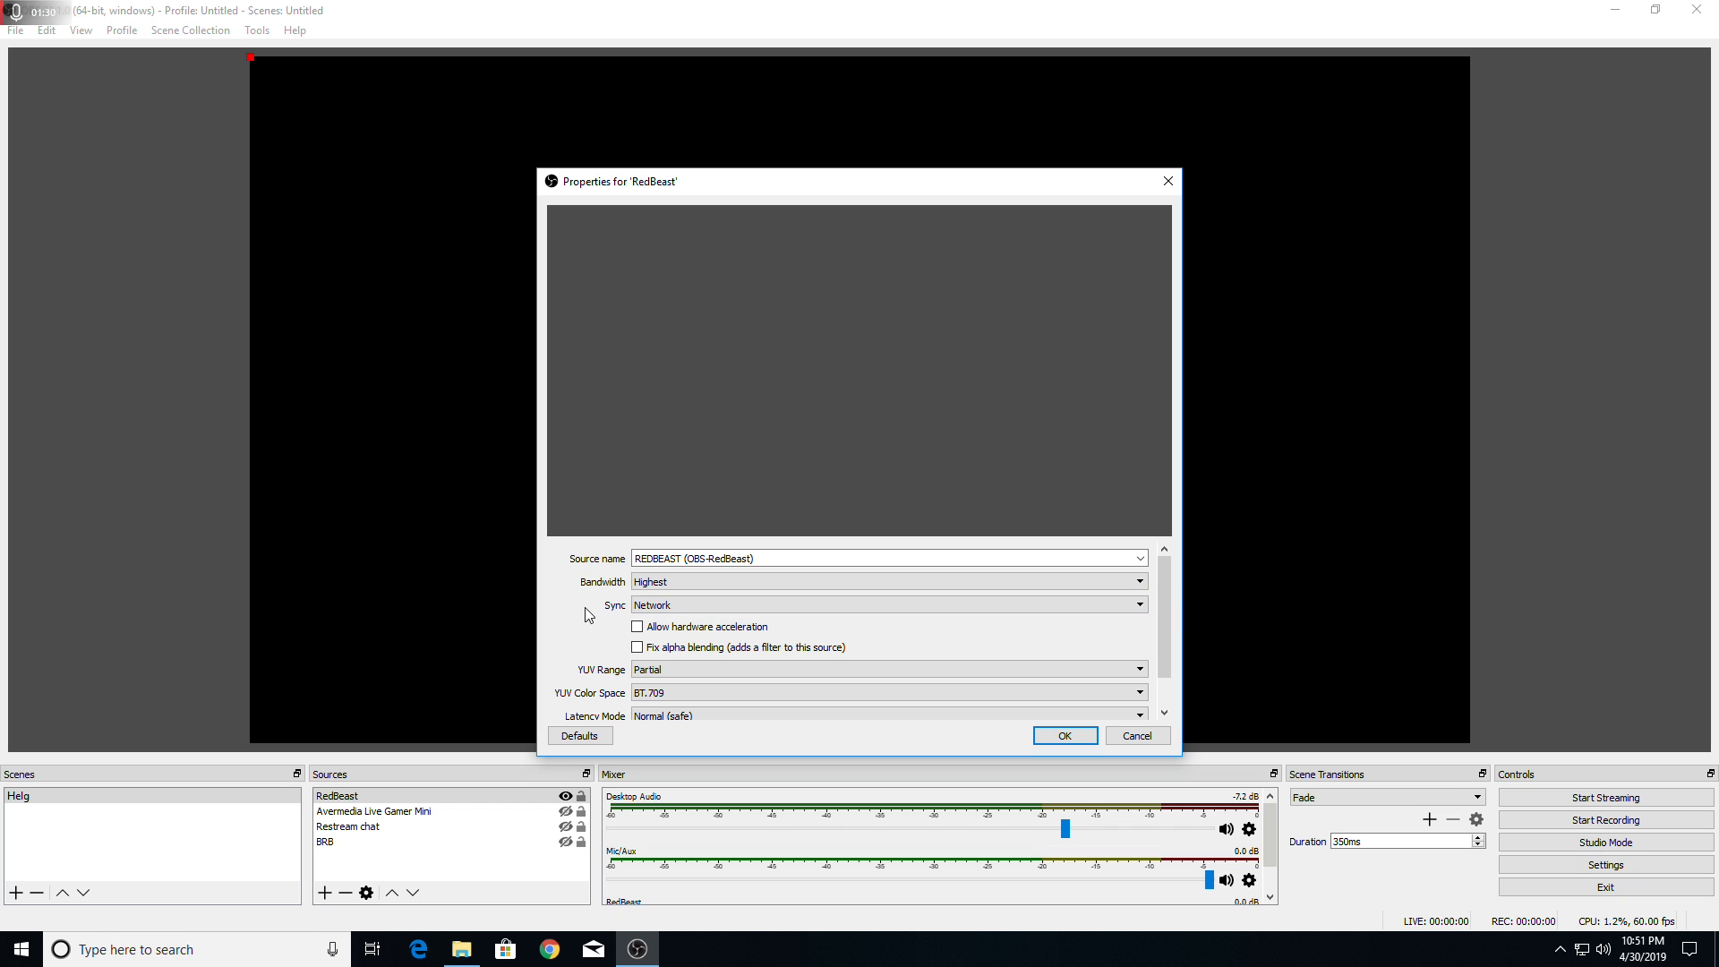
scroll(down, 3)
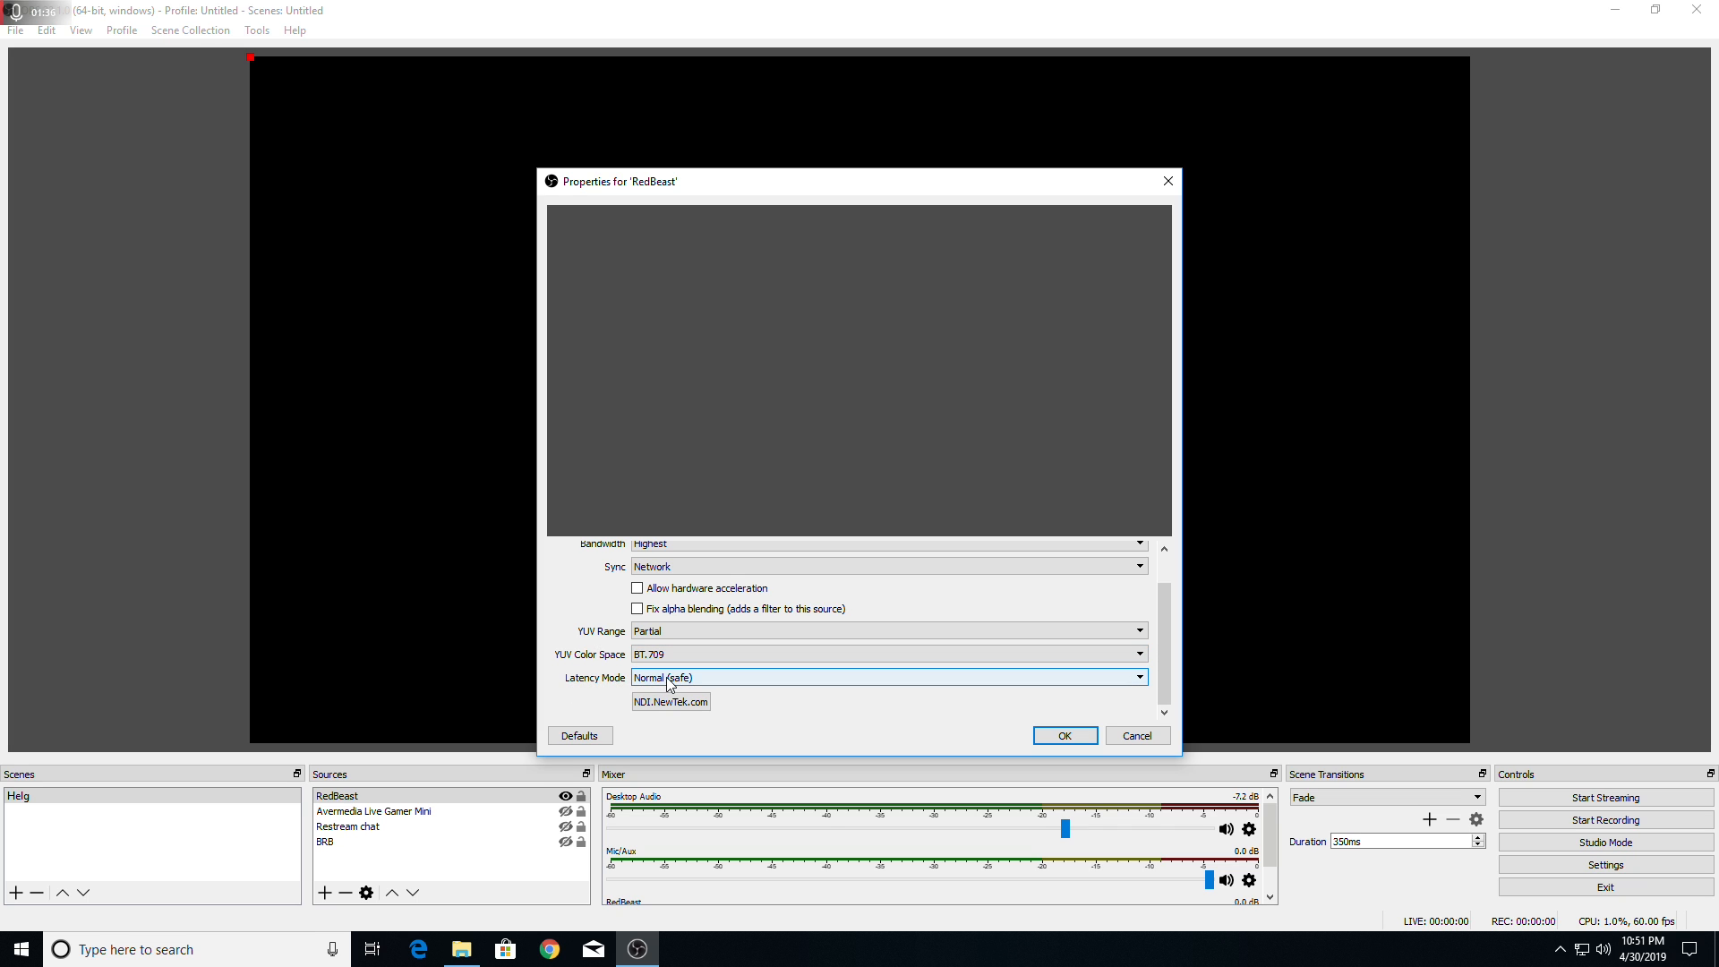
mouse_move(669, 682)
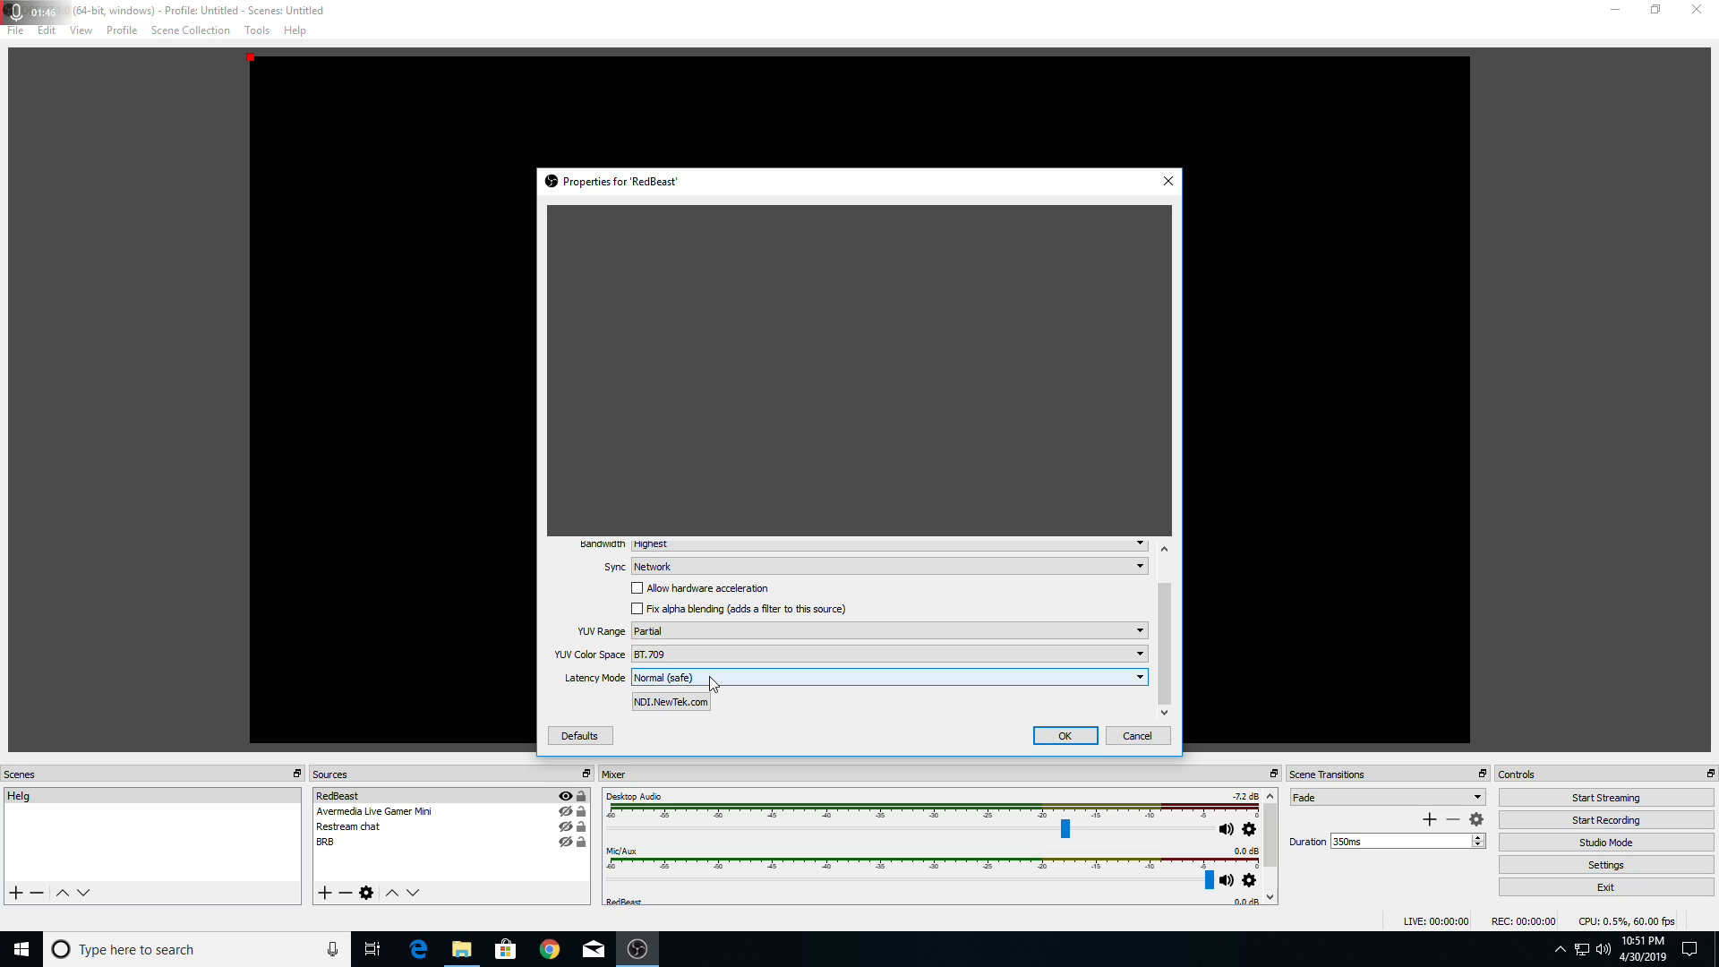
click(887, 677)
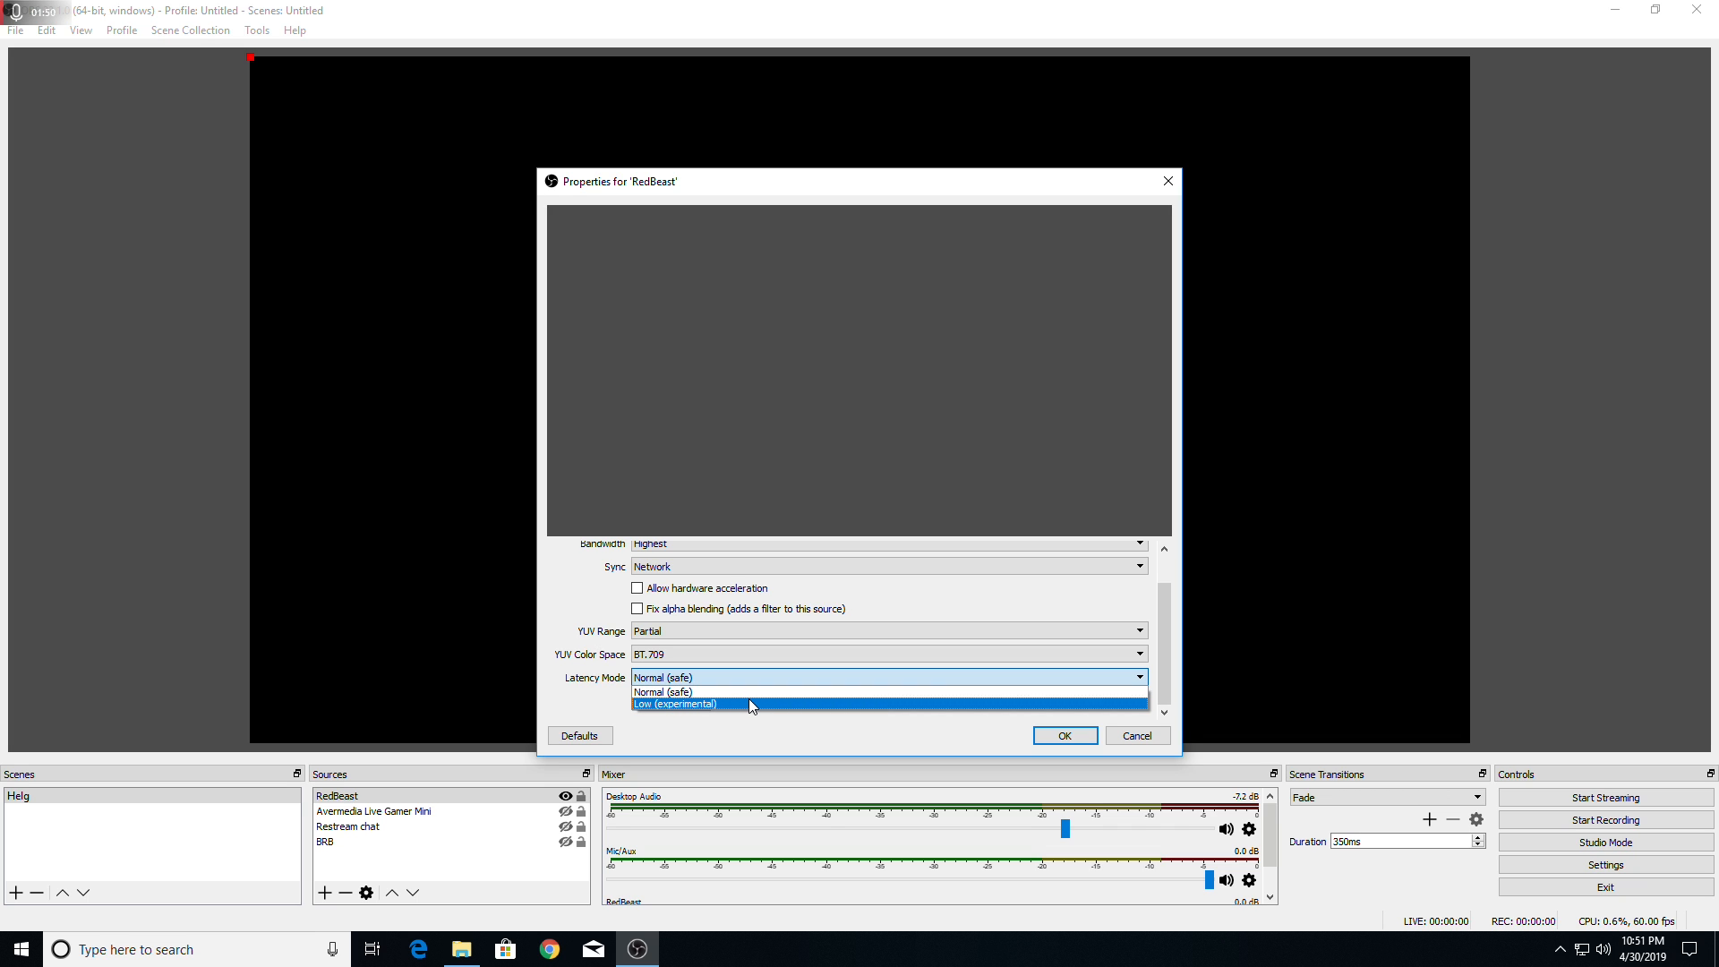
click(674, 704)
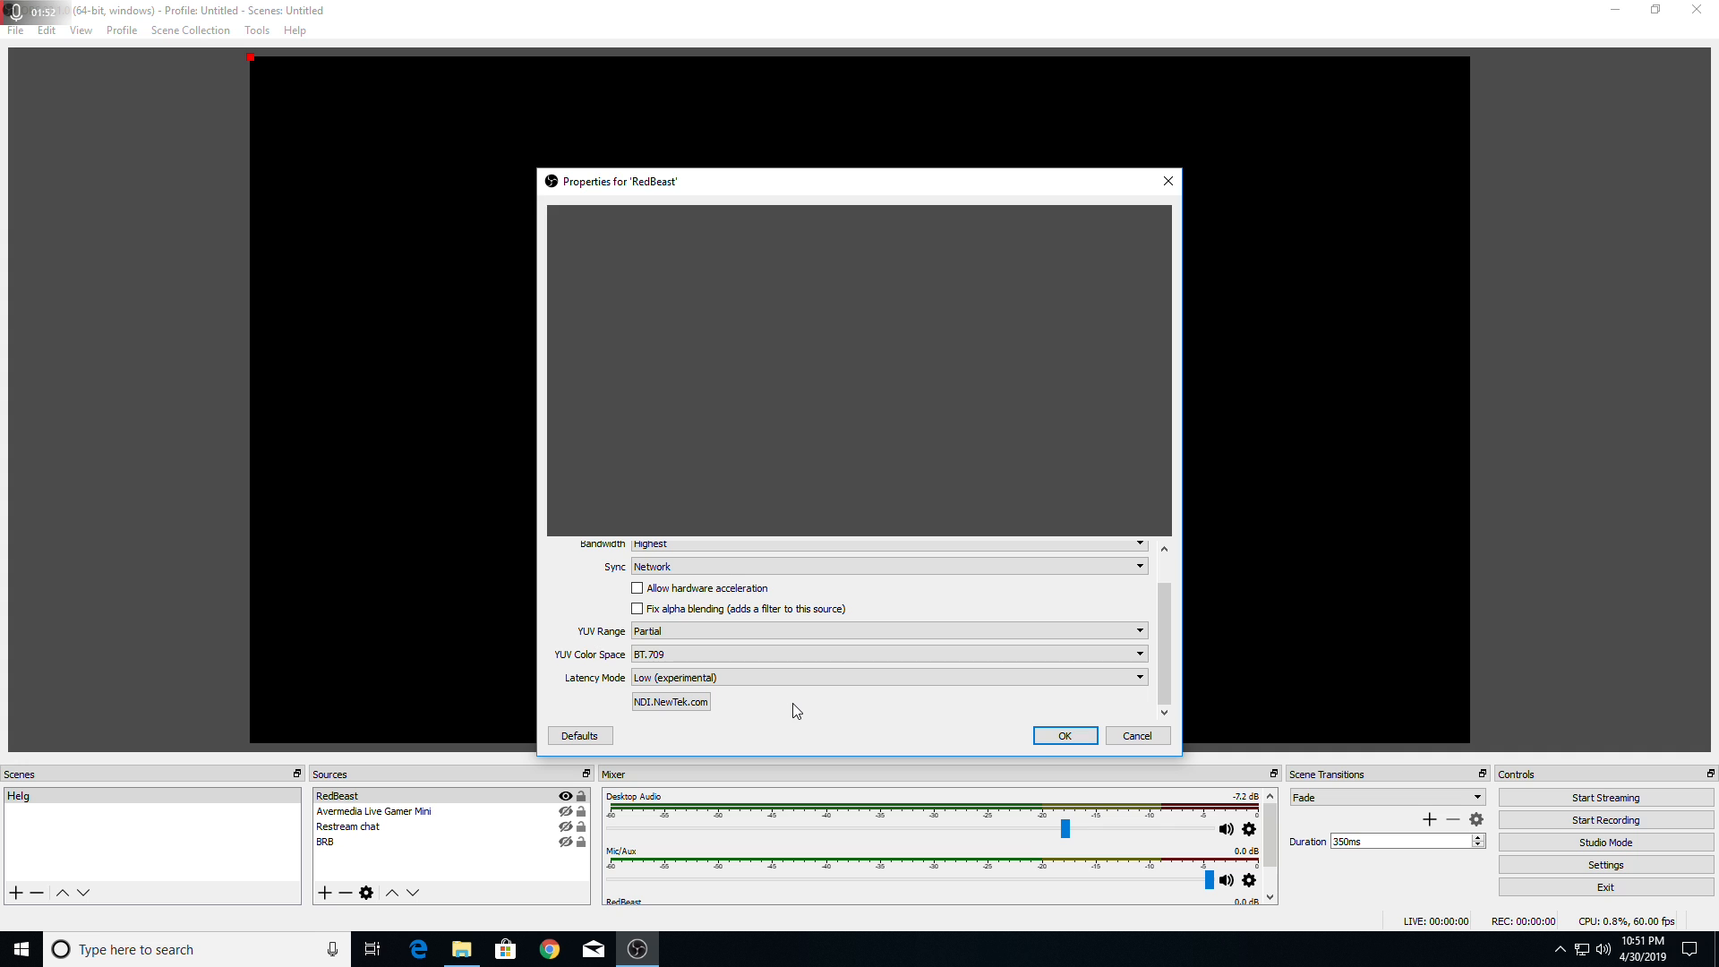
mouse_move(790, 711)
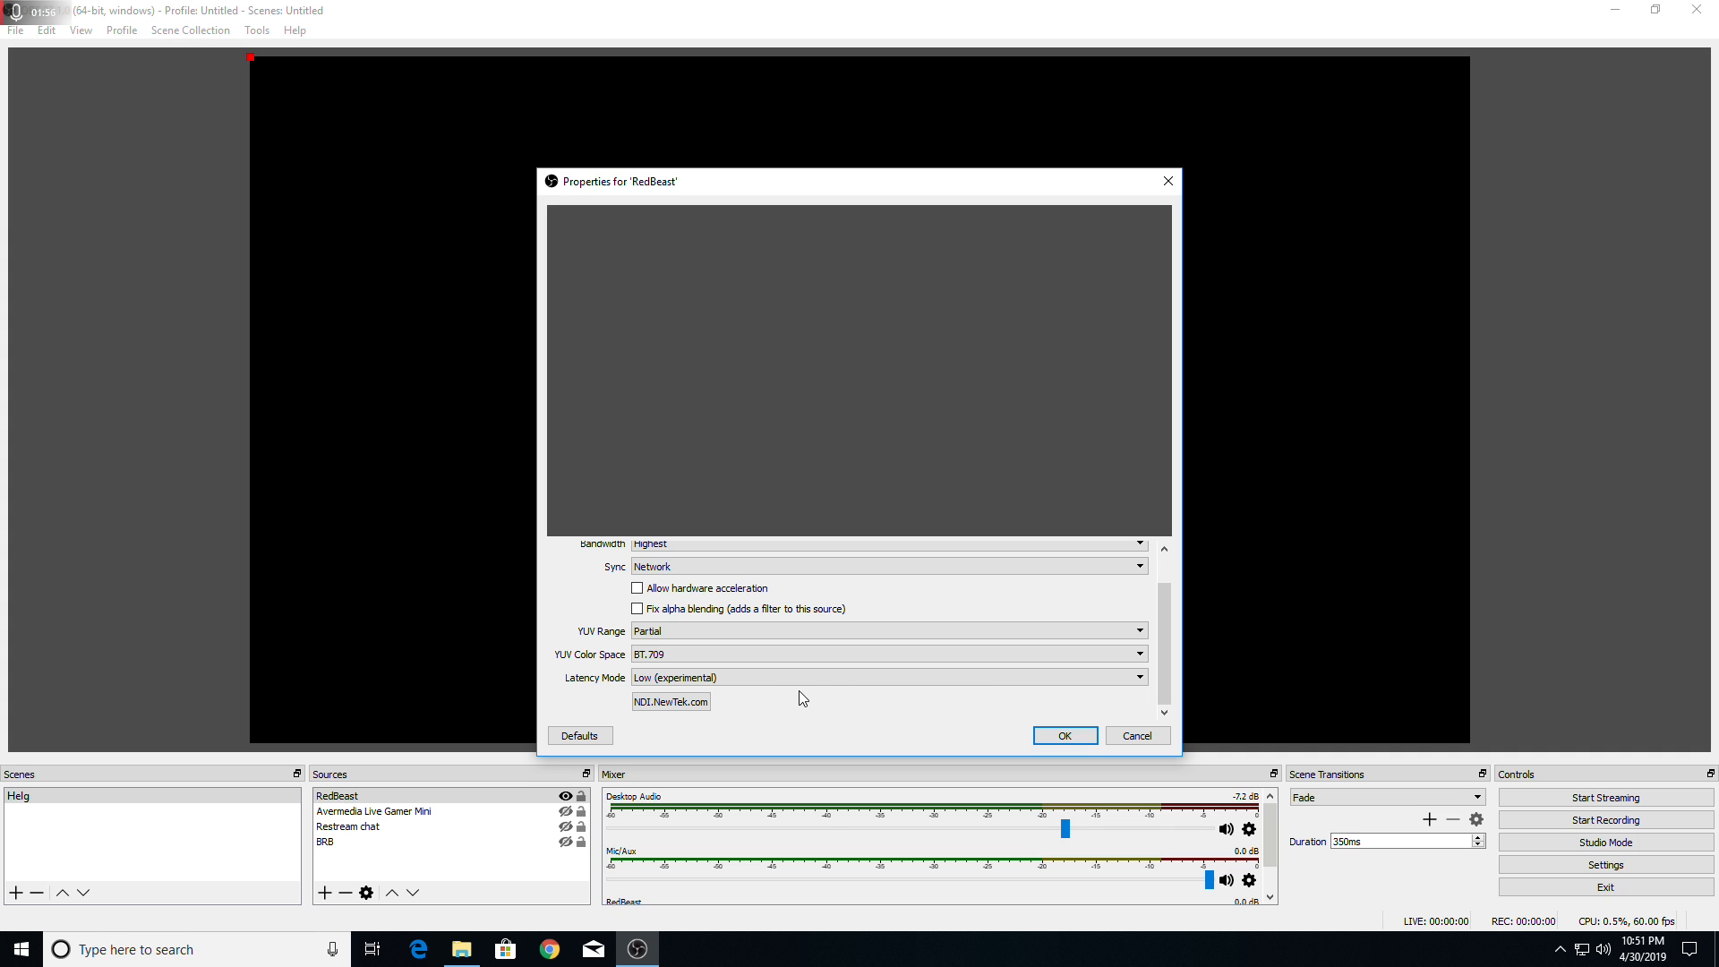
mouse_move(836, 693)
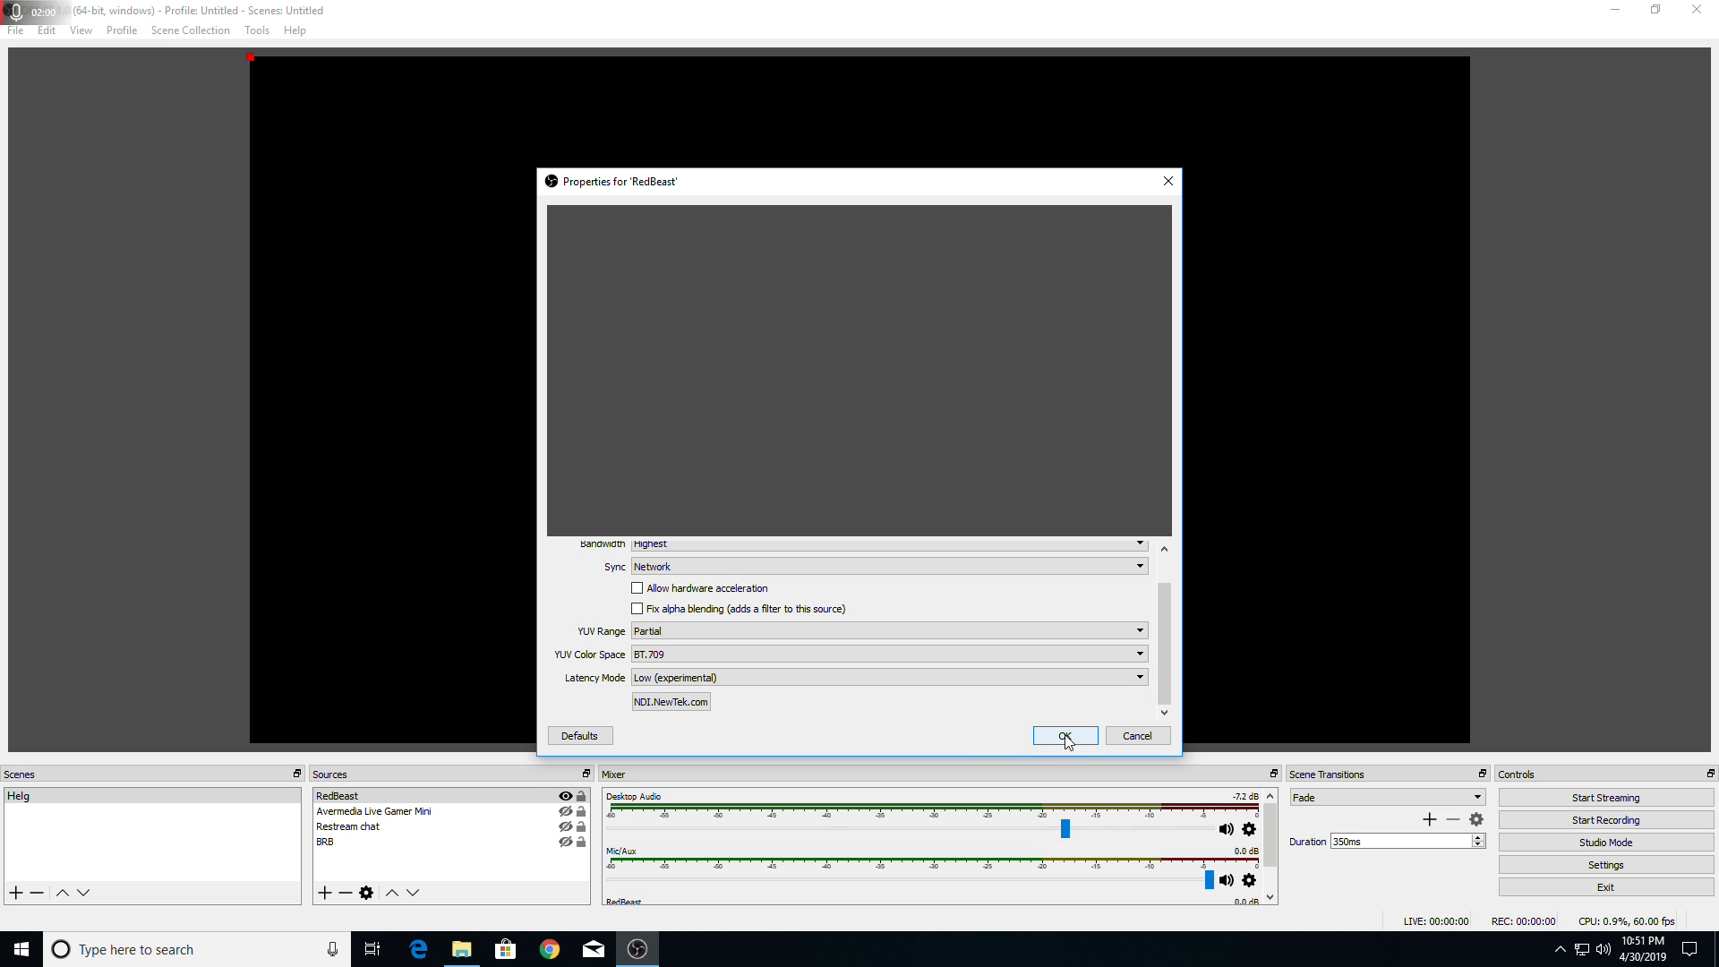
Step: Confirm the RedBeast source properties so the preview shows the gaming PC's desktop feed
click(1062, 736)
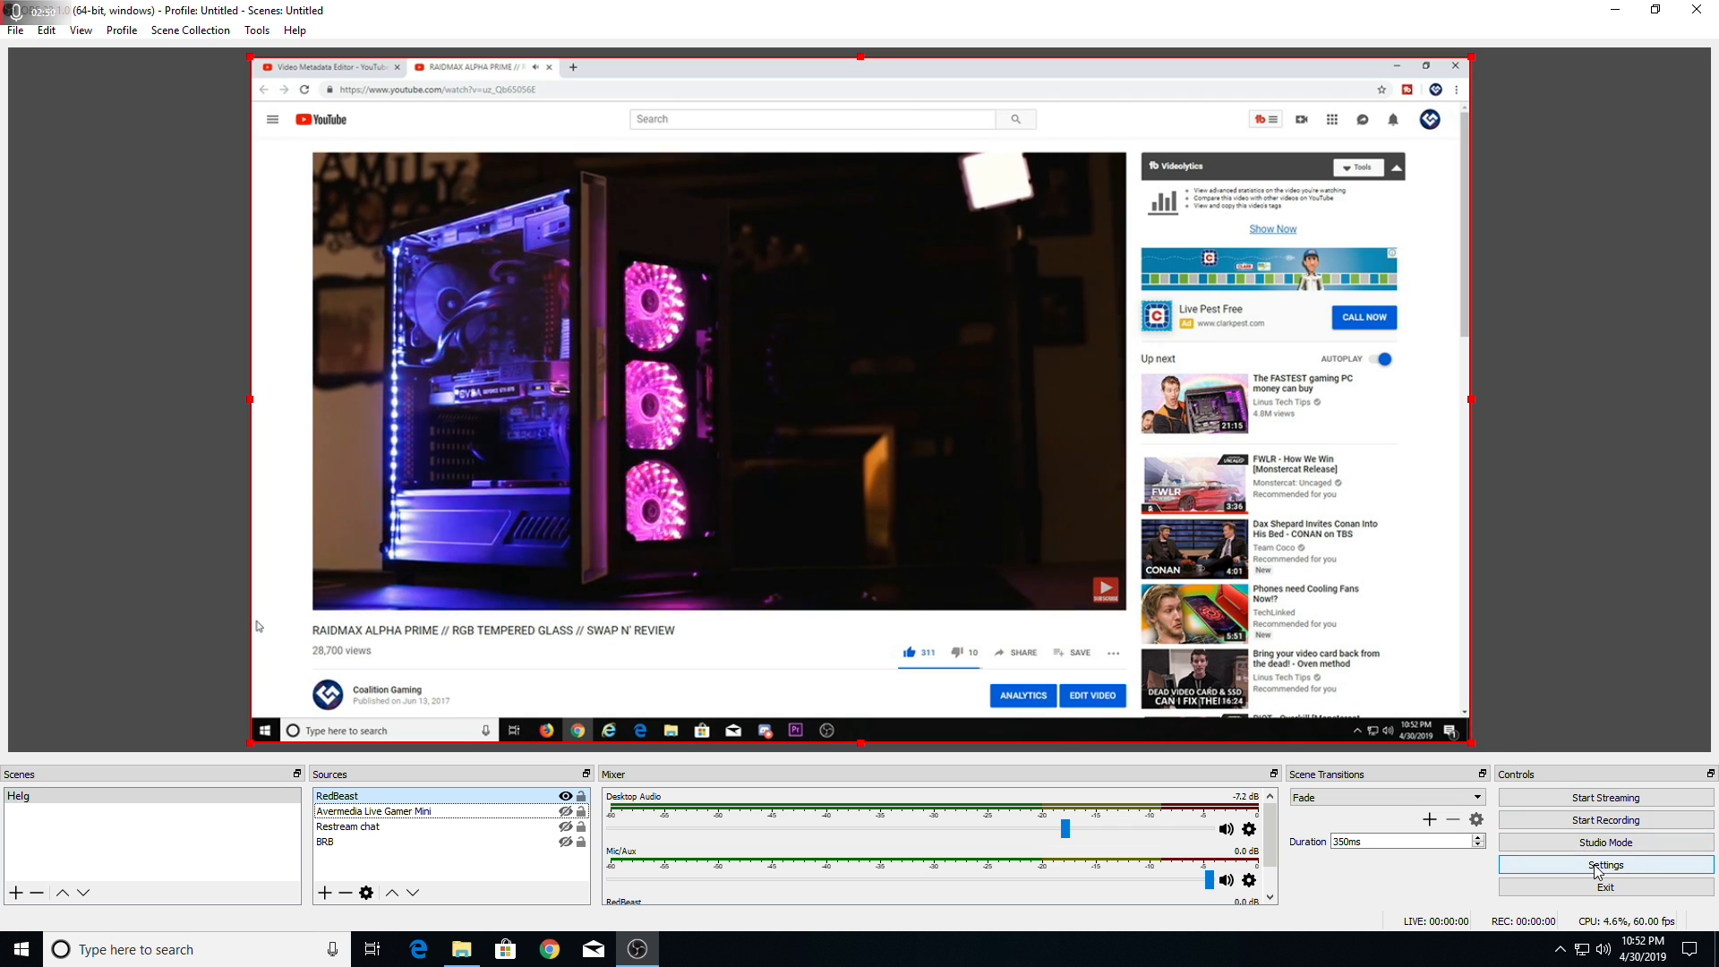
Step: Review the Stream page, then the Output page in Advanced mode showing x264 at CBR 5500
click(1604, 863)
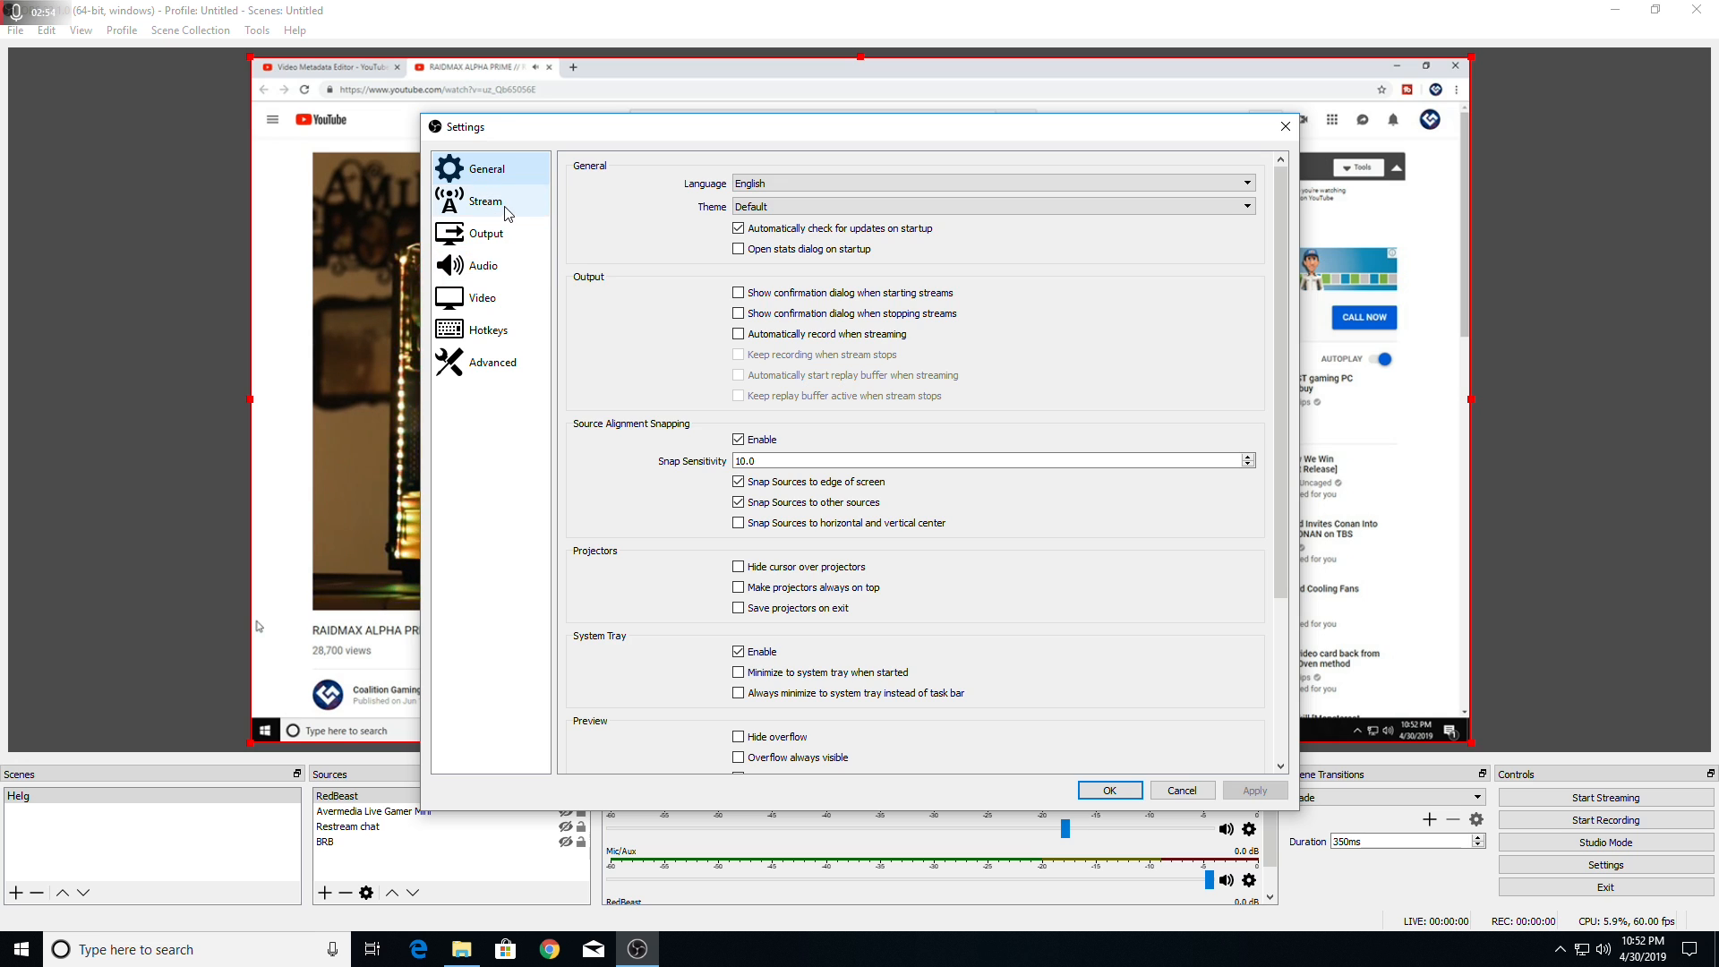
click(485, 200)
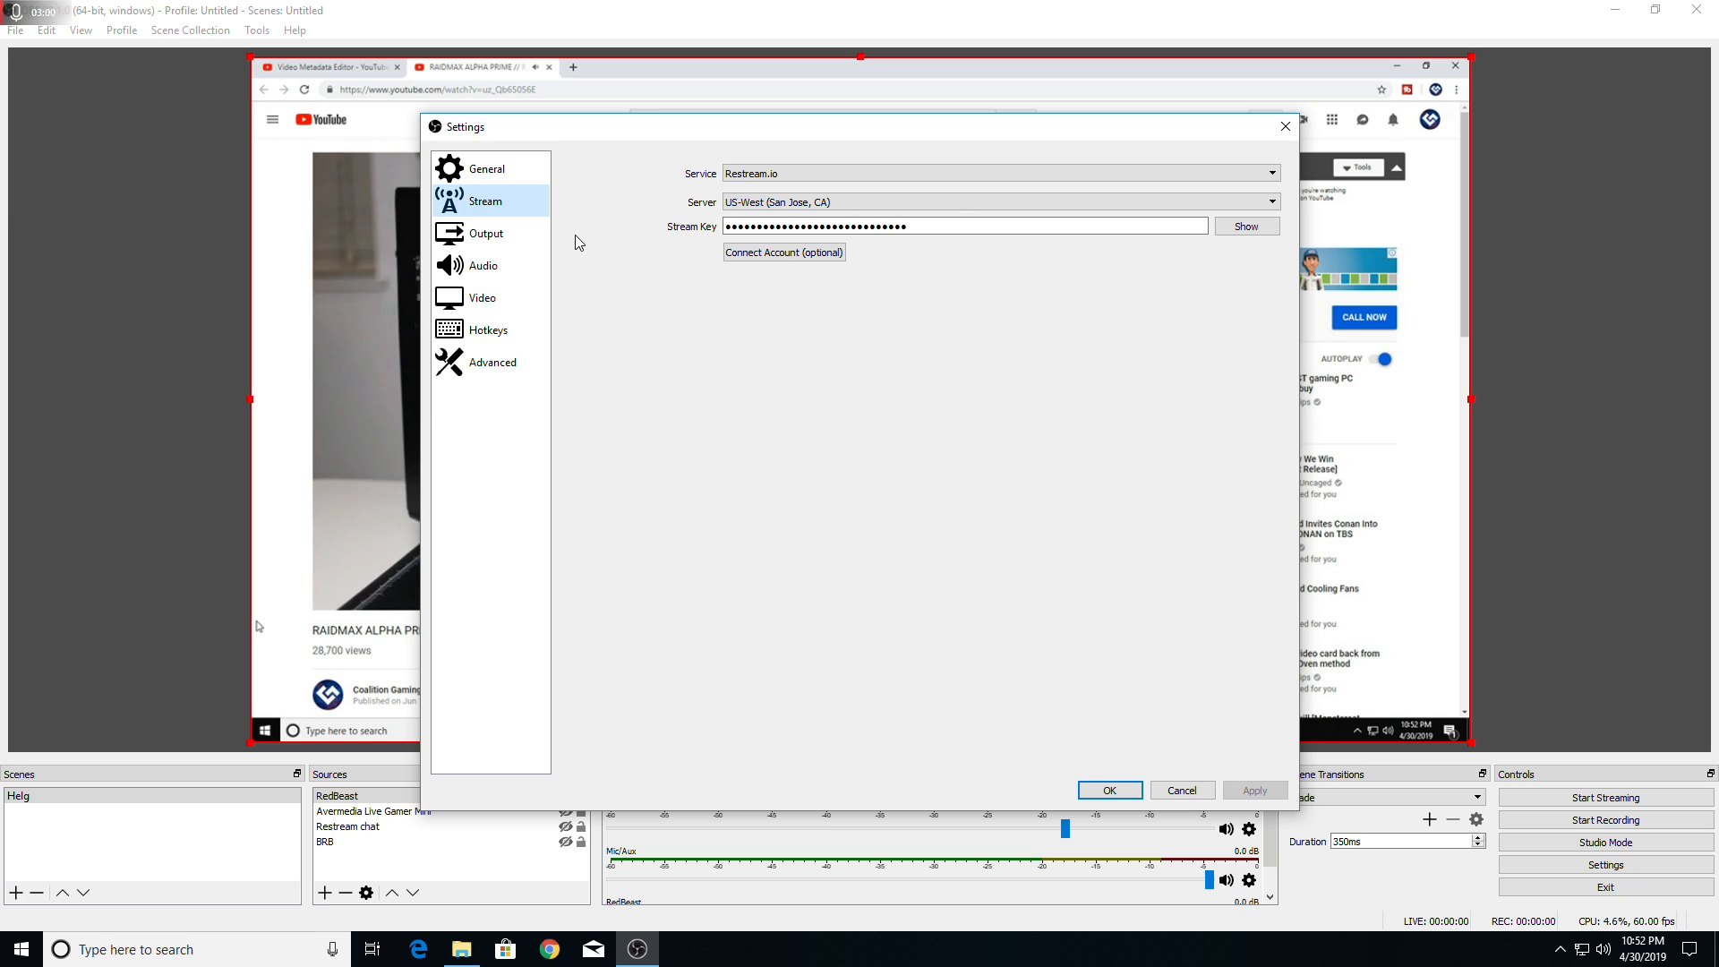
click(485, 232)
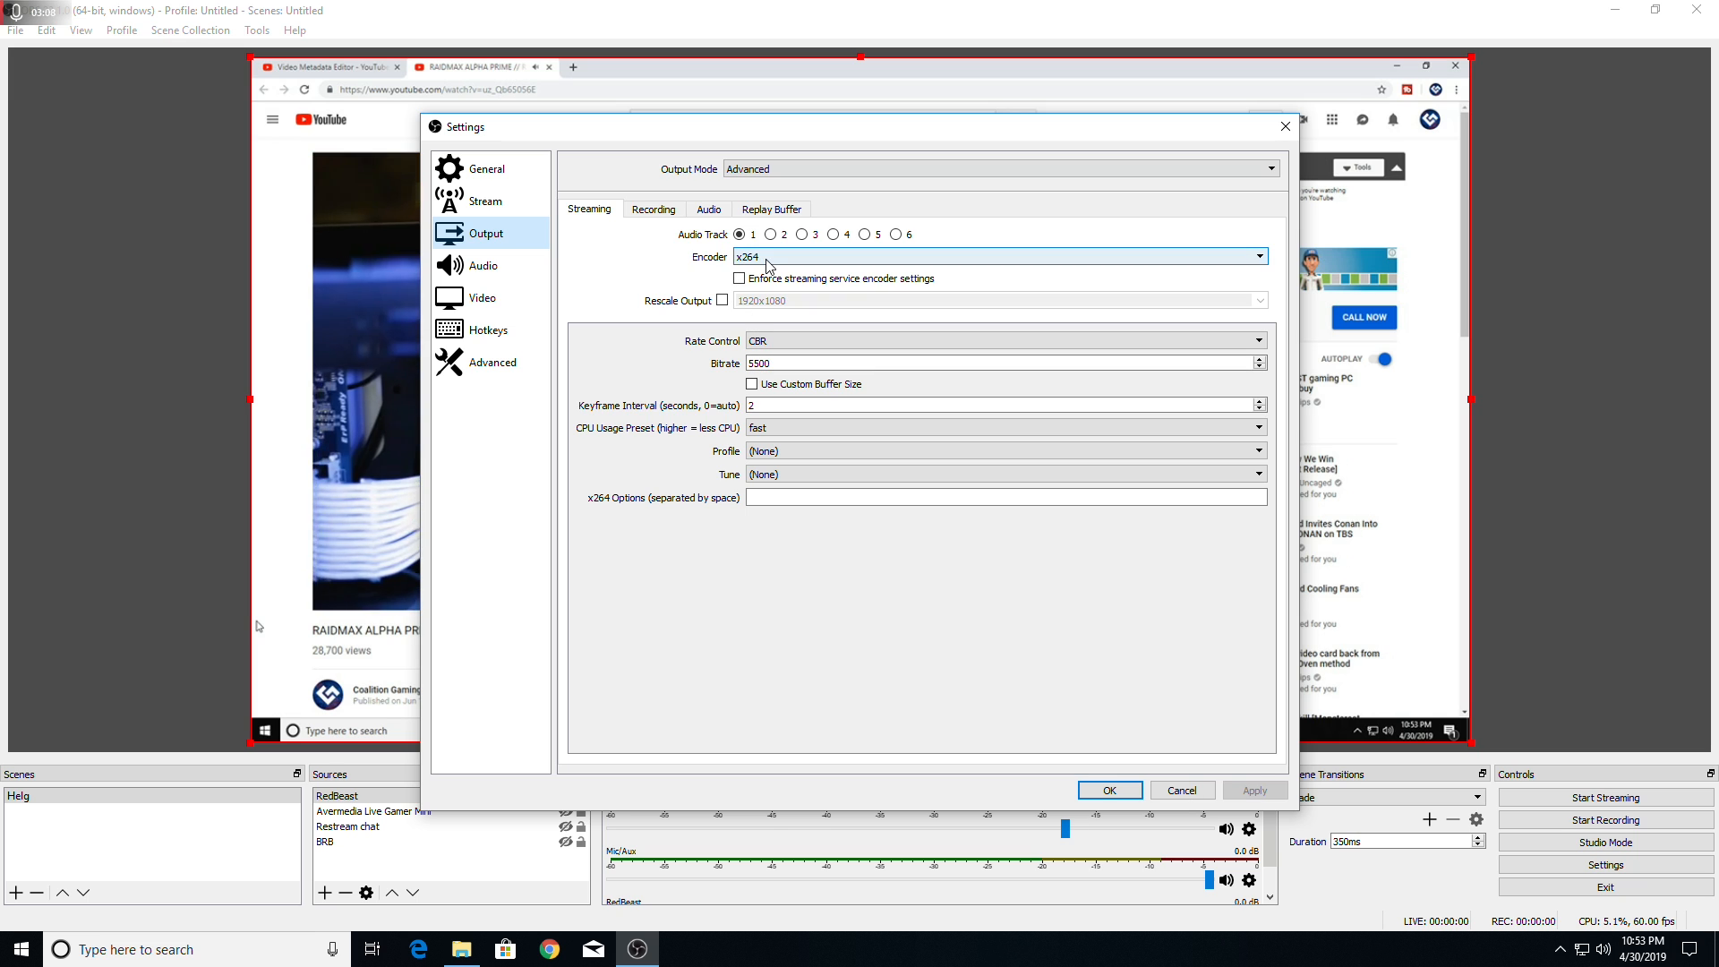
Step: Keep x264 as streaming encoder with keyframe interval 2, then show the 1280x720 60 FPS video page
click(997, 169)
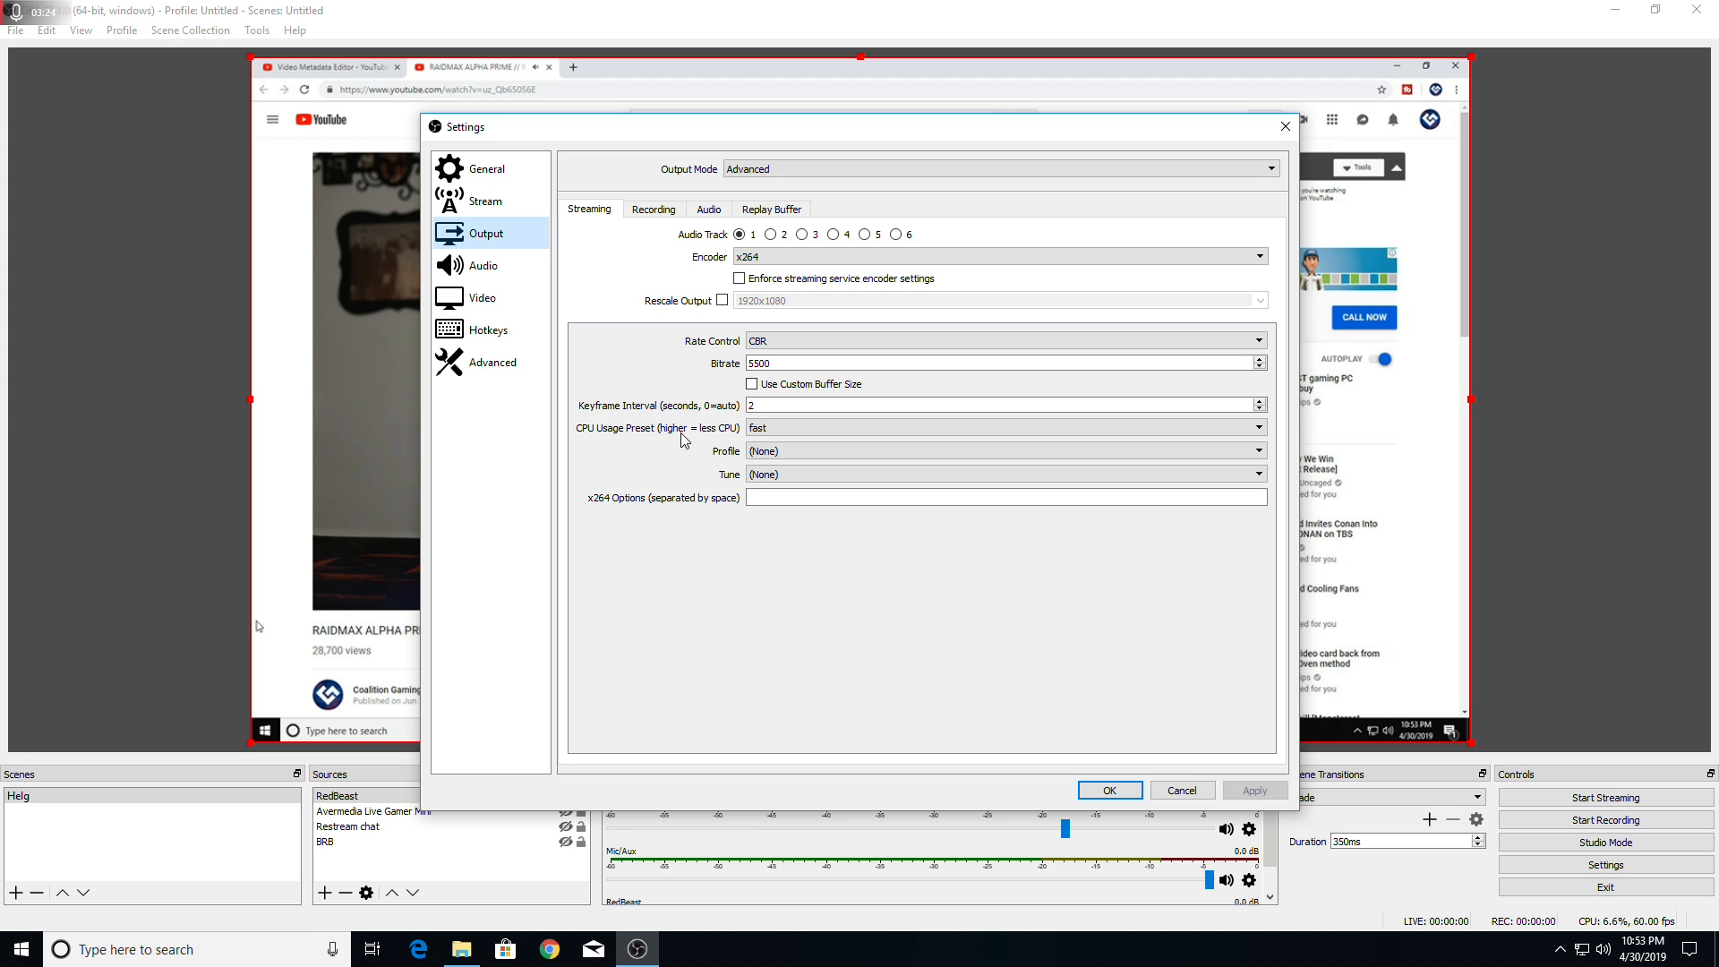
click(999, 428)
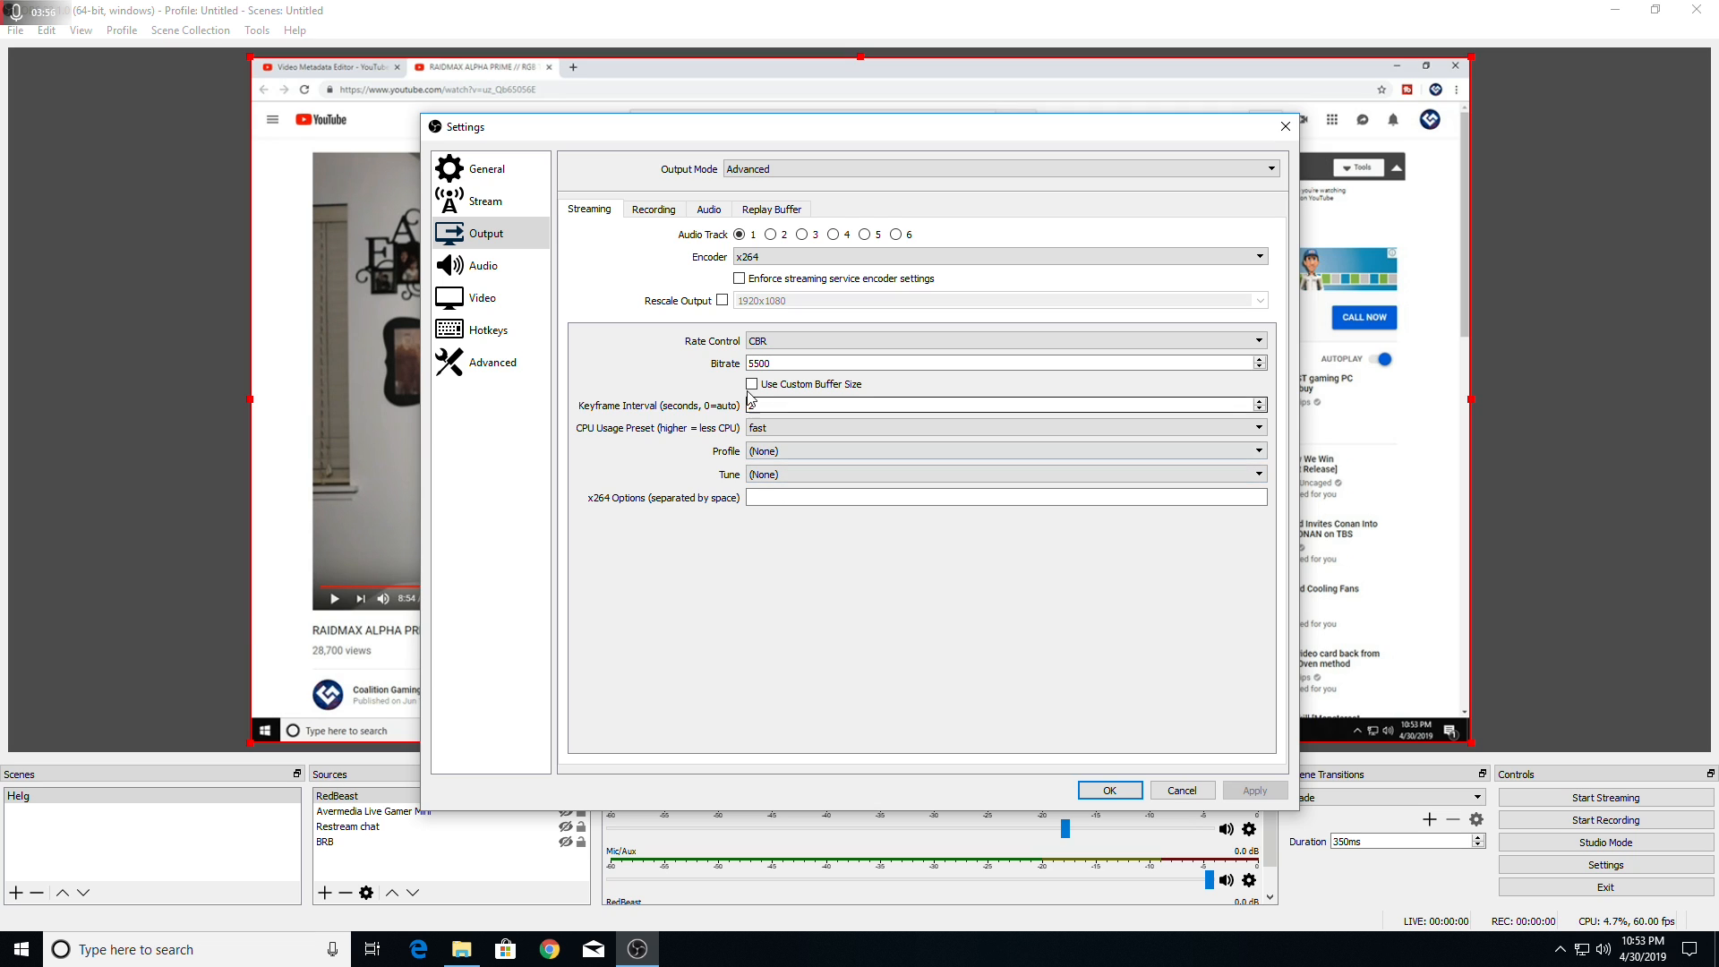
text(2)
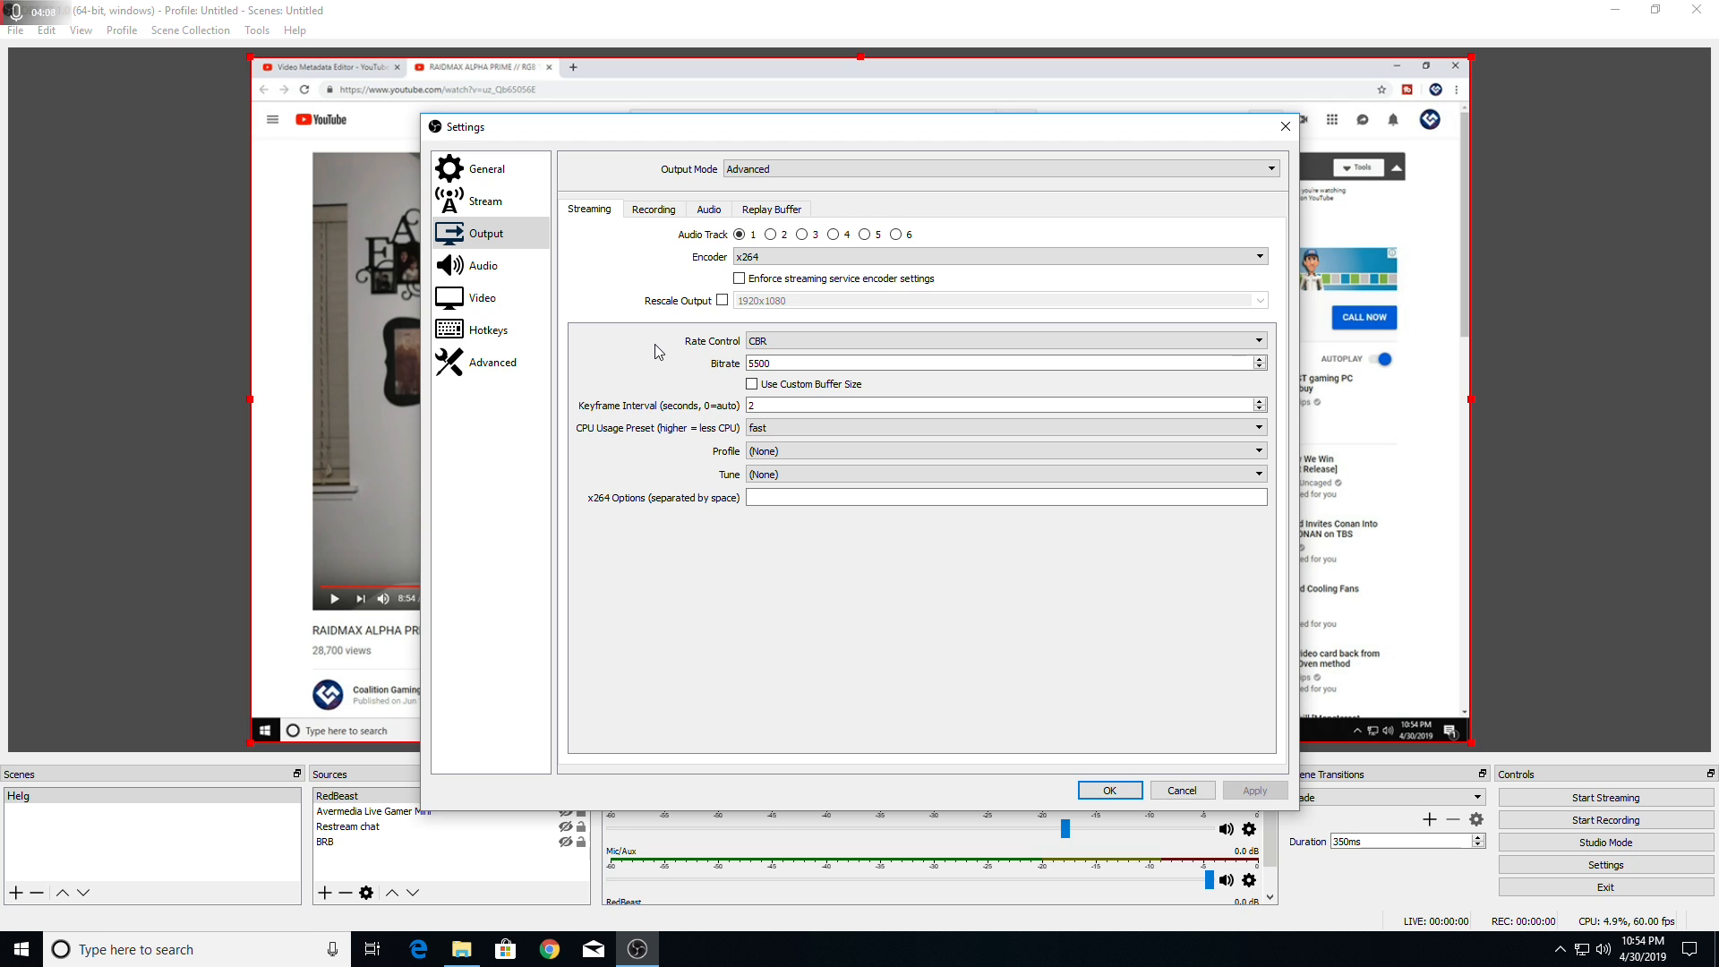
click(481, 298)
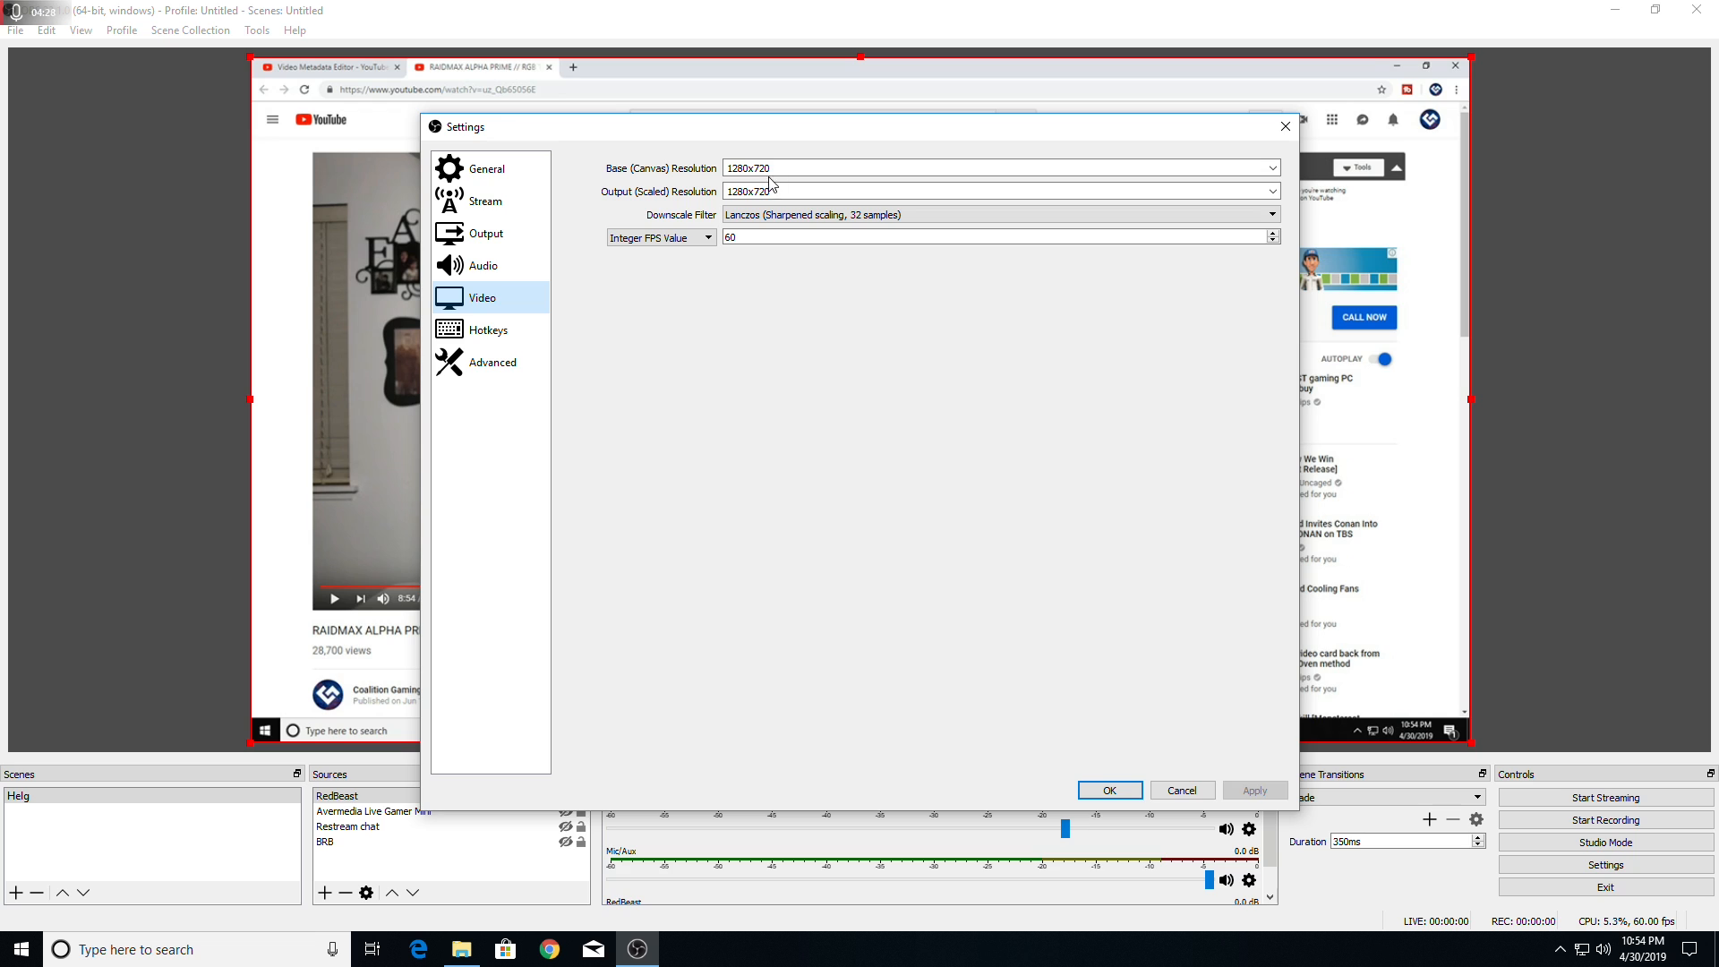
Step: Confirm 1280x720 base and output resolution at 60 FPS and accept the settings with OK
click(997, 213)
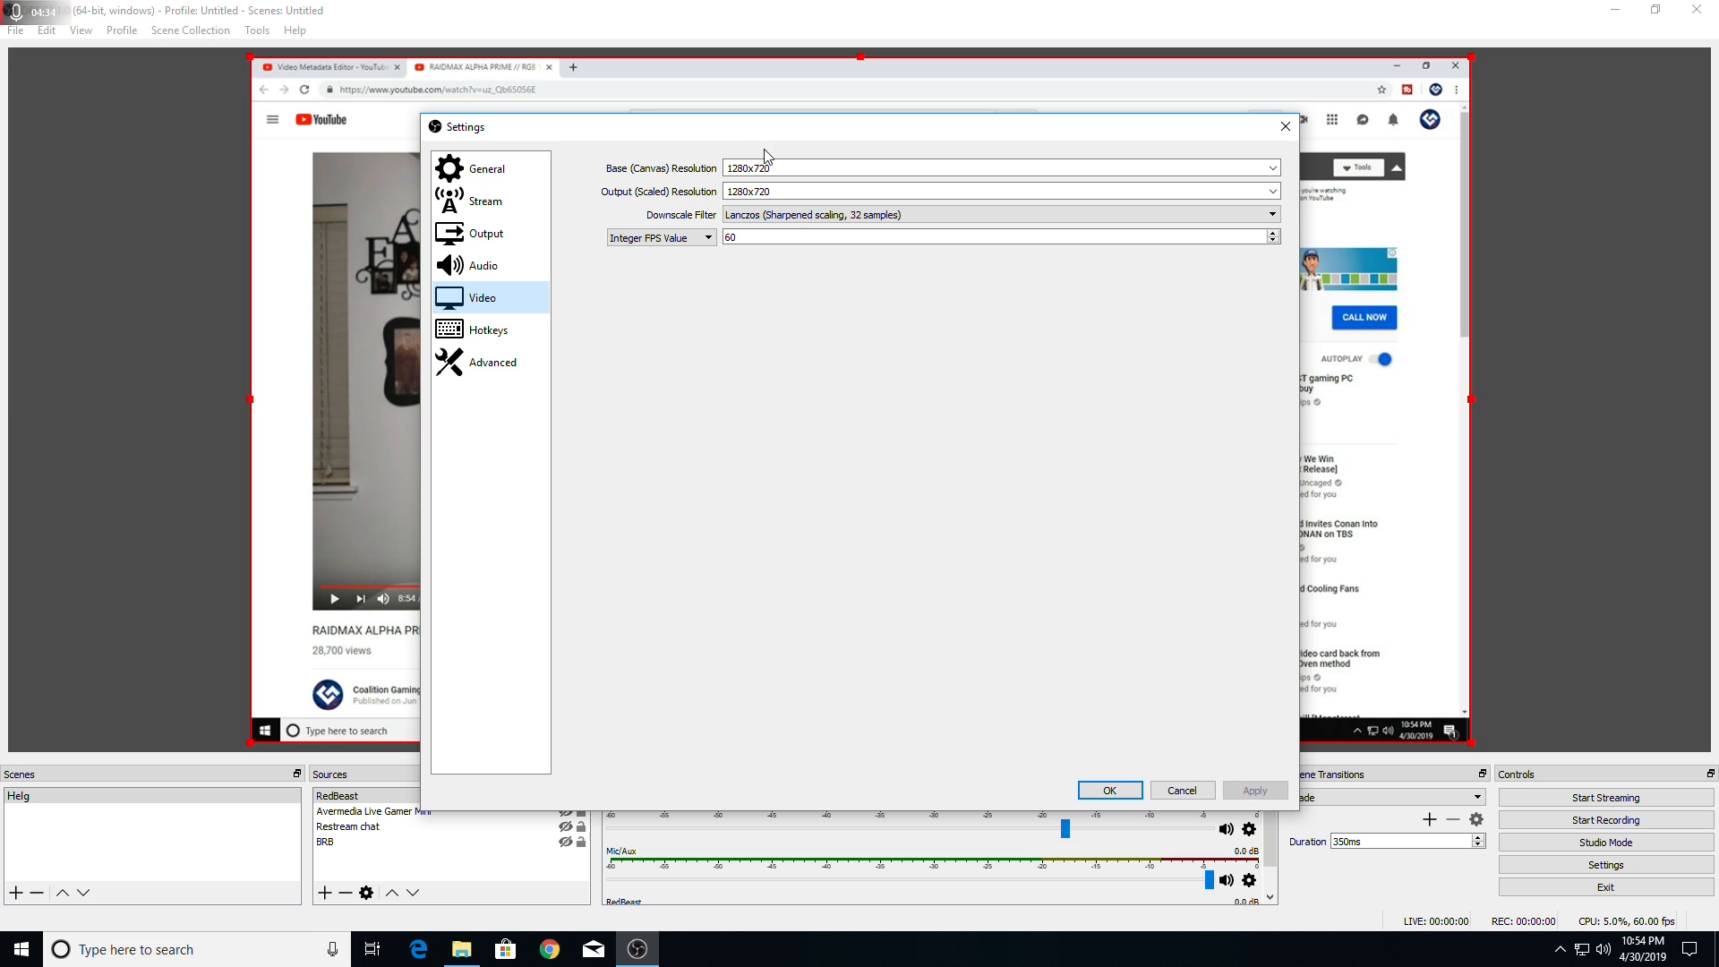
mouse_move(770, 270)
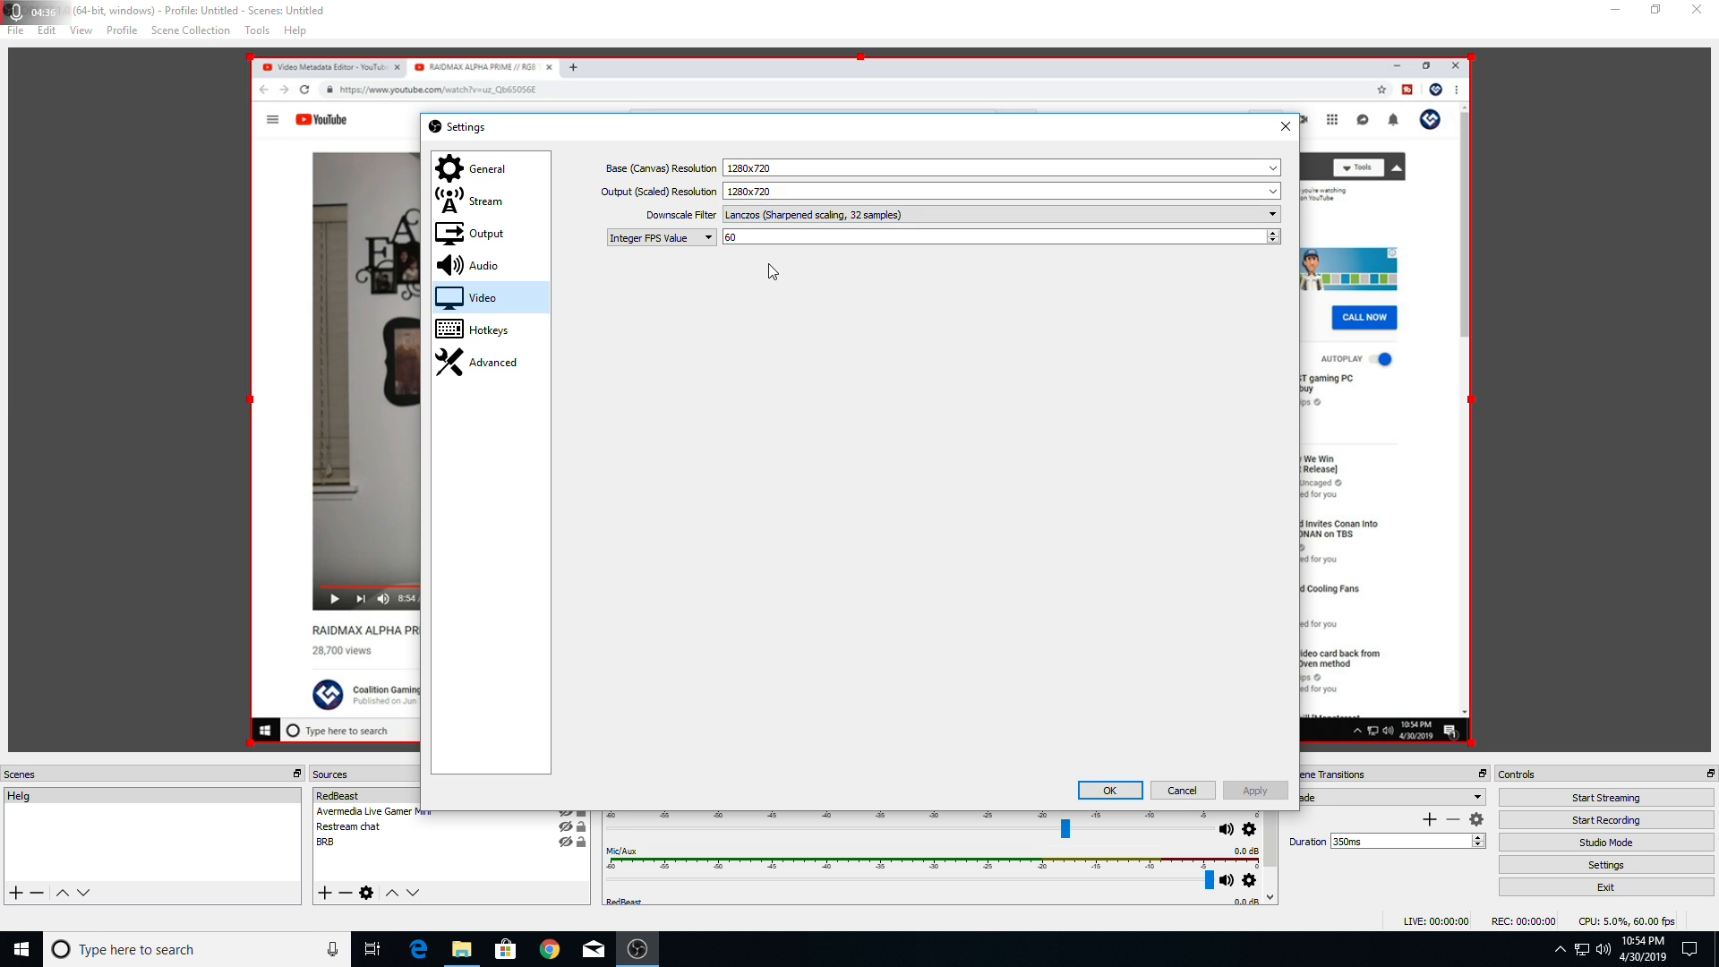
click(1109, 790)
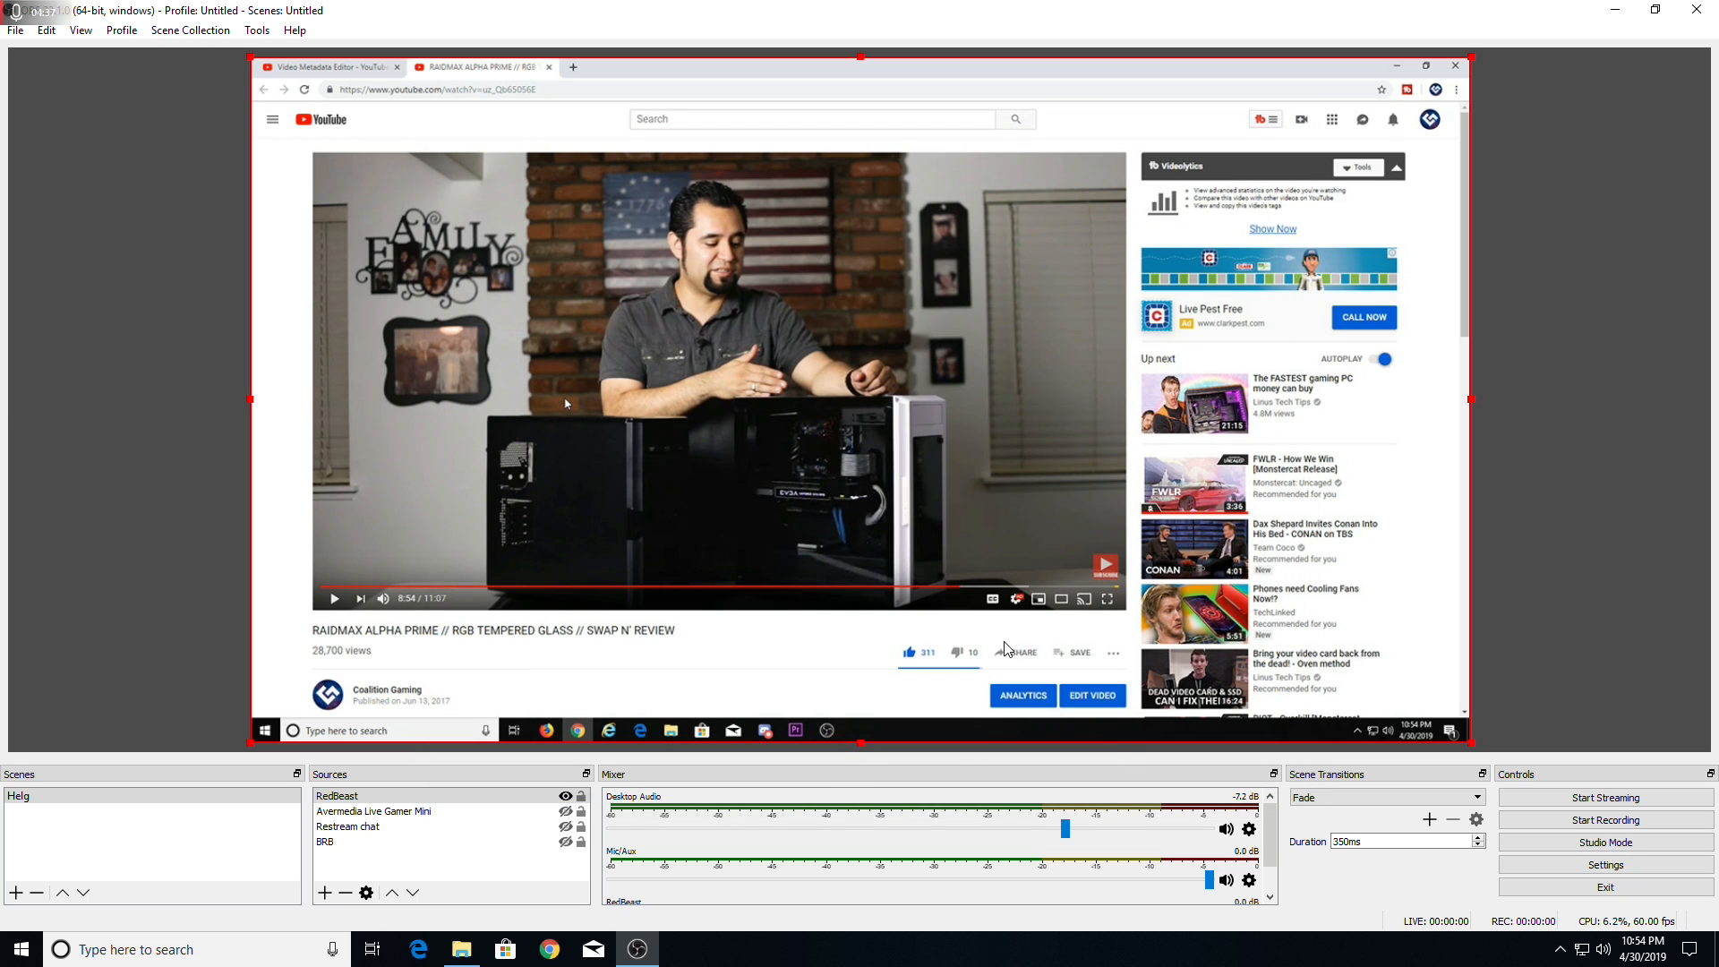